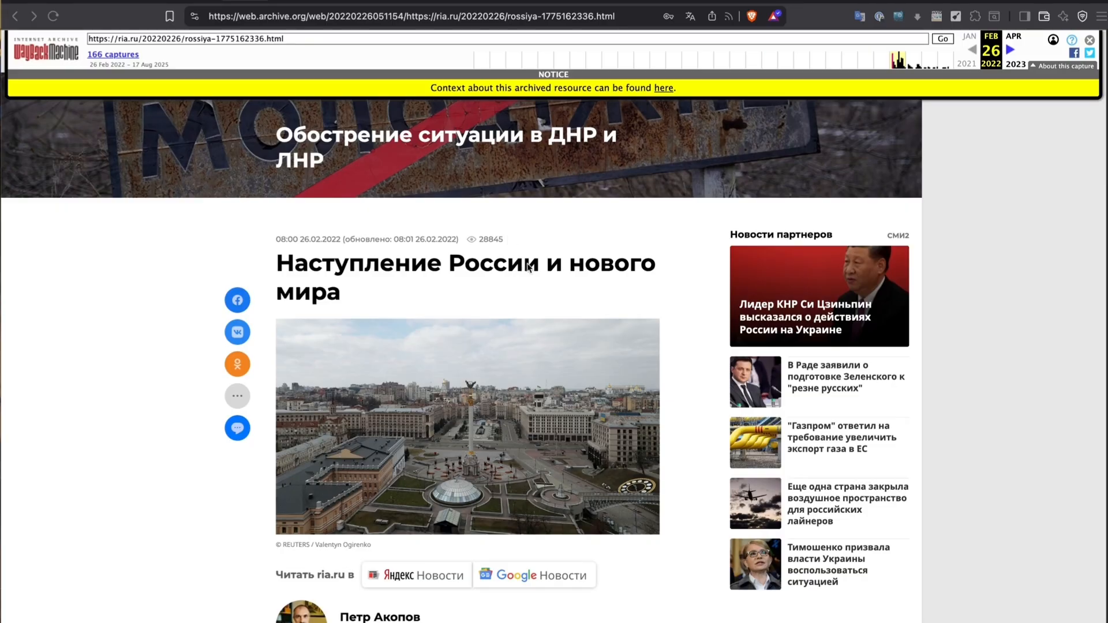
Step: Scroll down through the Internet Archive homepage toward the Wayback Machine search area
{"action": "scroll", "scroll_direction": "down", "scroll_amount": 3}
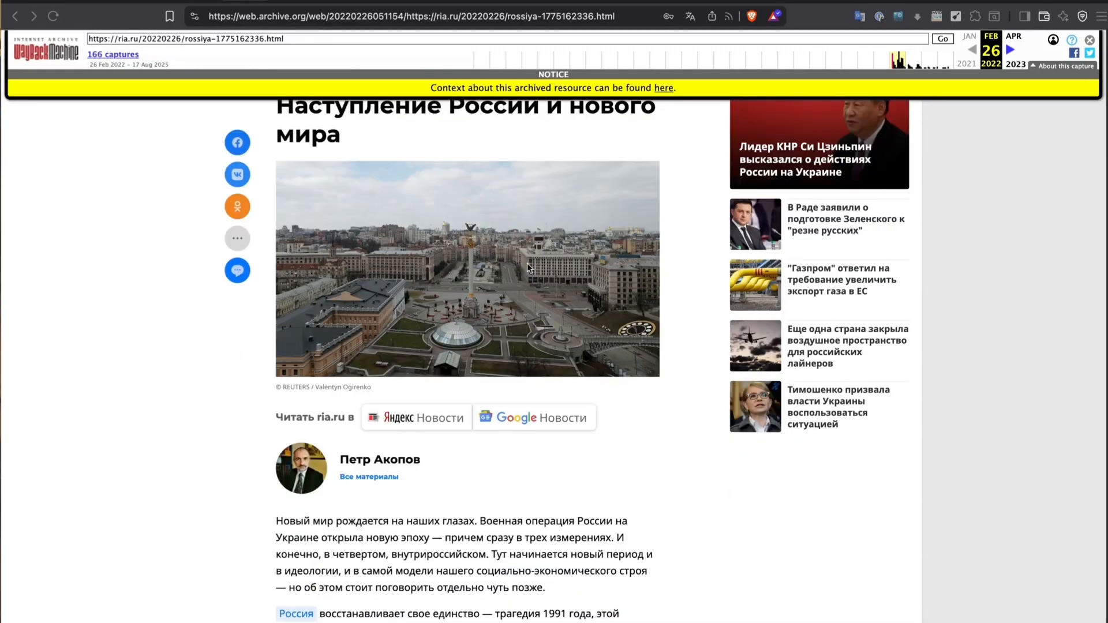
{"action": "scroll", "scroll_direction": "down", "scroll_amount": 3}
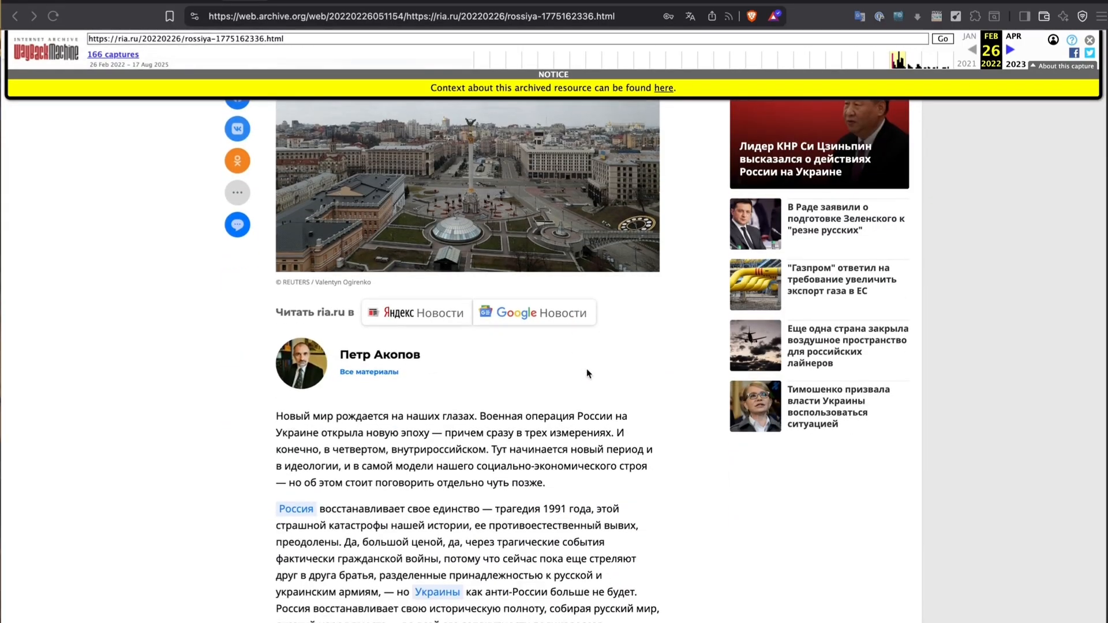
{"action": "mouse_move", "coordinate": [613, 417]}
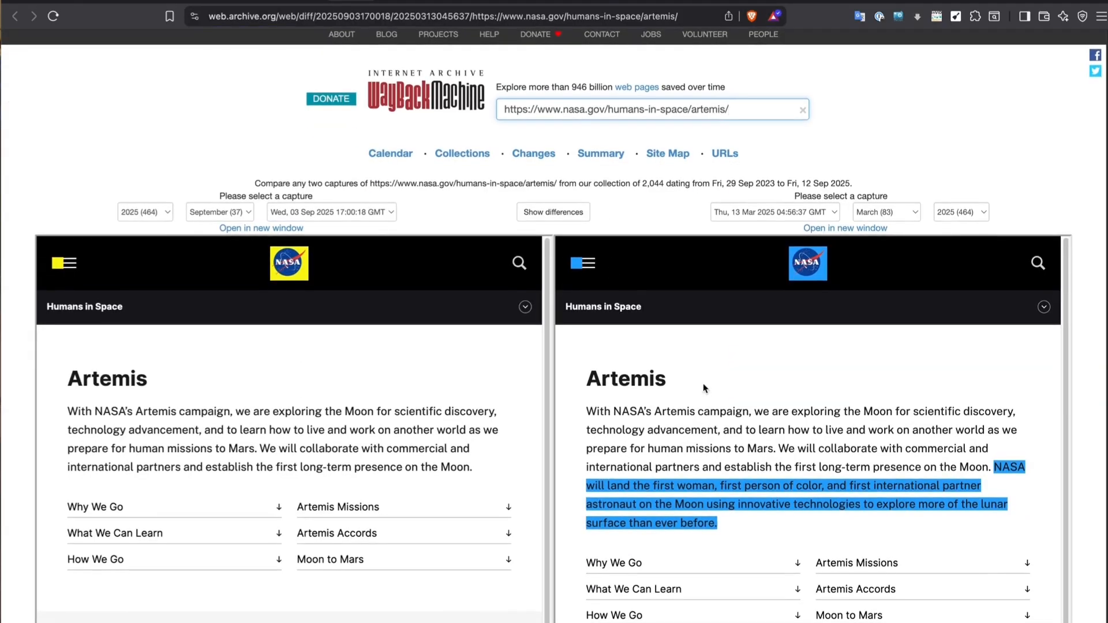
{"action": "mouse_move", "coordinate": [720, 444]}
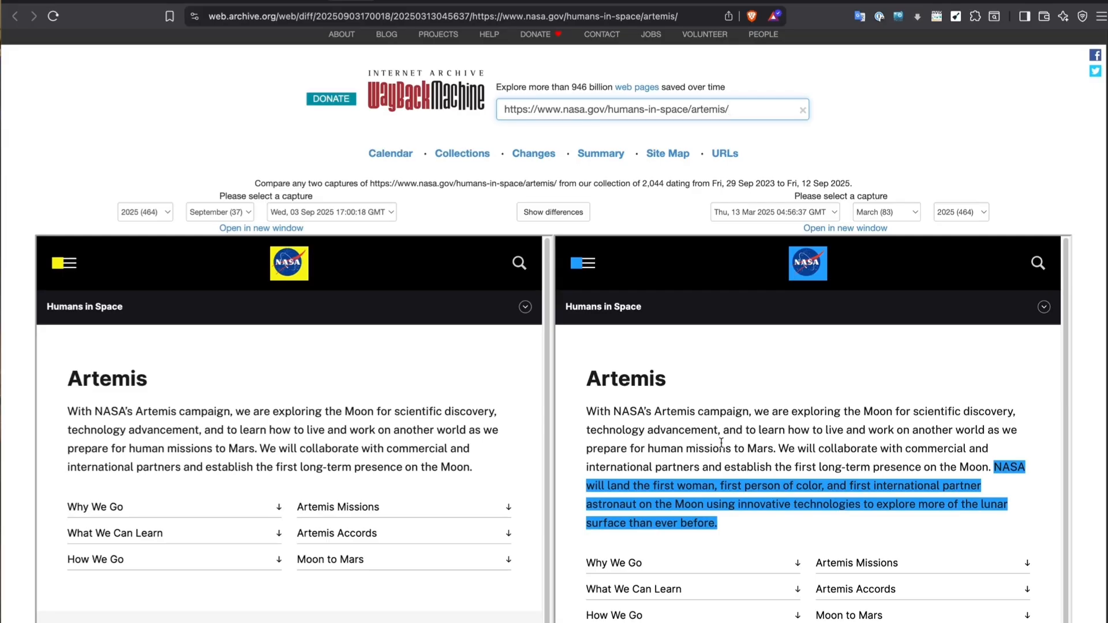
{"action": "scroll", "scroll_direction": "down", "scroll_amount": 3}
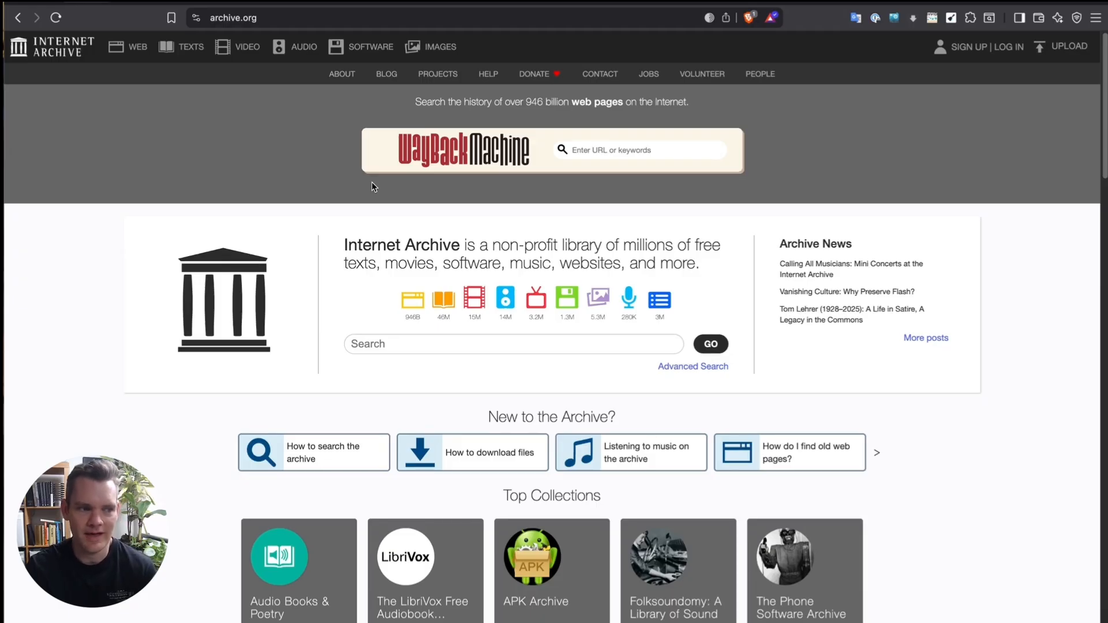
{"action": "scroll", "scroll_direction": "down", "scroll_amount": 3}
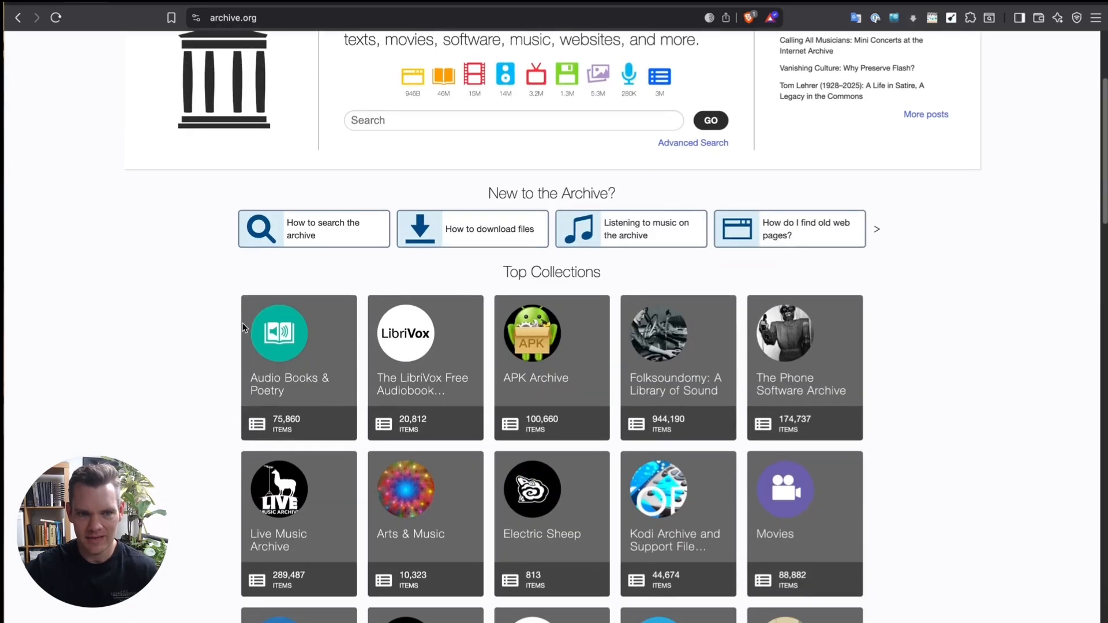
{"action": "mouse_move", "coordinate": [158, 218]}
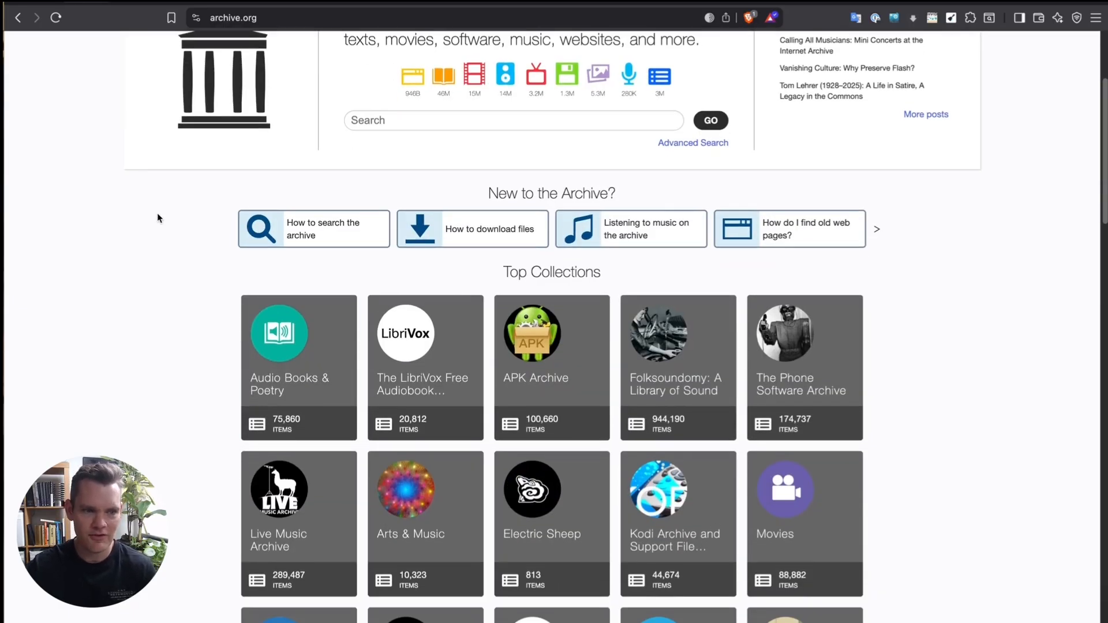
{"action": "mouse_move", "coordinate": [196, 222]}
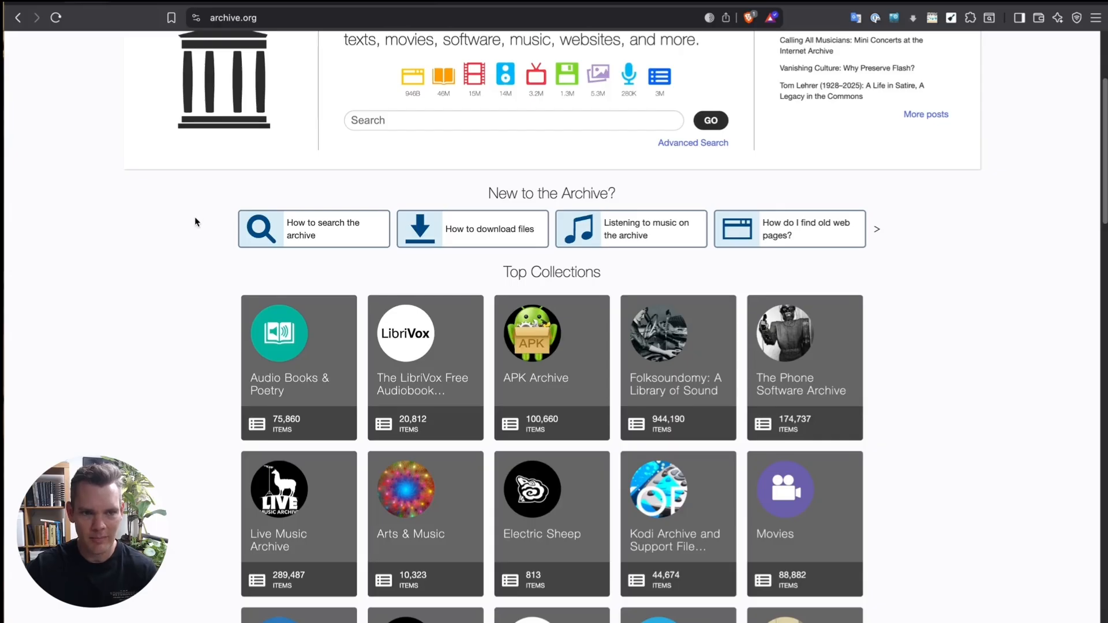
{"action": "scroll", "scroll_direction": "up", "scroll_amount": 3}
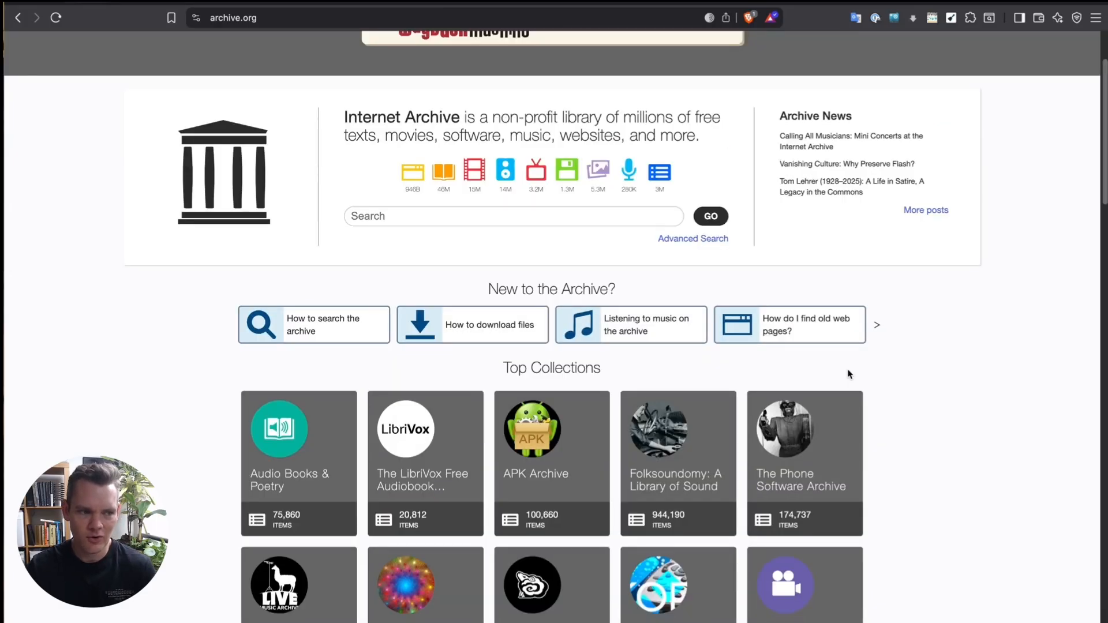
{"action": "scroll", "scroll_direction": "down", "scroll_amount": 3}
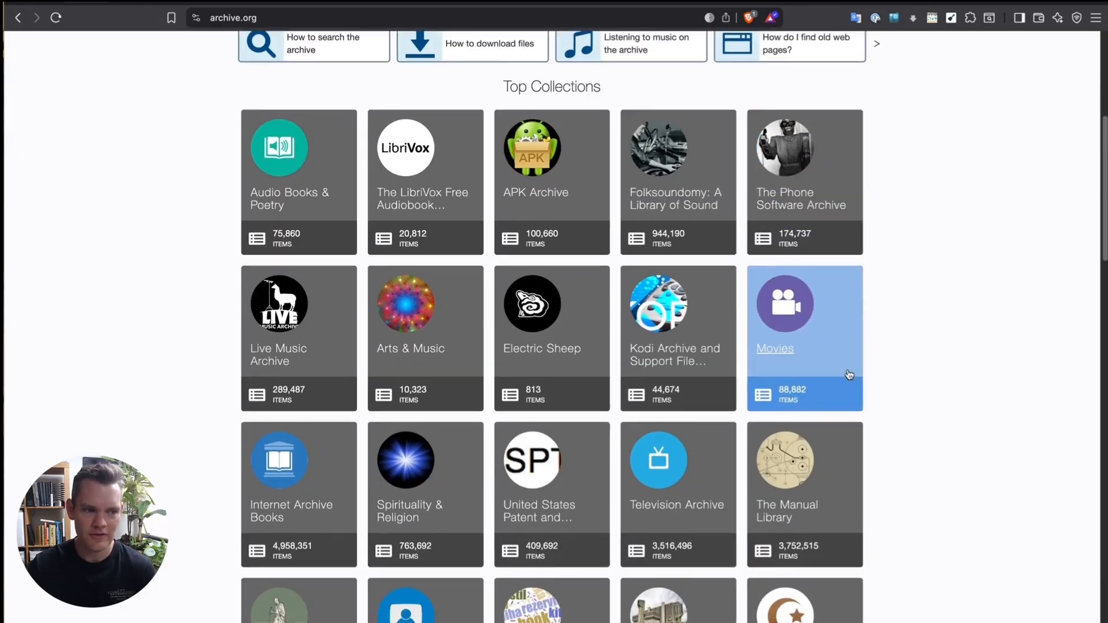
{"action": "scroll", "scroll_direction": "down", "scroll_amount": 3}
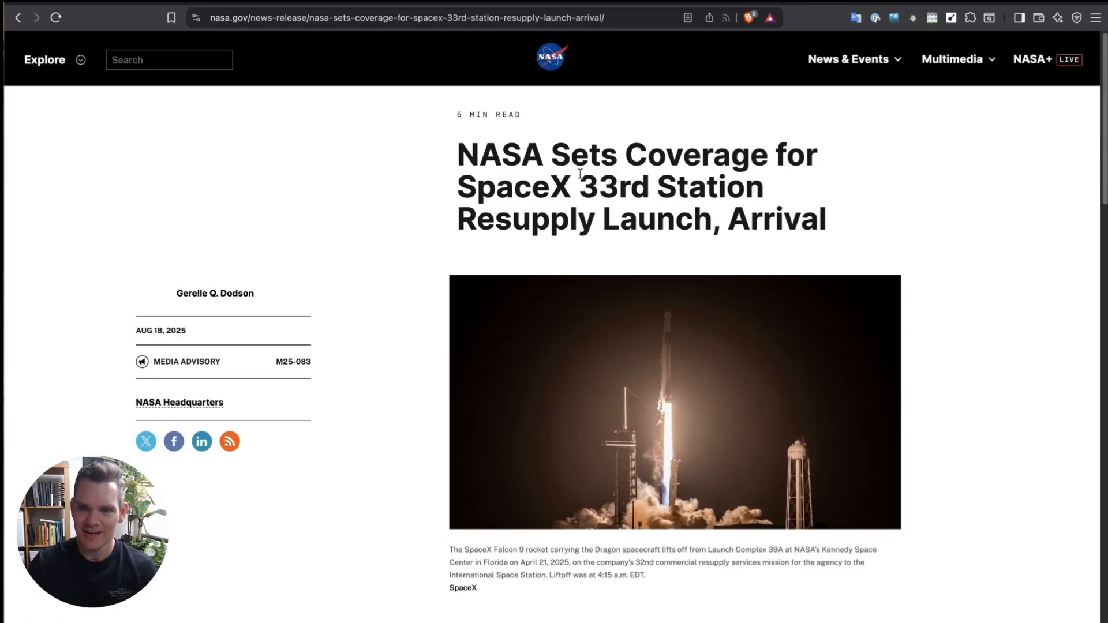
{"action": "scroll", "scroll_direction": "down", "scroll_amount": 3}
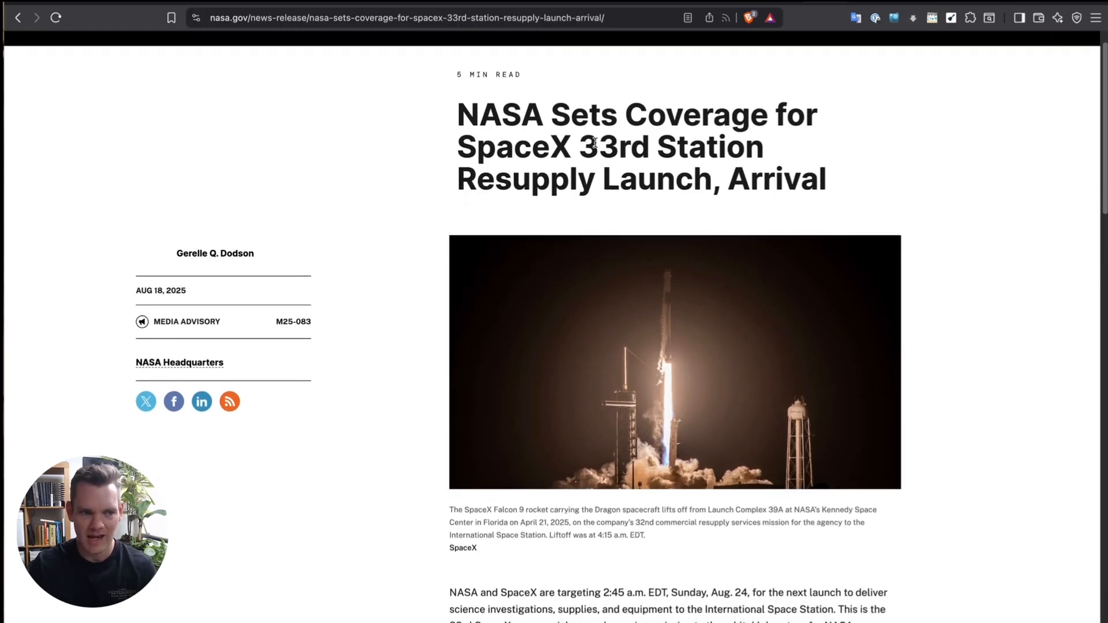
{"action": "mouse_move", "coordinate": [412, 46]}
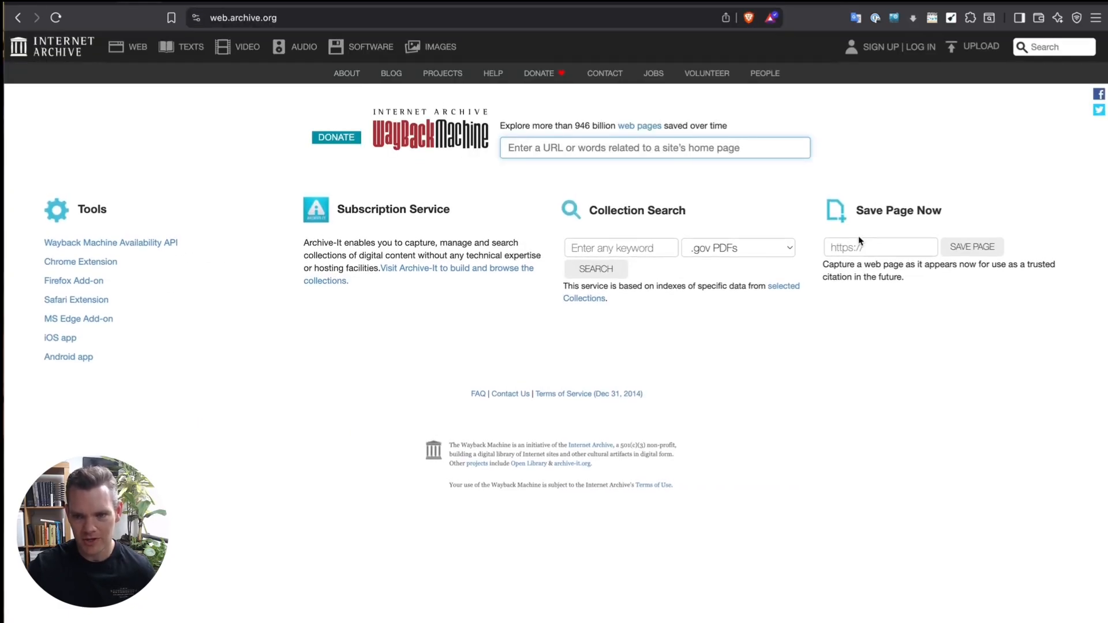
Step: Submit the NASA resupply-launch-arrival article URL to Save Page Now for archiving
{"action": "type", "text": "resupply-launch-arrival/"}
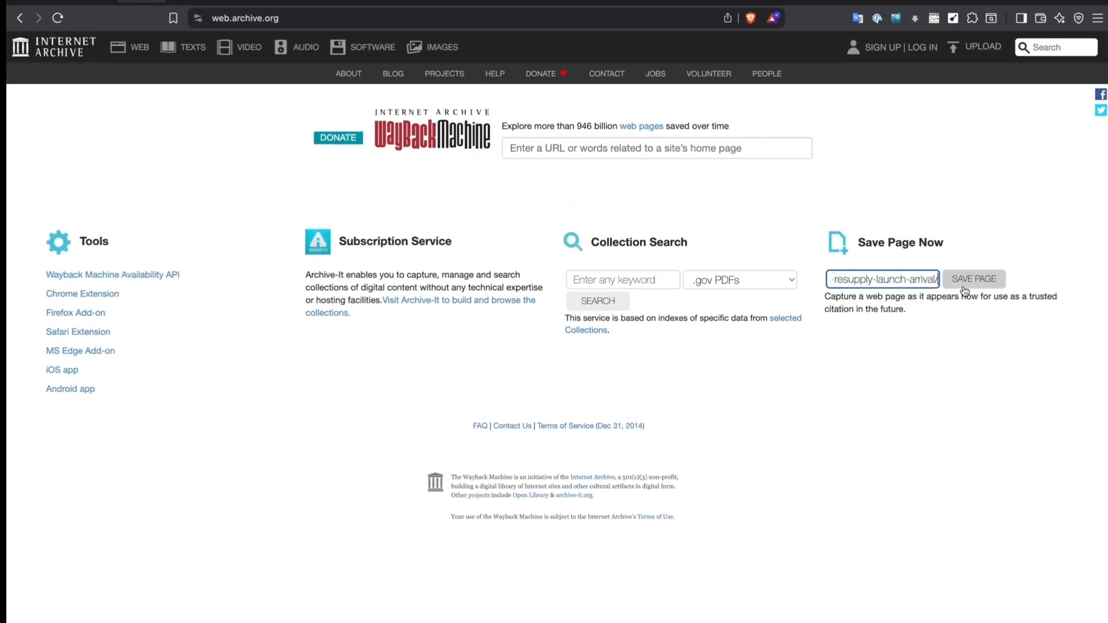
{"action": "left_click", "coordinate": [975, 278]}
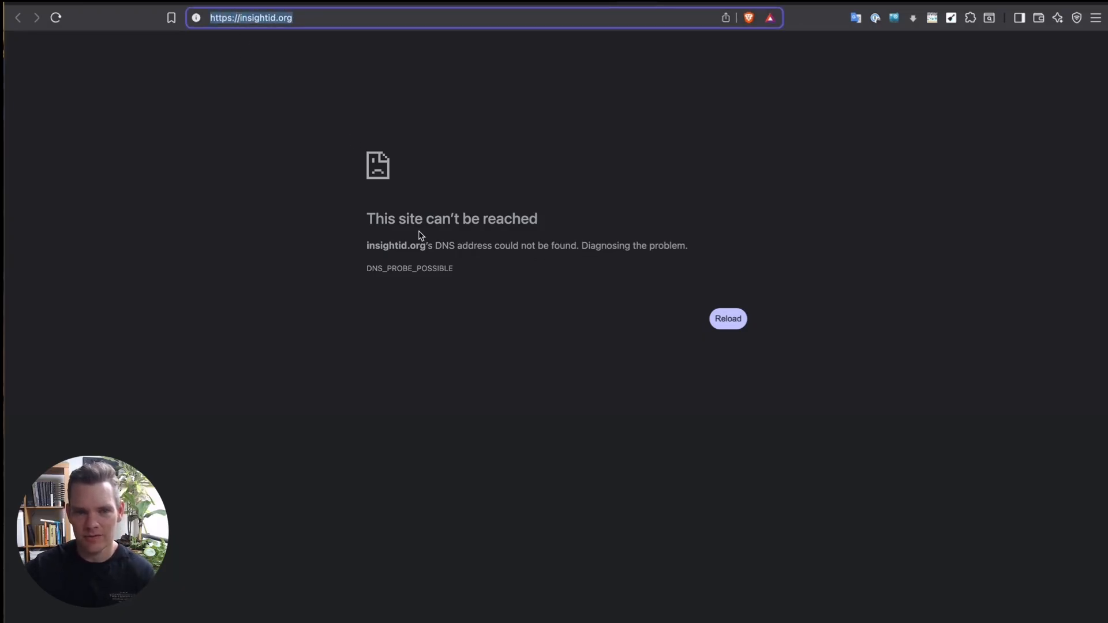
Step: Load the Wayback capture calendar for insightid.org by prefixing its address with web.archive.org/web/
{"action": "left_click", "coordinate": [250, 18]}
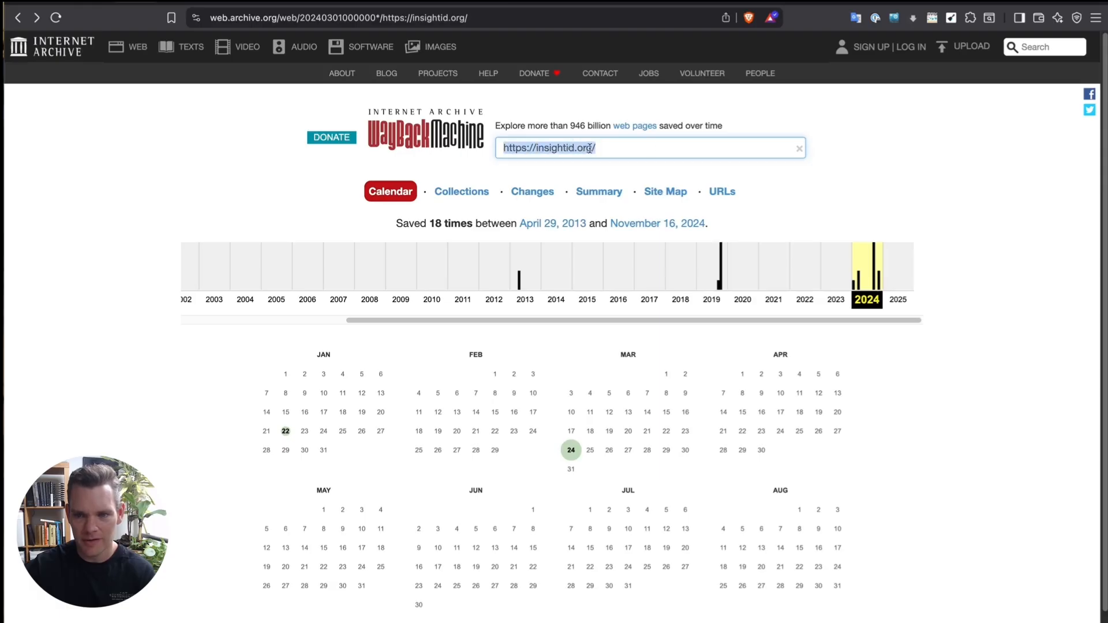
{"action": "scroll", "scroll_direction": "down", "scroll_amount": 3}
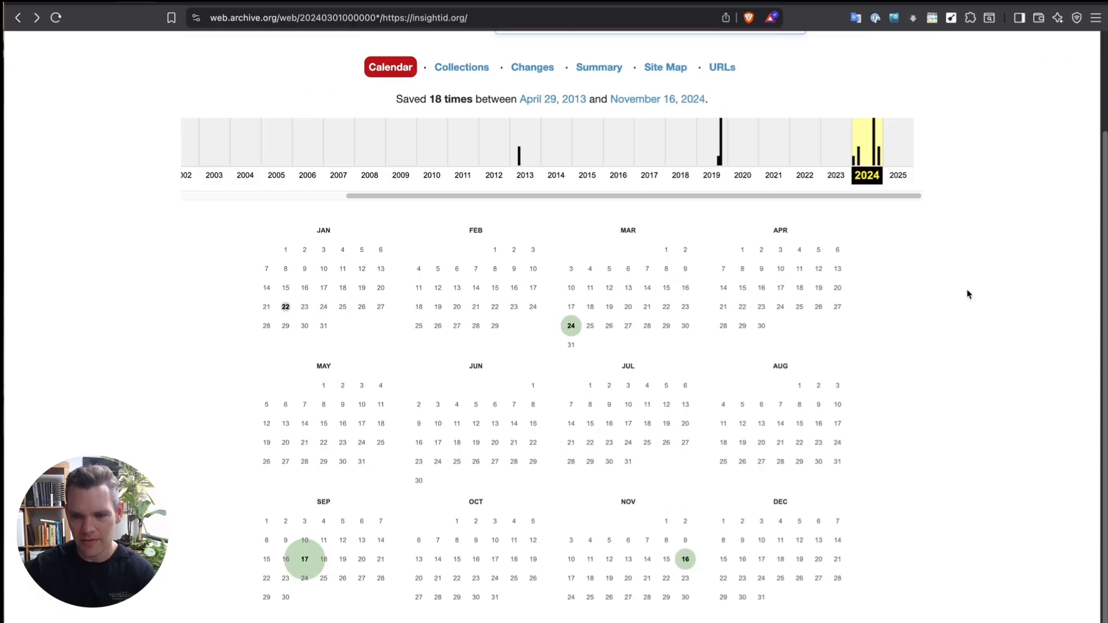
{"action": "scroll", "scroll_direction": "up", "scroll_amount": 3}
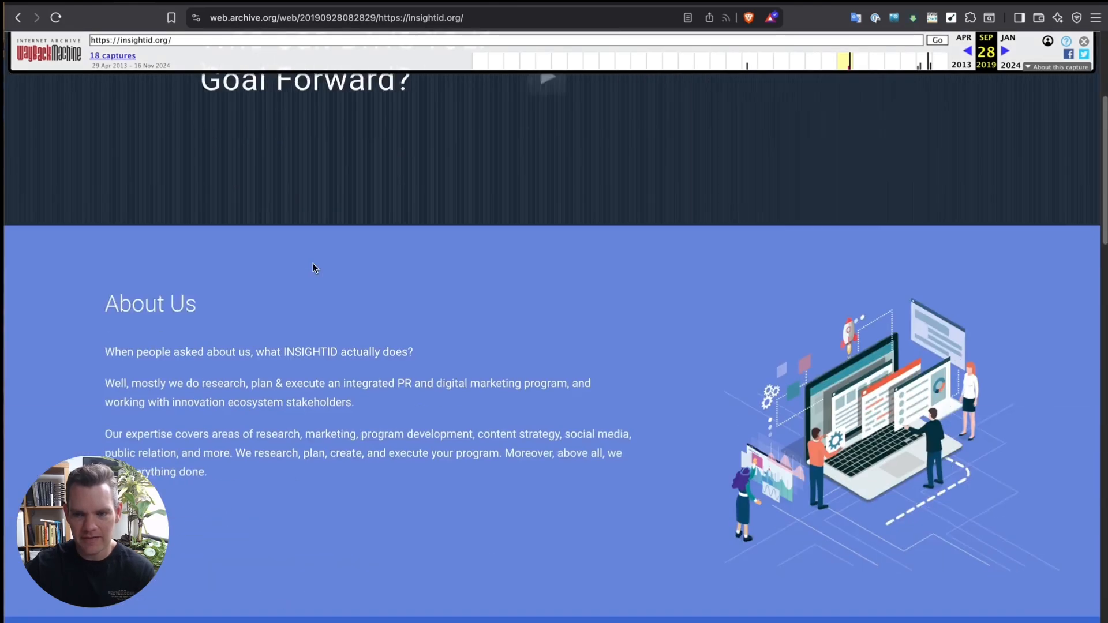
Step: Scroll down through the archived September 28, 2019 copy of insightid.org
{"action": "scroll", "scroll_direction": "down", "scroll_amount": 3}
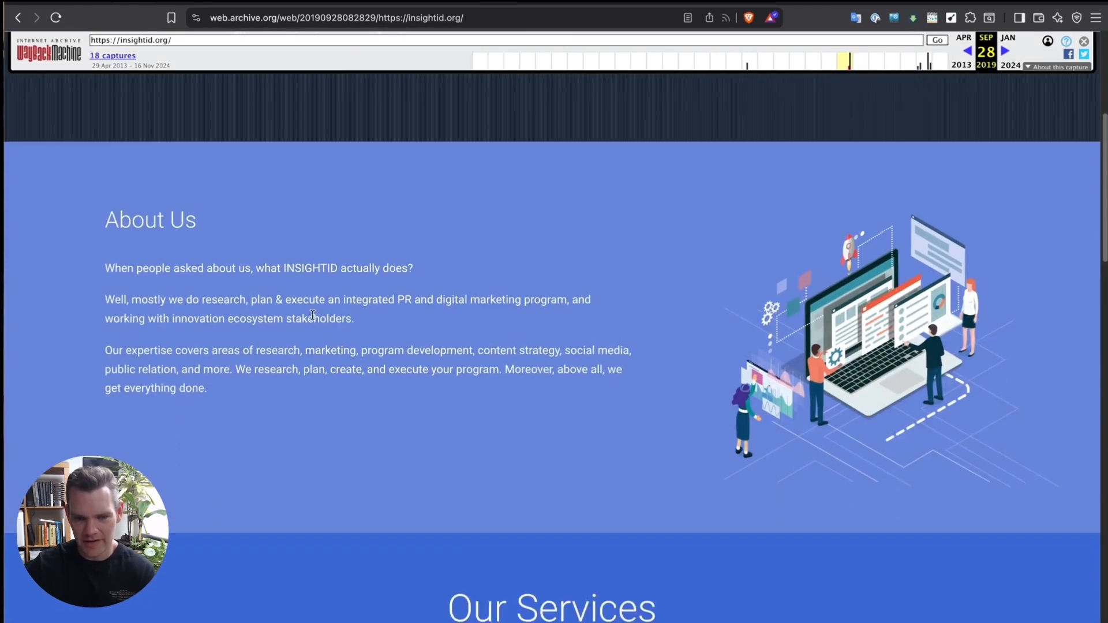
{"action": "scroll", "scroll_direction": "down", "scroll_amount": 3}
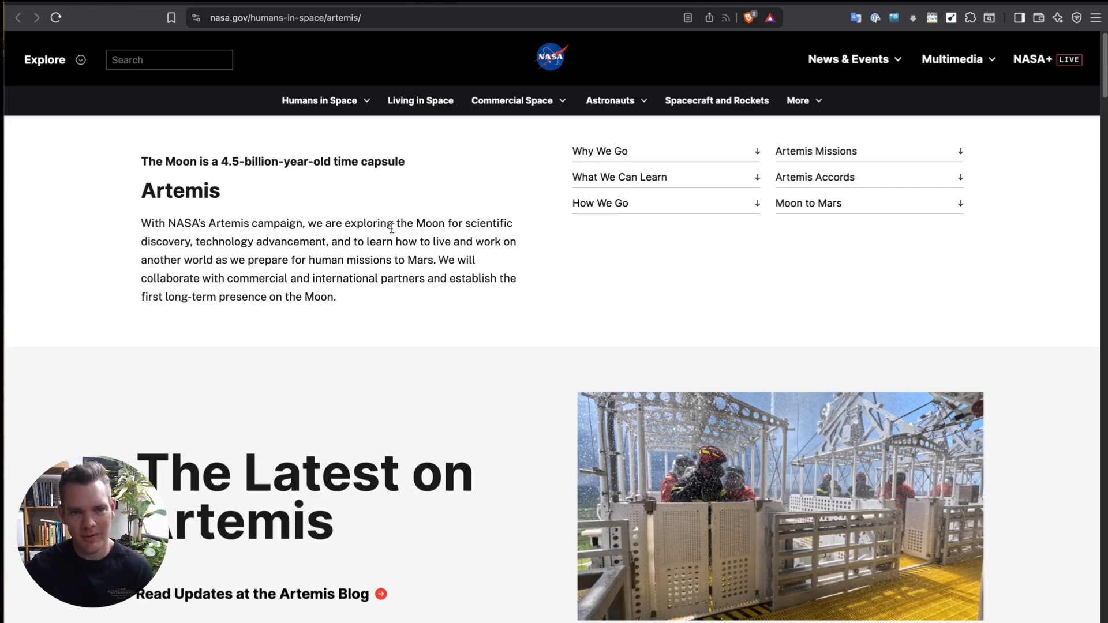
{"action": "mouse_move", "coordinate": [412, 186]}
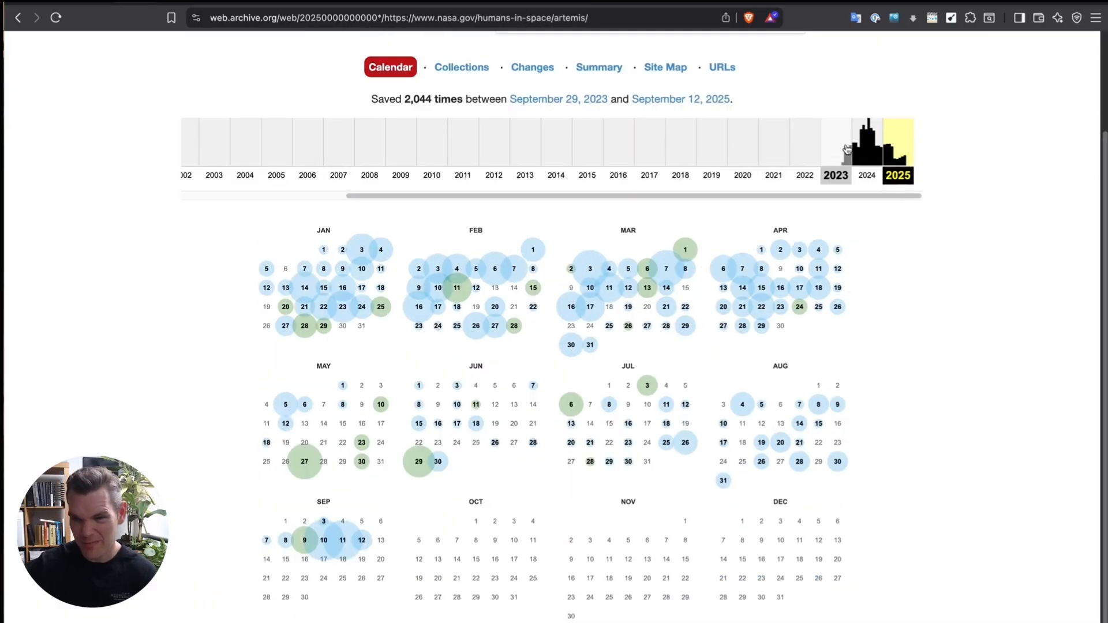
{"action": "mouse_move", "coordinate": [845, 159]}
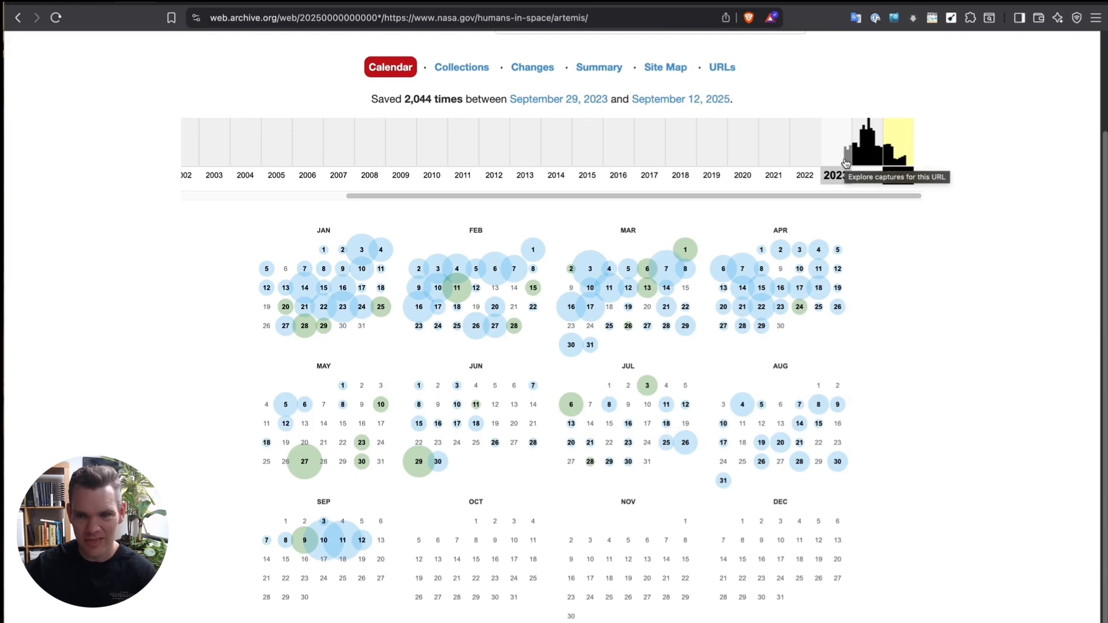
{"action": "mouse_move", "coordinate": [841, 156]}
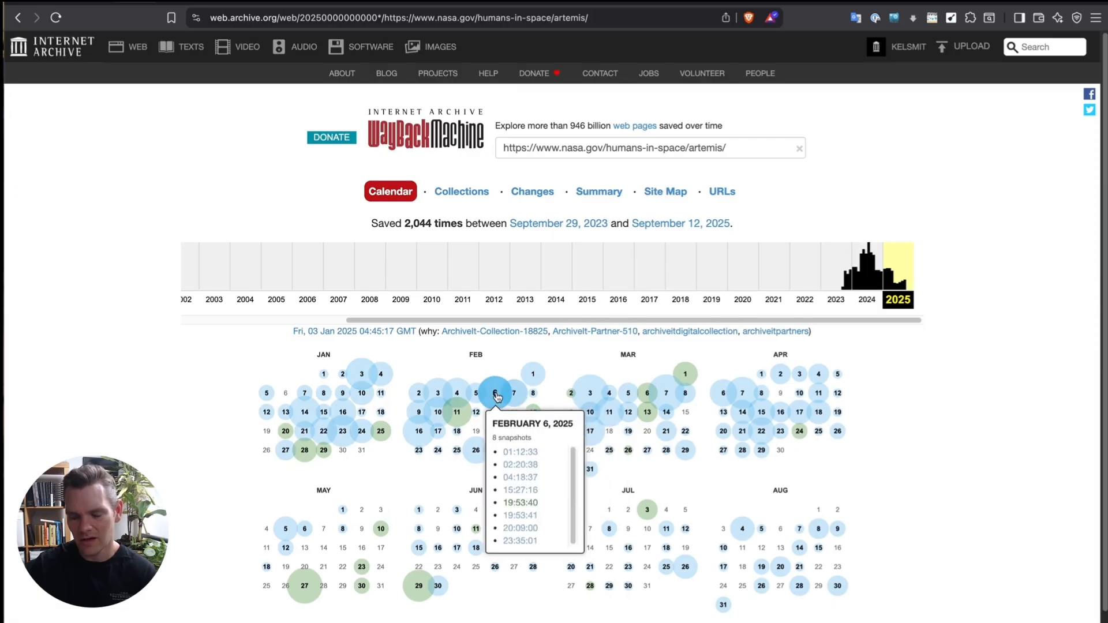
{"action": "mouse_move", "coordinate": [534, 182]}
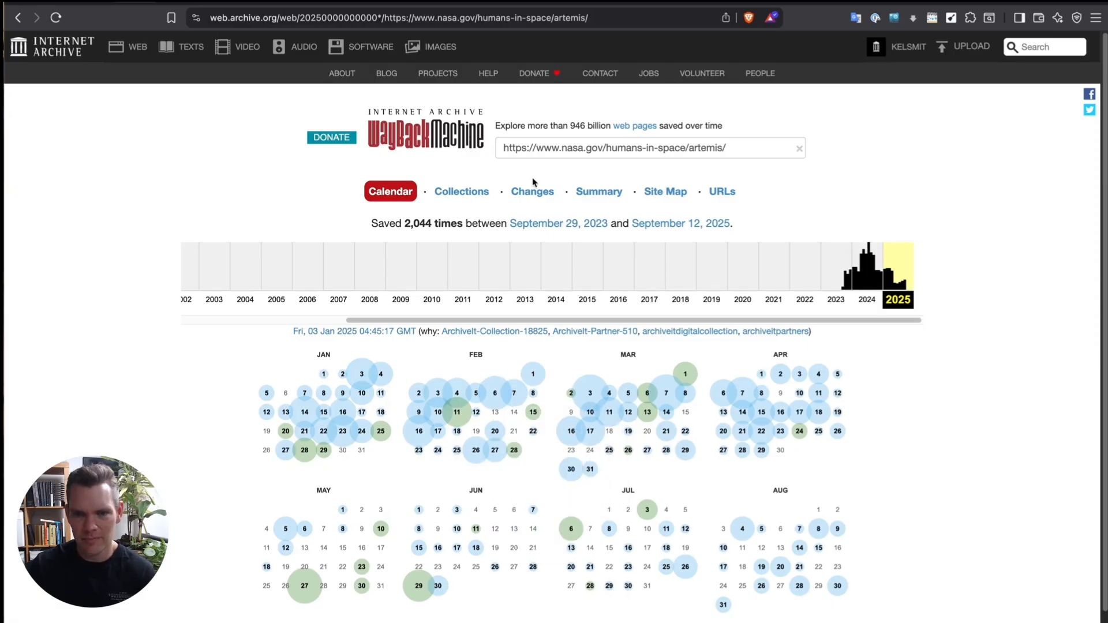
{"action": "mouse_move", "coordinate": [508, 140]}
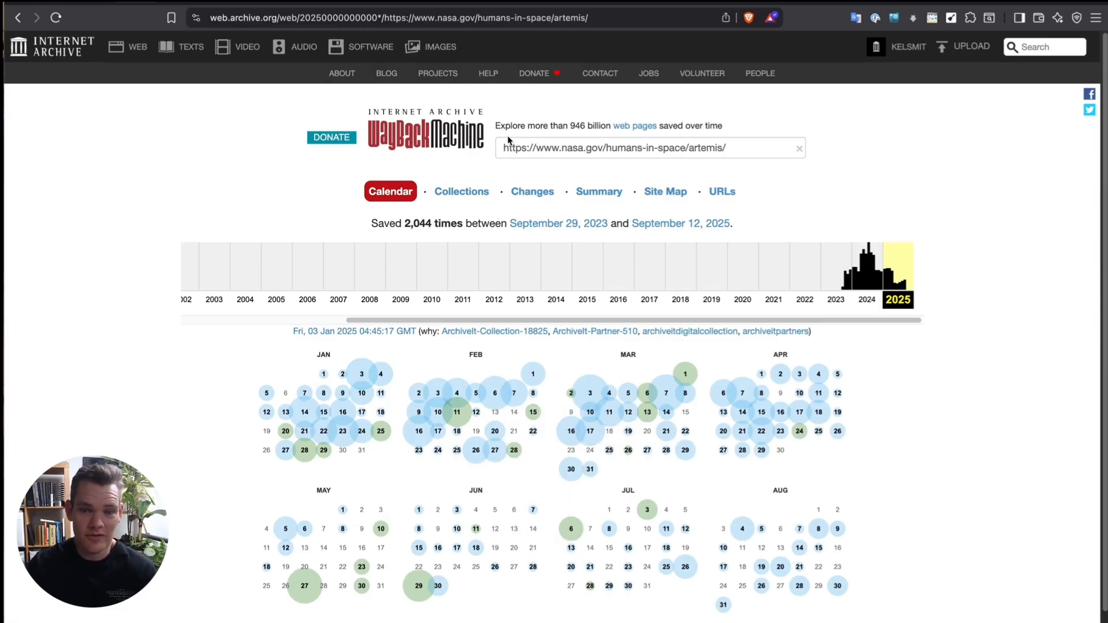
{"action": "mouse_move", "coordinate": [532, 192]}
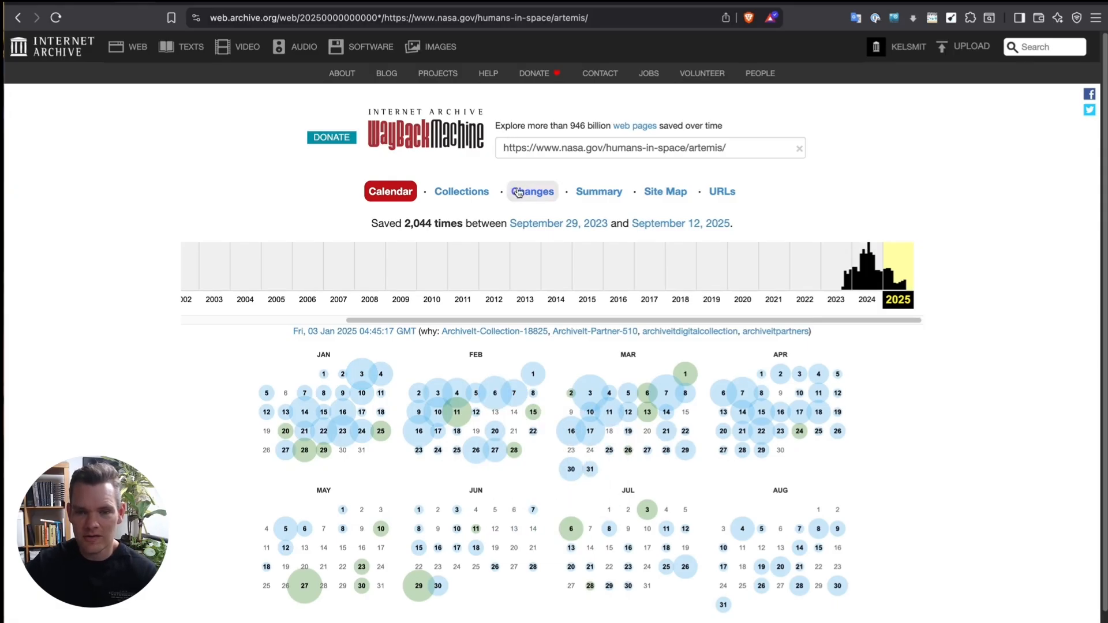
Step: Show the Changes heatmap for the Artemis page and pick the 5 Mar 2025 capture
{"action": "left_click", "coordinate": [531, 191]}
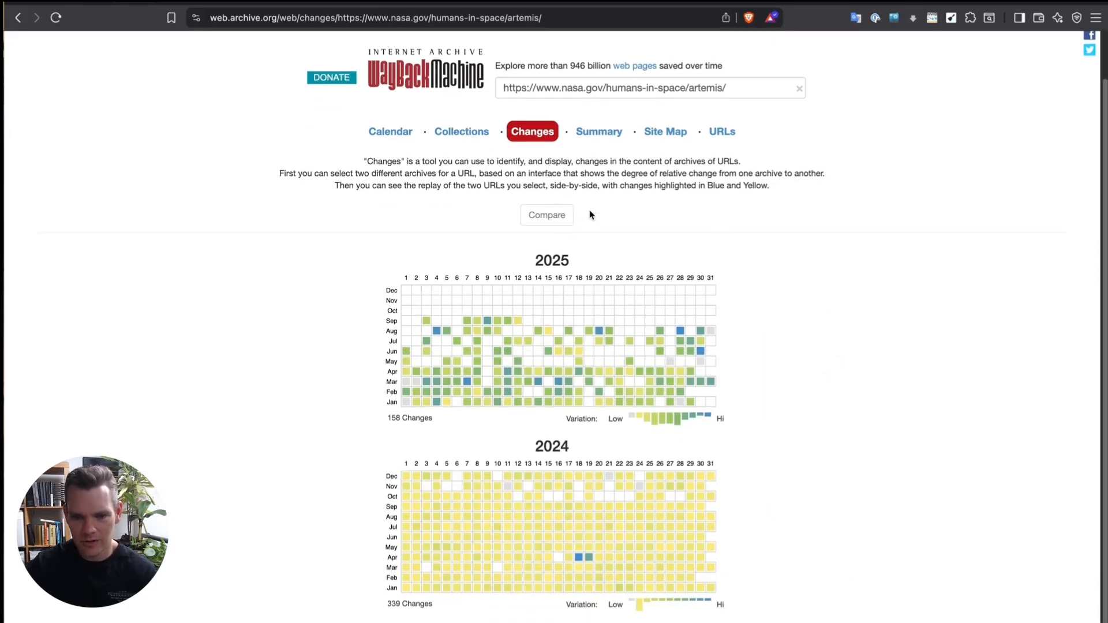
{"action": "scroll", "scroll_direction": "down", "scroll_amount": 3}
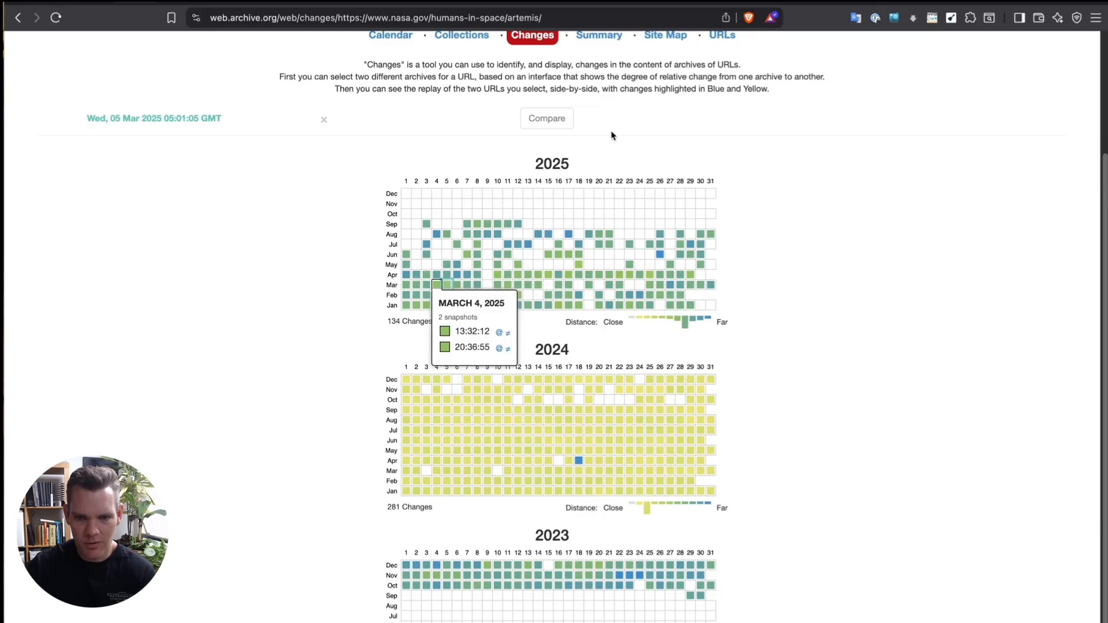
{"action": "mouse_move", "coordinate": [488, 225]}
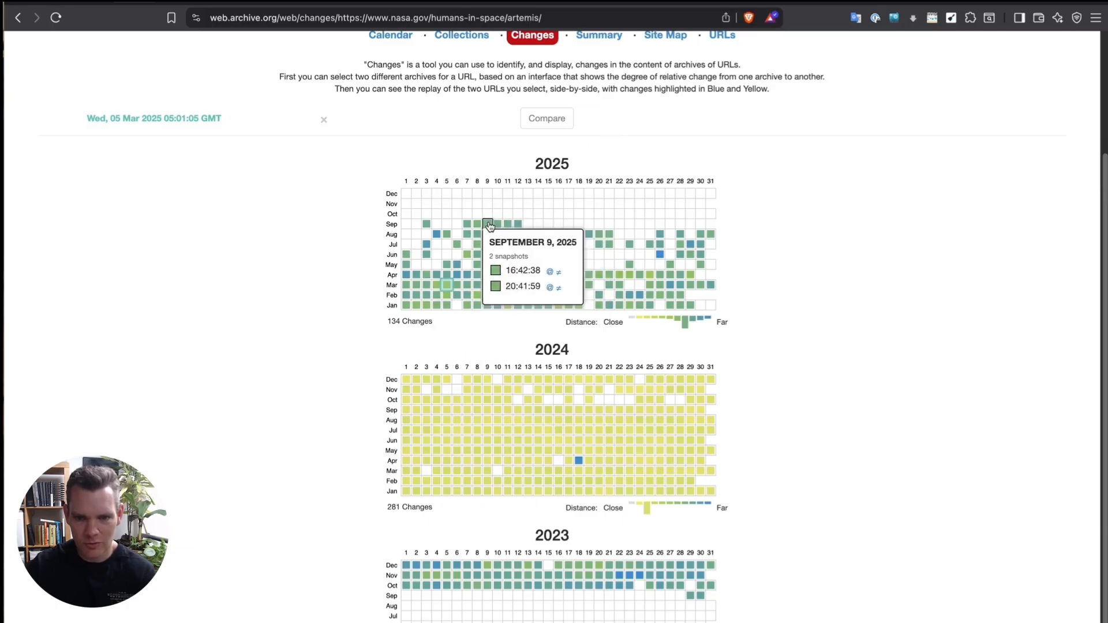
{"action": "mouse_move", "coordinate": [500, 225]}
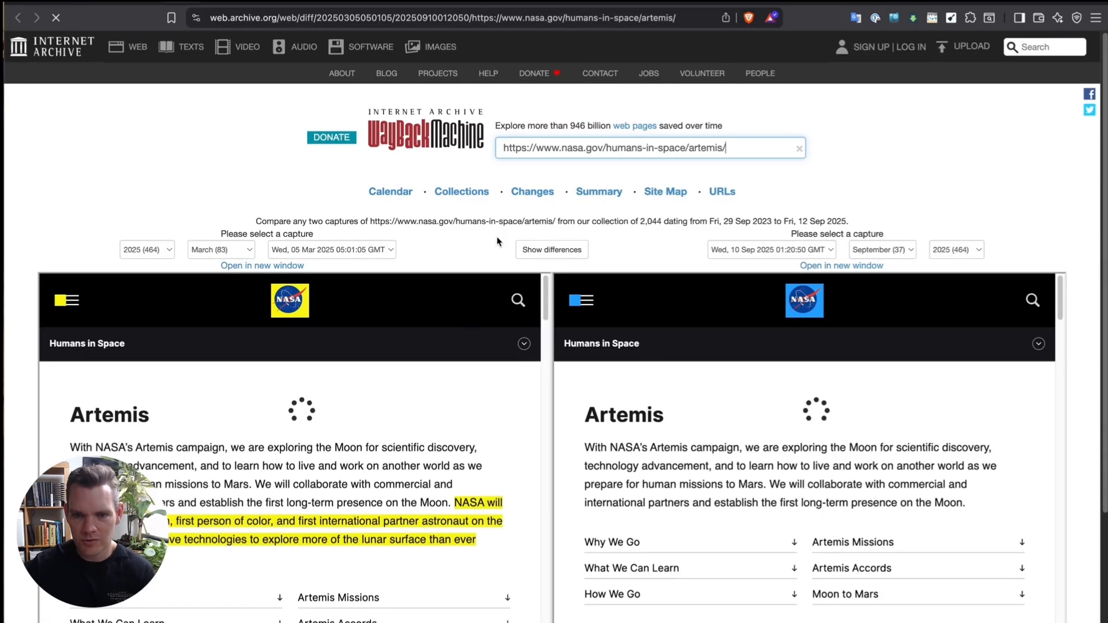
Step: Review the side-by-side diff, highlight the removed first-woman landing sentence, then recompute the differences
{"action": "scroll", "scroll_direction": "down", "scroll_amount": 3}
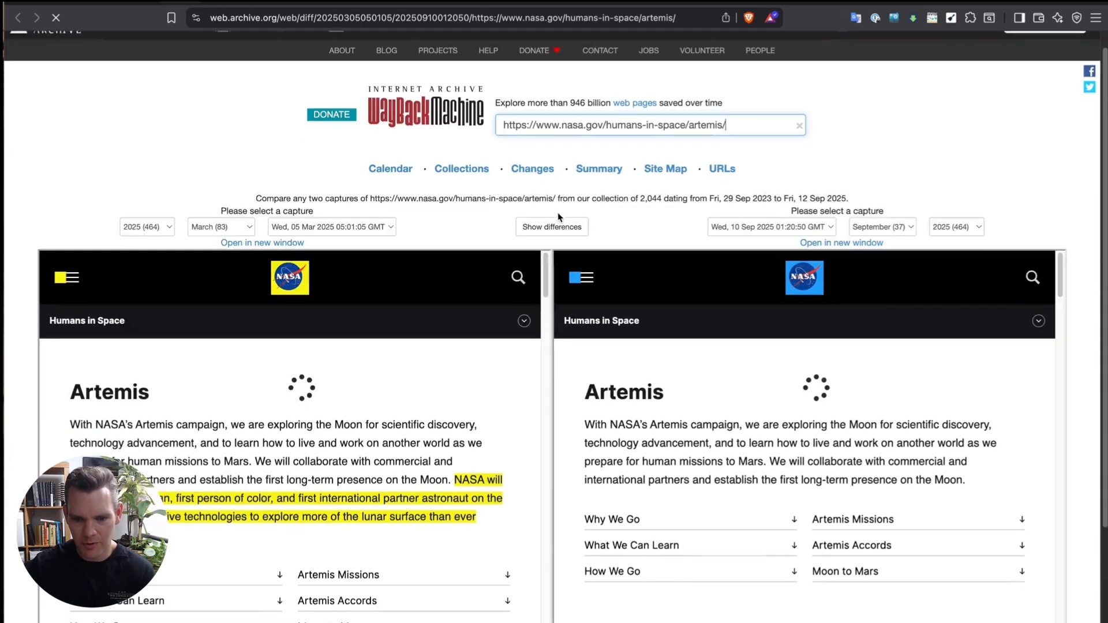
{"action": "scroll", "scroll_direction": "down", "scroll_amount": 3}
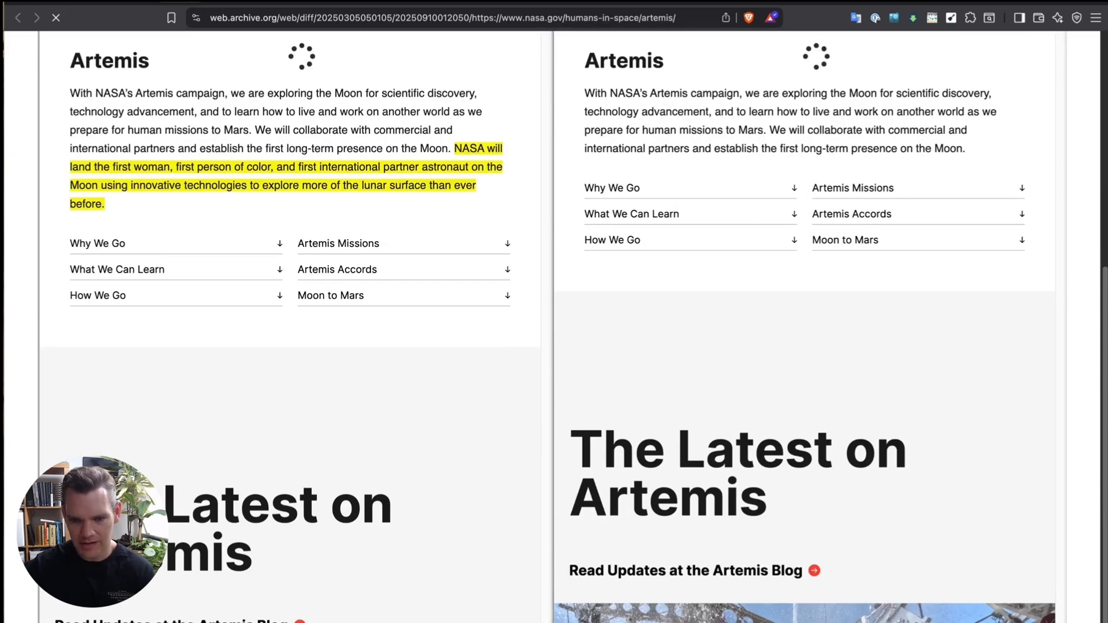
{"action": "scroll", "scroll_direction": "up", "scroll_amount": 3}
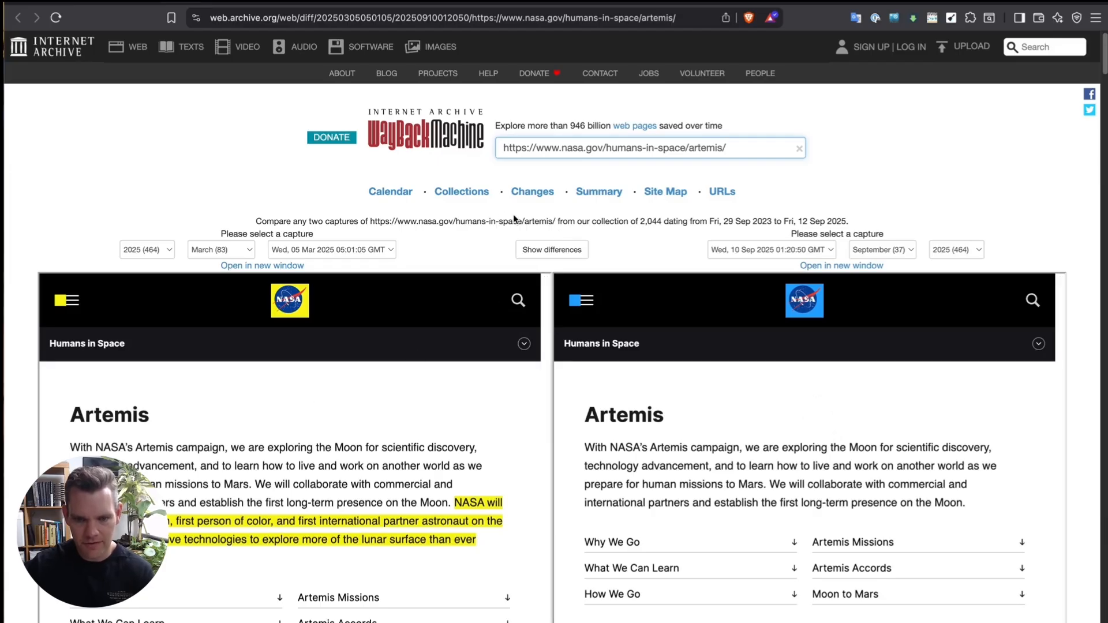
{"action": "mouse_move", "coordinate": [244, 476]}
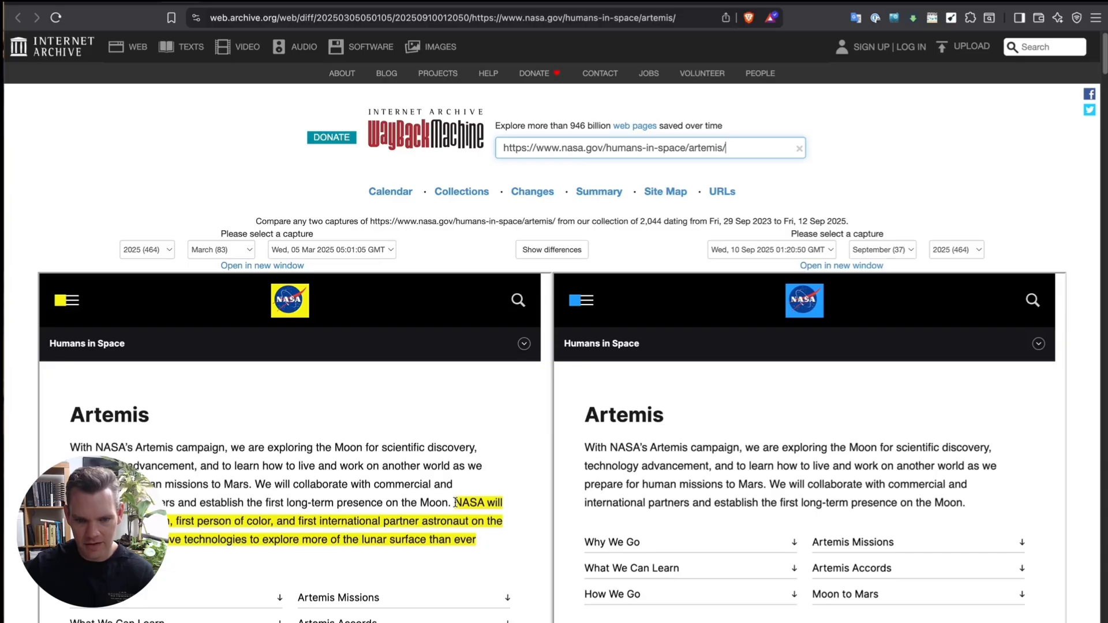
{"action": "mouse_move", "coordinate": [317, 540]}
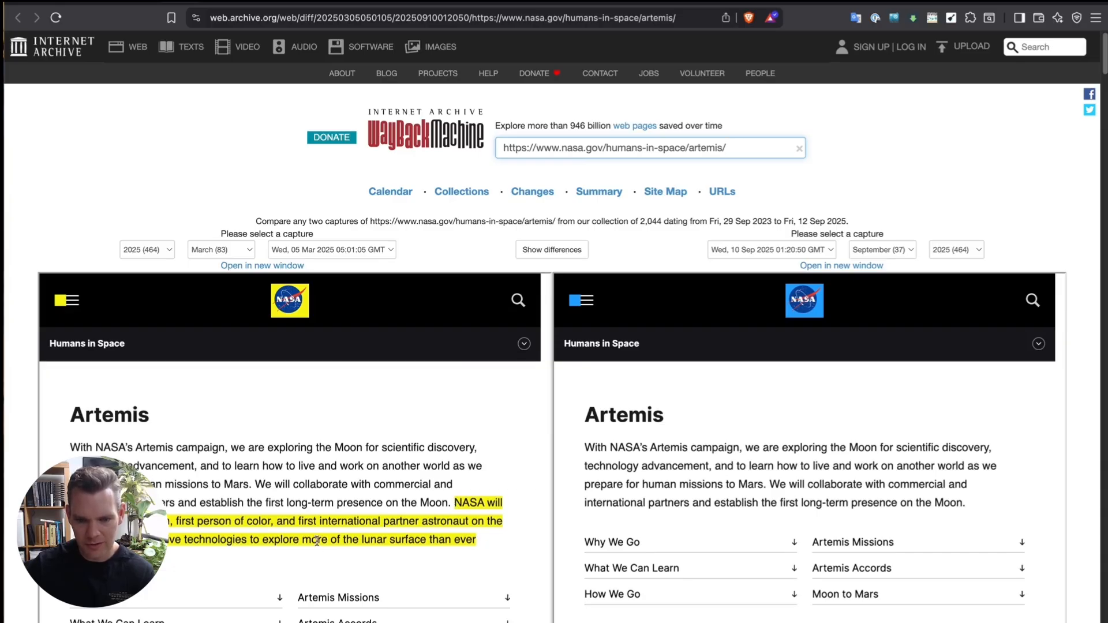
{"action": "mouse_move", "coordinate": [969, 510]}
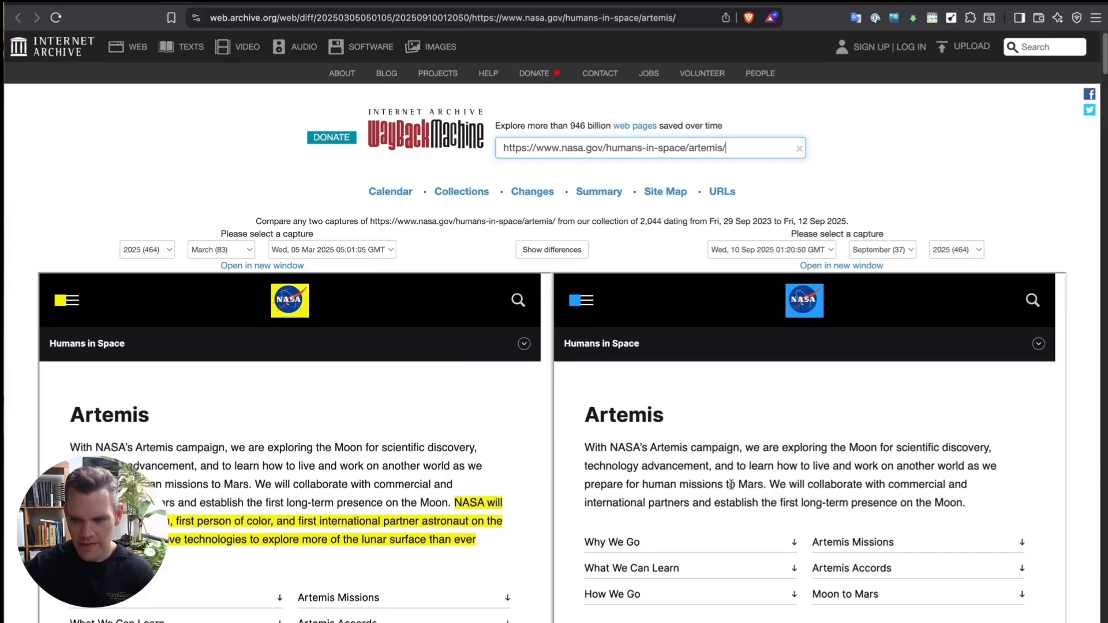
{"action": "mouse_move", "coordinate": [859, 440]}
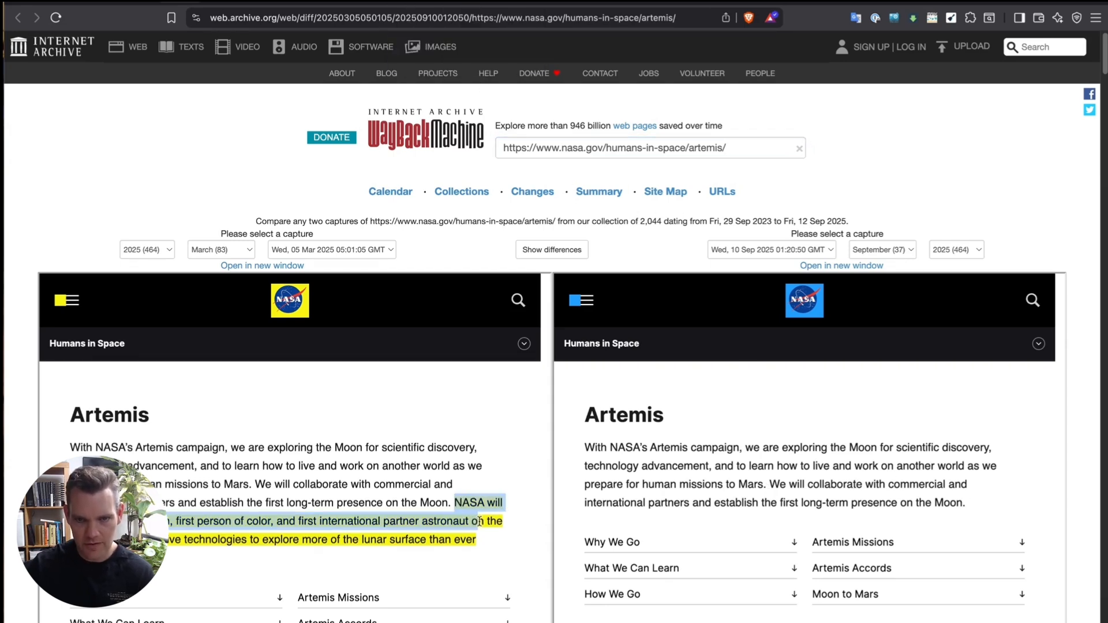
{"action": "left_click", "coordinate": [841, 266]}
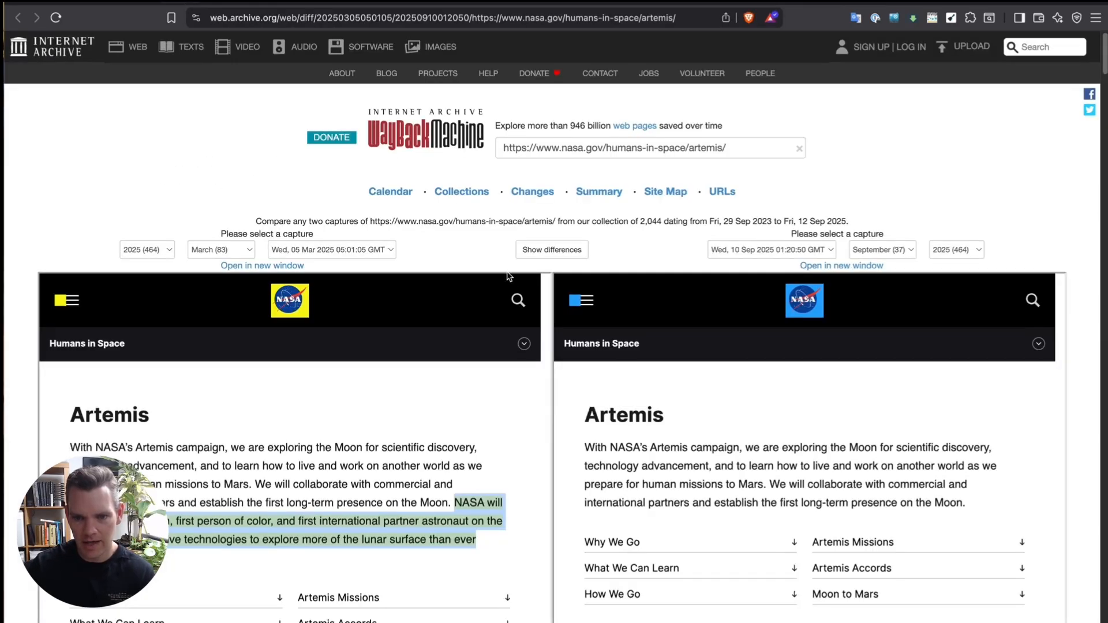
{"action": "scroll", "scroll_direction": "down", "scroll_amount": 3}
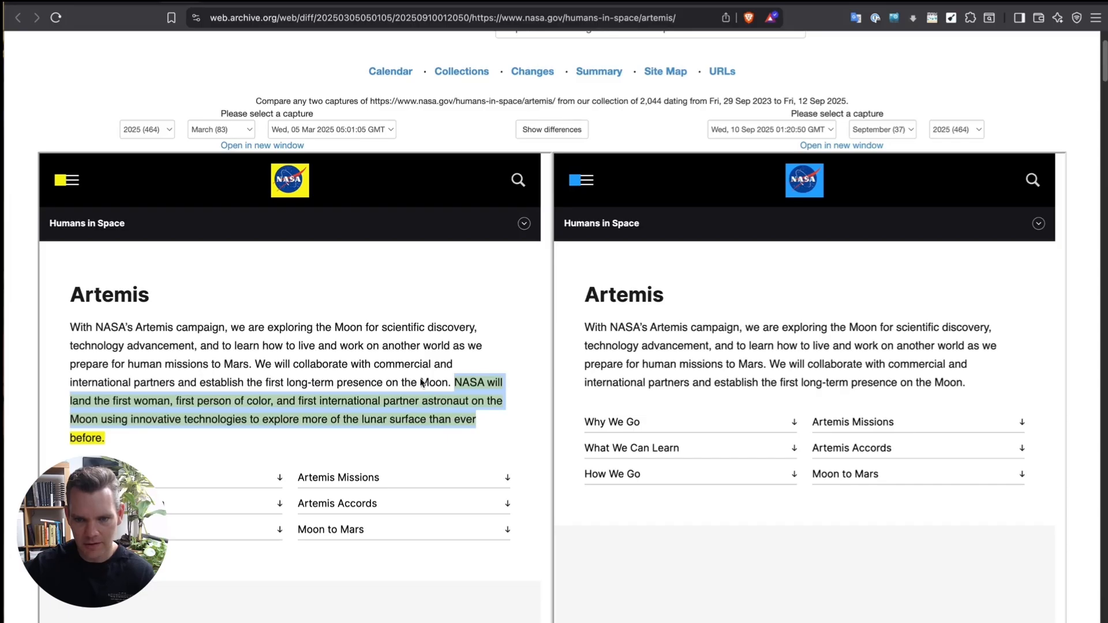
{"action": "left_click", "coordinate": [430, 367]}
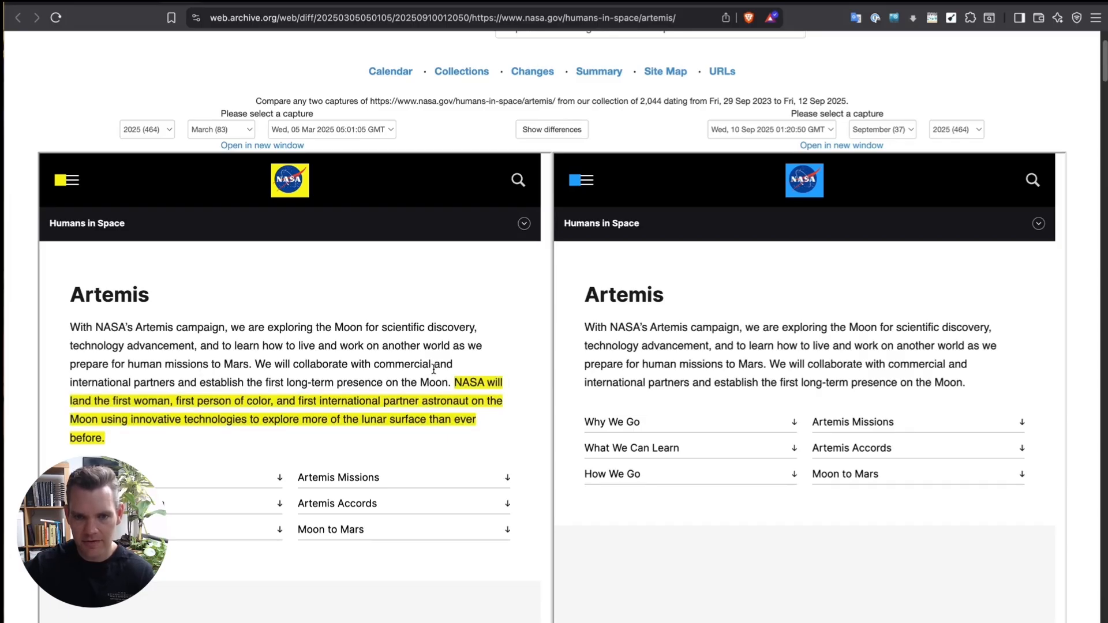
{"action": "scroll", "scroll_direction": "up", "scroll_amount": 3}
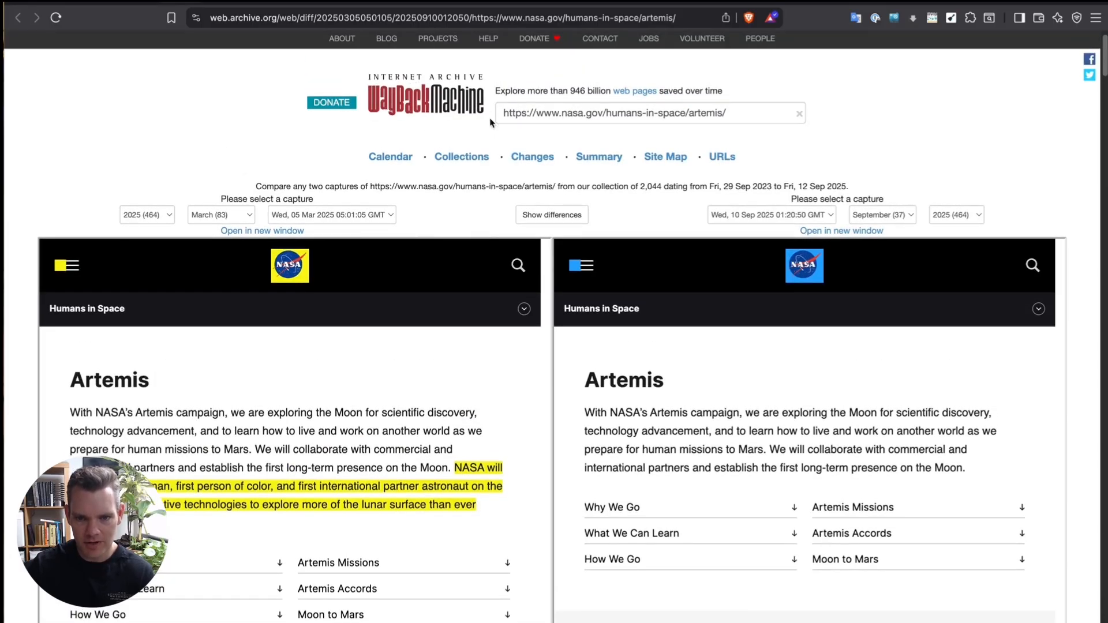
{"action": "mouse_move", "coordinate": [509, 180]}
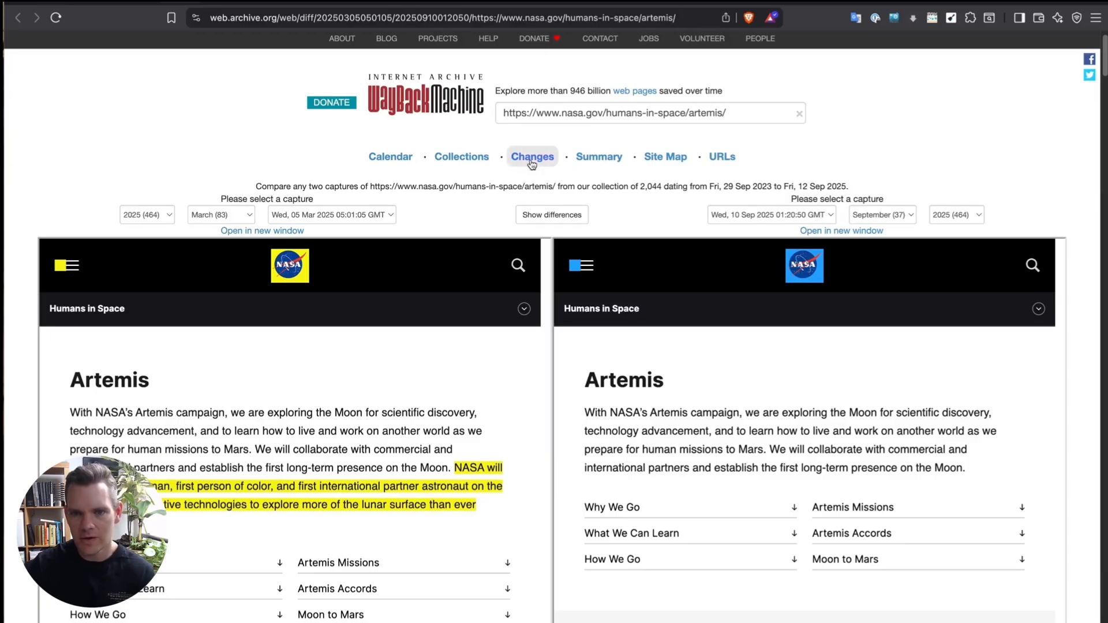
{"action": "mouse_move", "coordinate": [515, 113]}
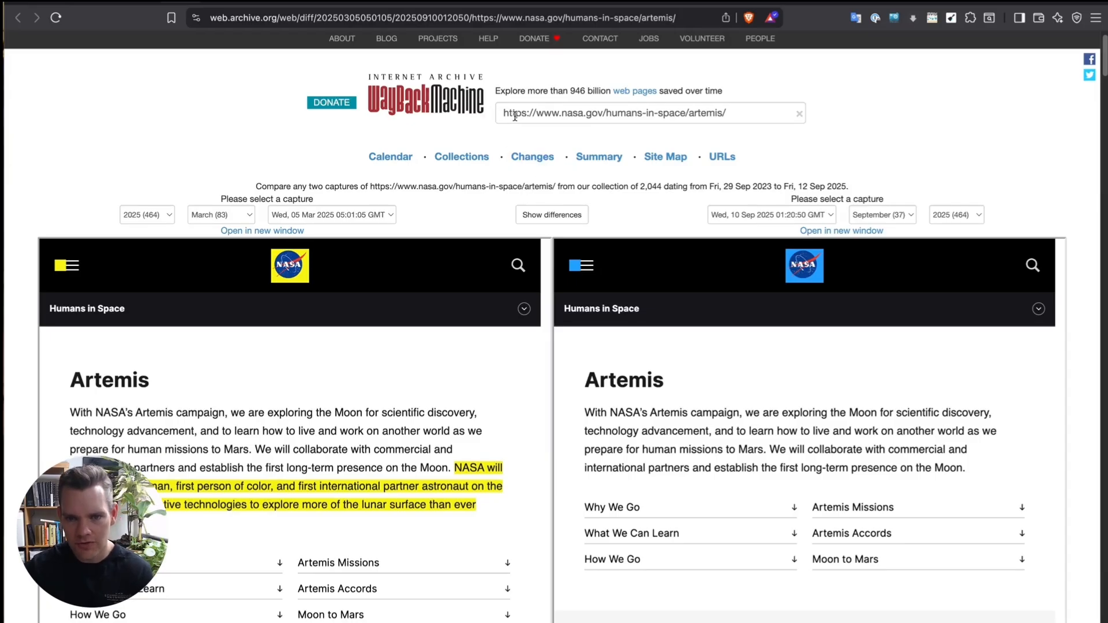
{"action": "mouse_move", "coordinate": [532, 156]}
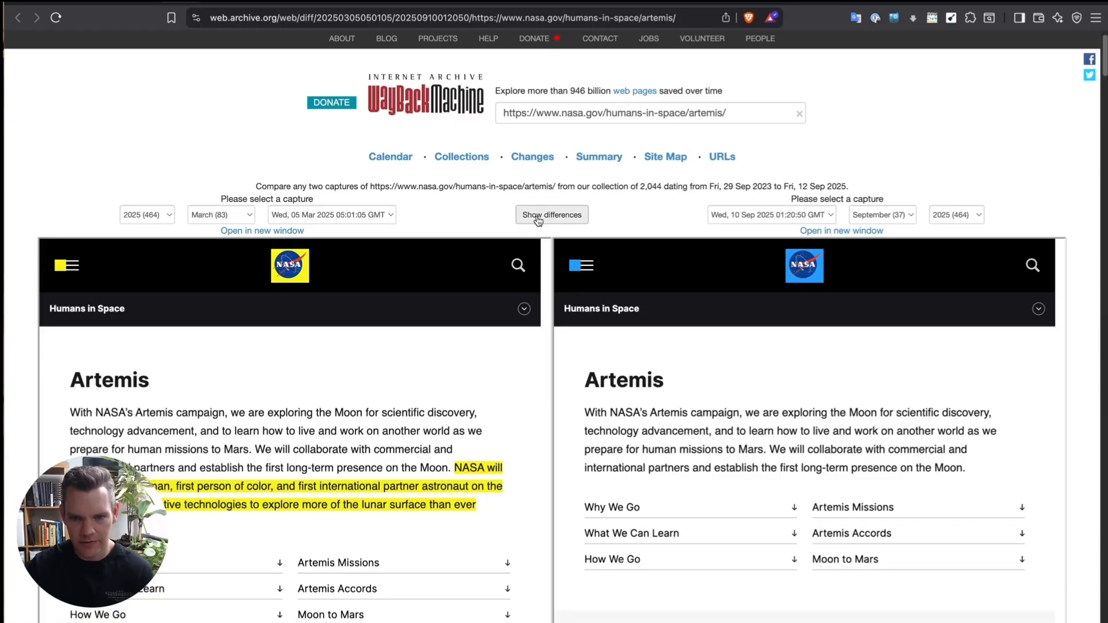
{"action": "left_click", "coordinate": [390, 155]}
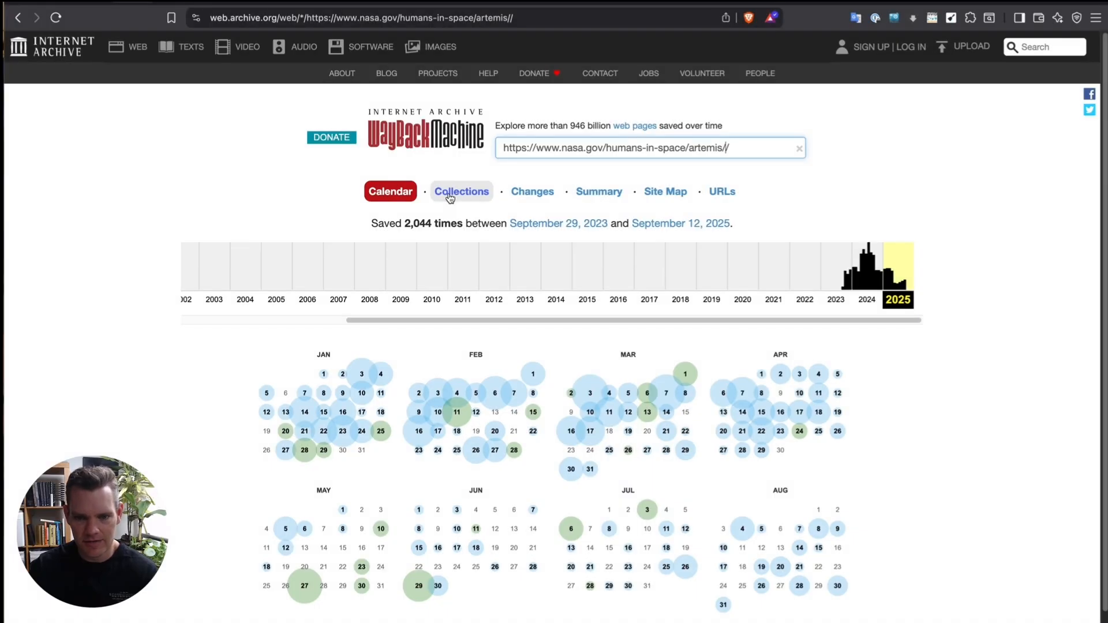
Step: Show the Collections breakdown of the Artemis page's 2,044 captures, led by ArchiveBot and Focused Crawls
{"action": "left_click", "coordinate": [461, 191]}
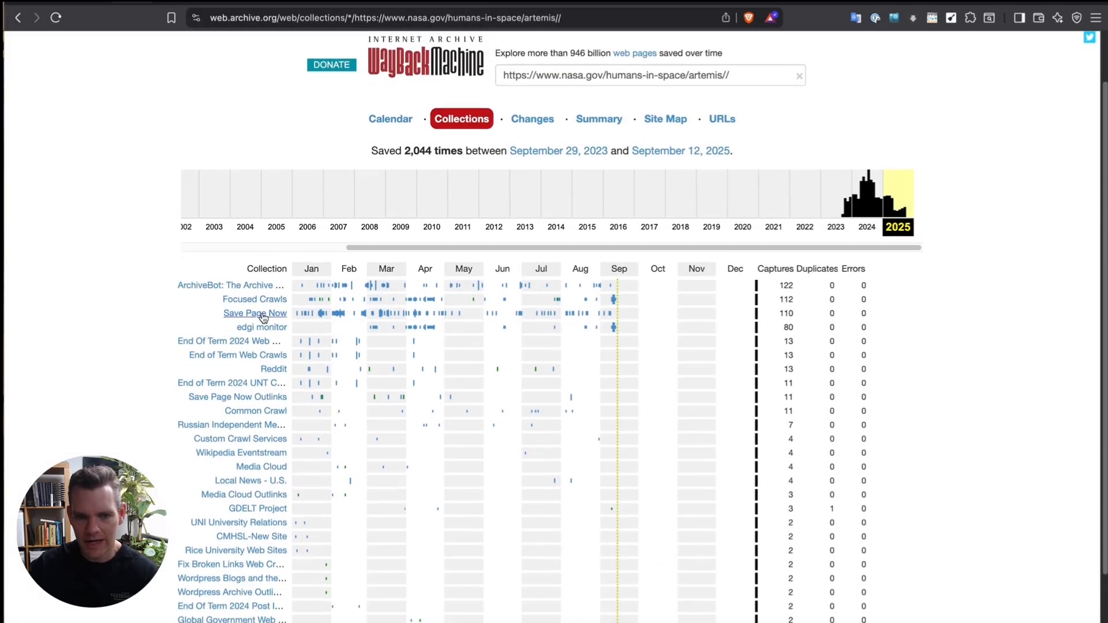
{"action": "scroll", "scroll_direction": "down", "scroll_amount": 3}
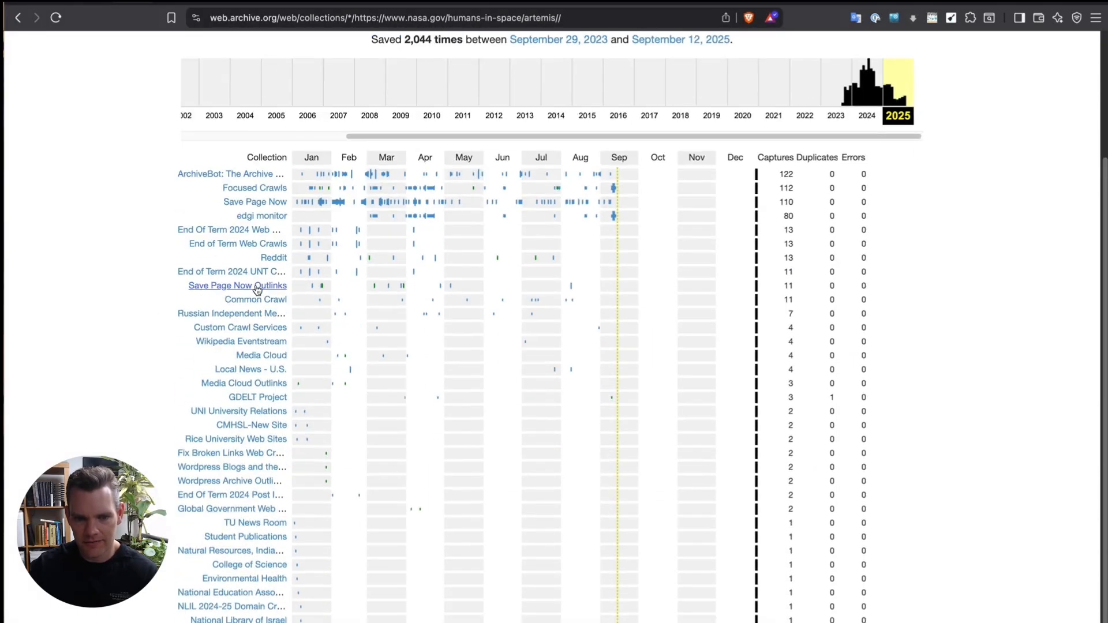
{"action": "scroll", "scroll_direction": "up", "scroll_amount": 3}
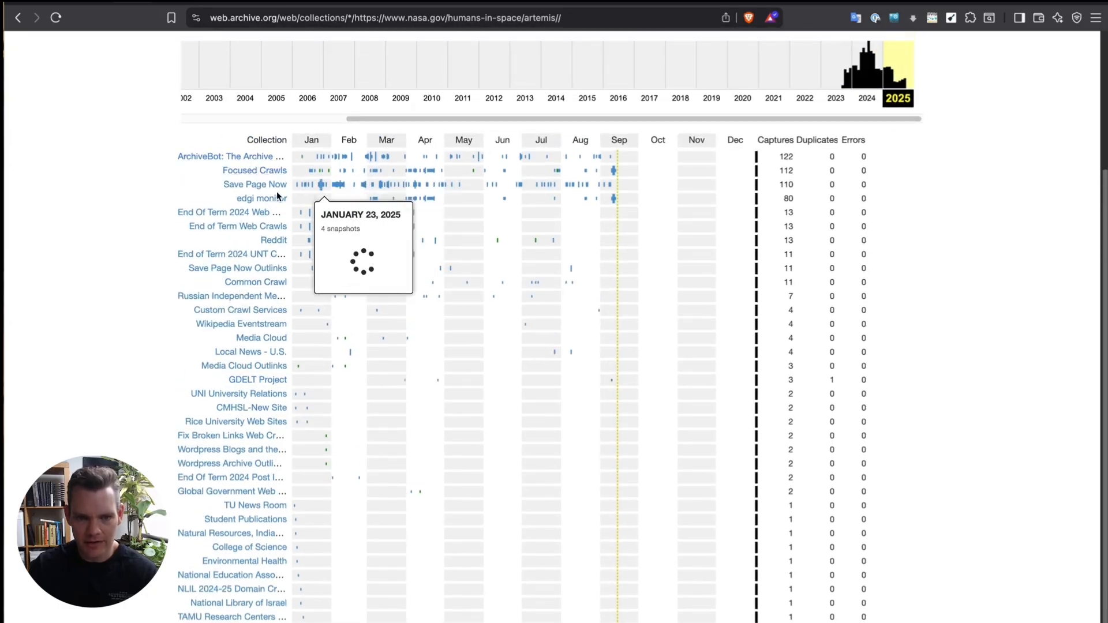
{"action": "scroll", "scroll_direction": "down", "scroll_amount": 3}
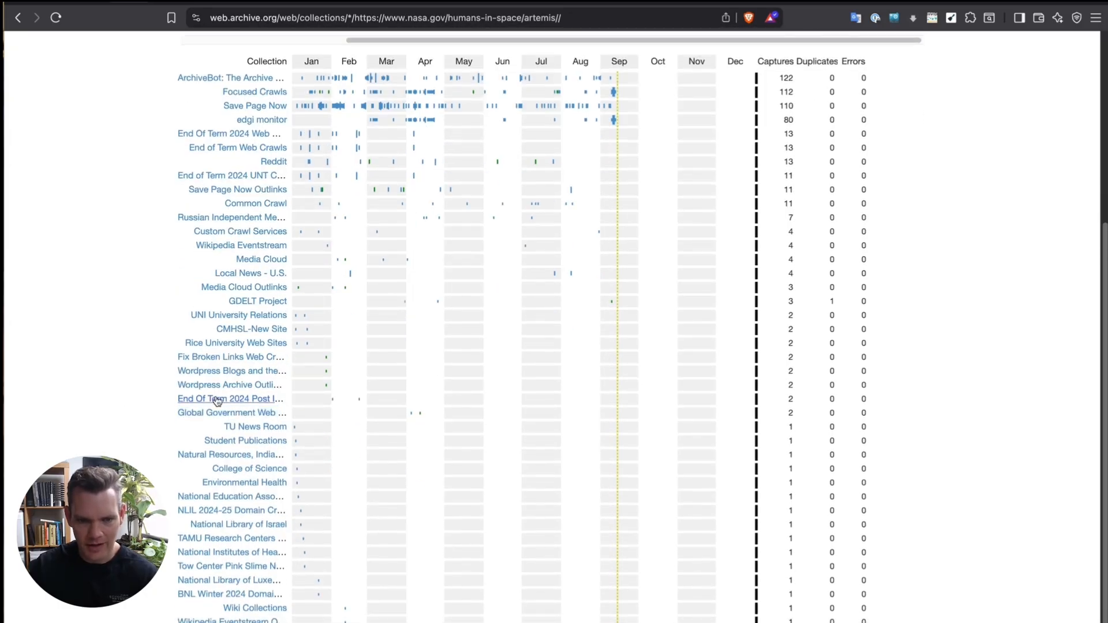
{"action": "right_click", "coordinate": [221, 398]}
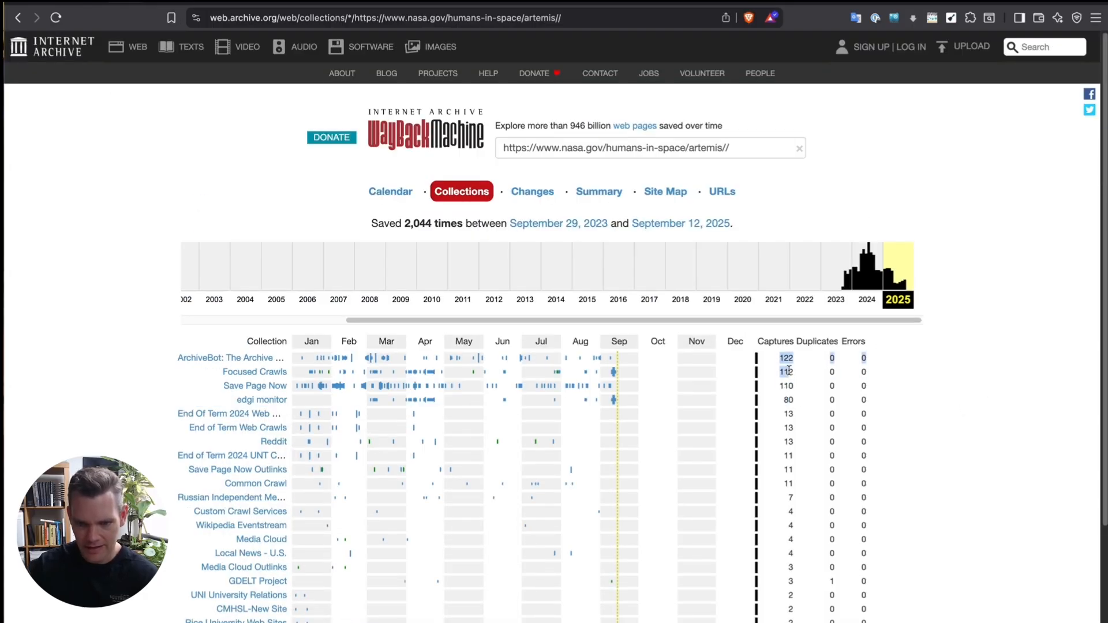
{"action": "mouse_move", "coordinate": [546, 385]}
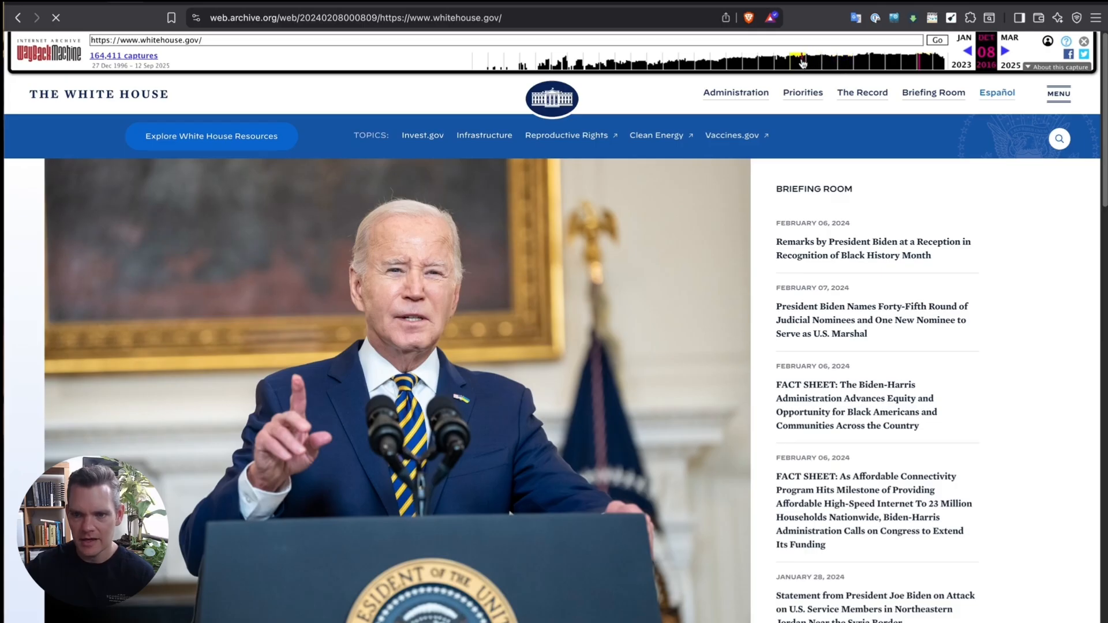
Step: Jump from the whitehouse.gov capture to an early May 1997 archived copy of the site
{"action": "left_click", "coordinate": [506, 63]}
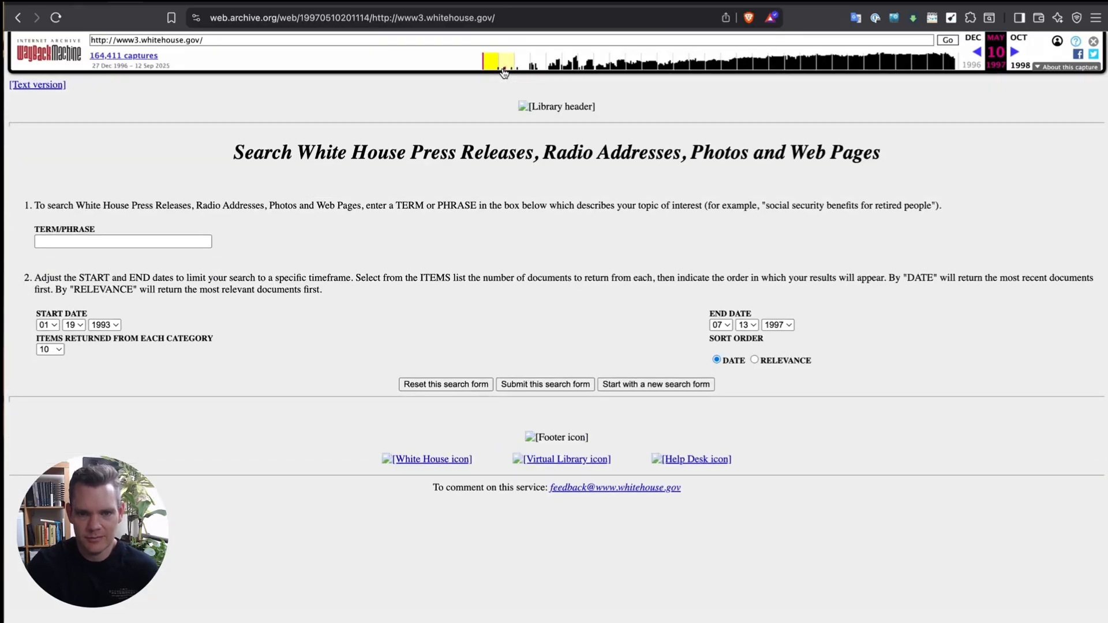
{"action": "mouse_move", "coordinate": [502, 64]}
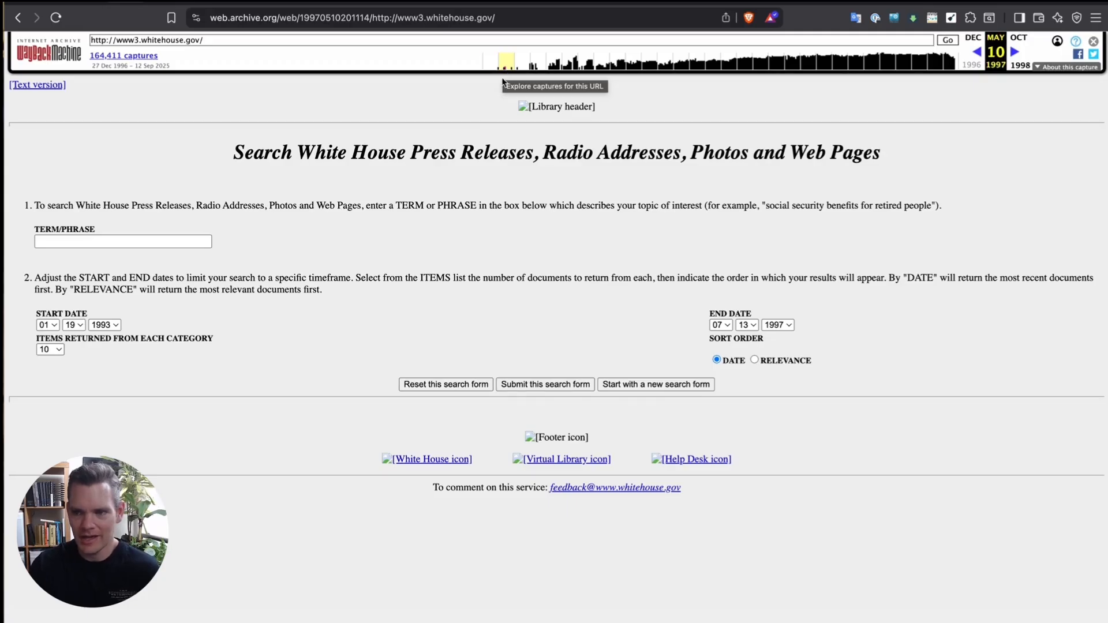
{"action": "mouse_move", "coordinate": [529, 156]}
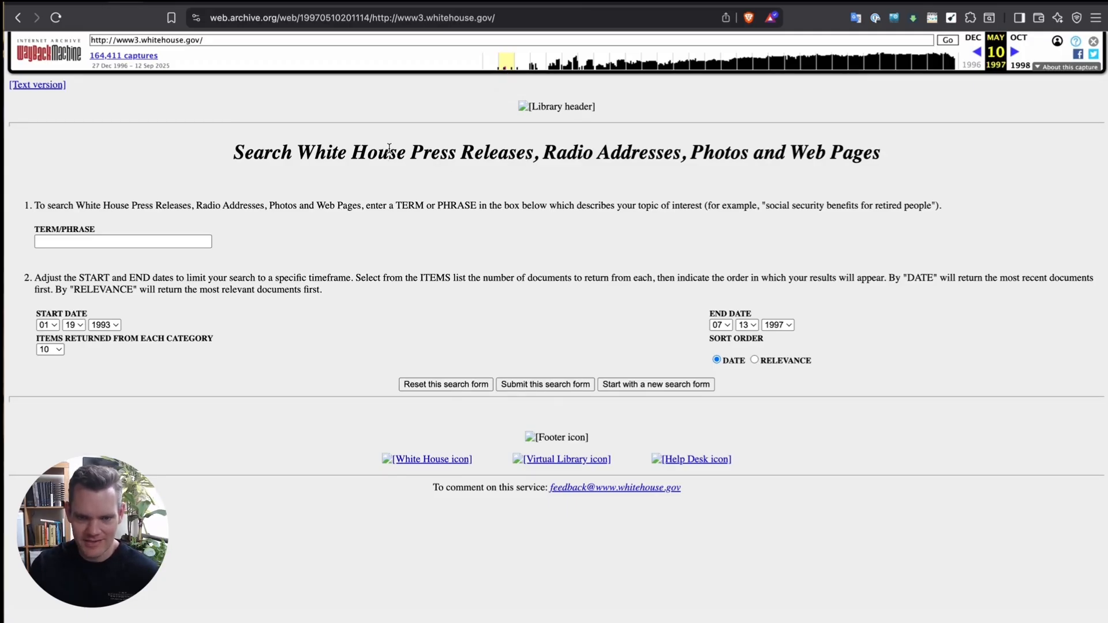
{"action": "mouse_move", "coordinate": [746, 169]}
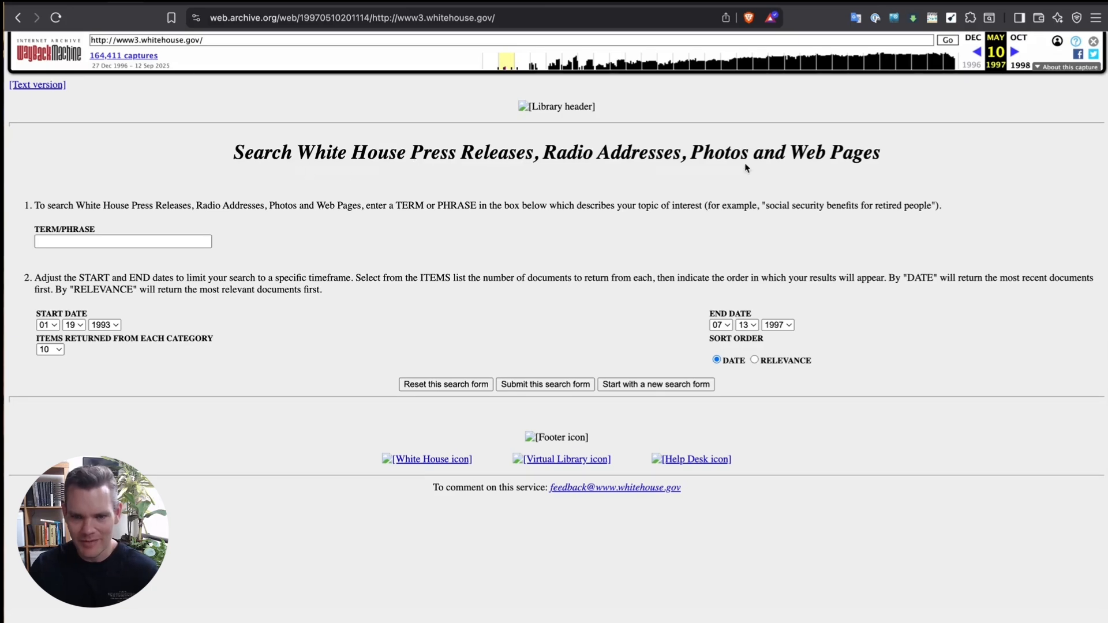
{"action": "mouse_move", "coordinate": [353, 218]}
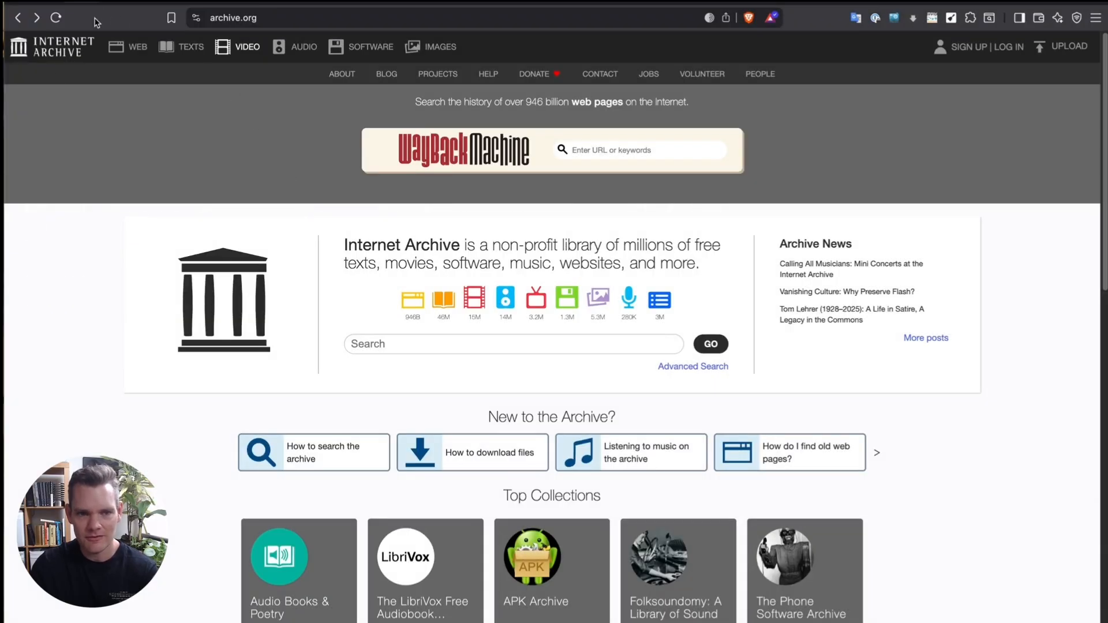
{"action": "mouse_move", "coordinate": [169, 7]}
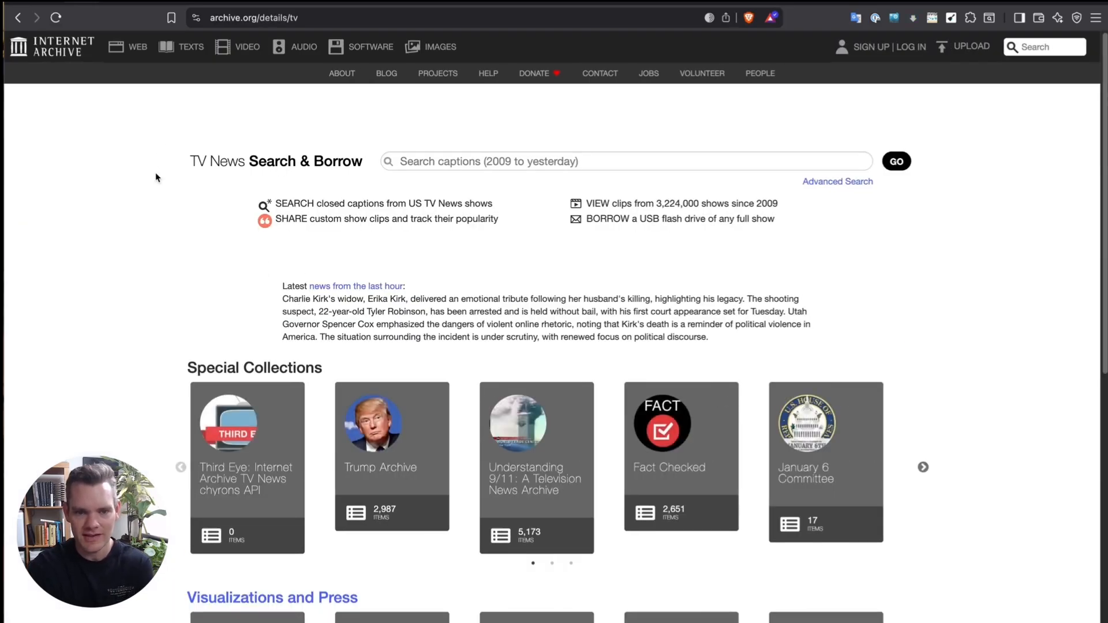
{"action": "mouse_move", "coordinate": [431, 214]}
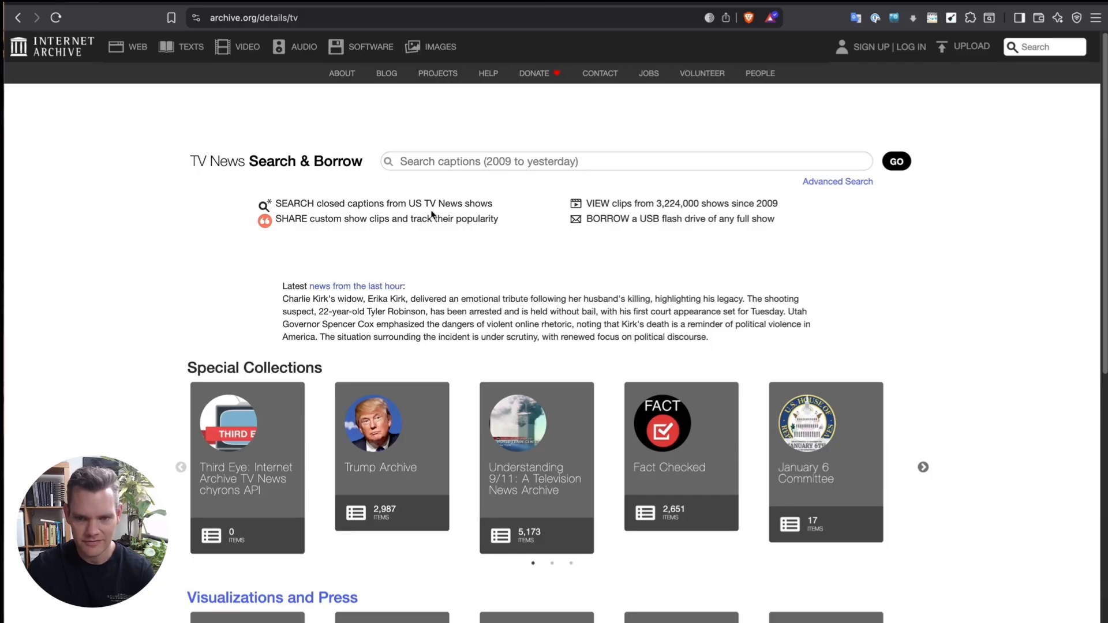
{"action": "mouse_move", "coordinate": [471, 332]}
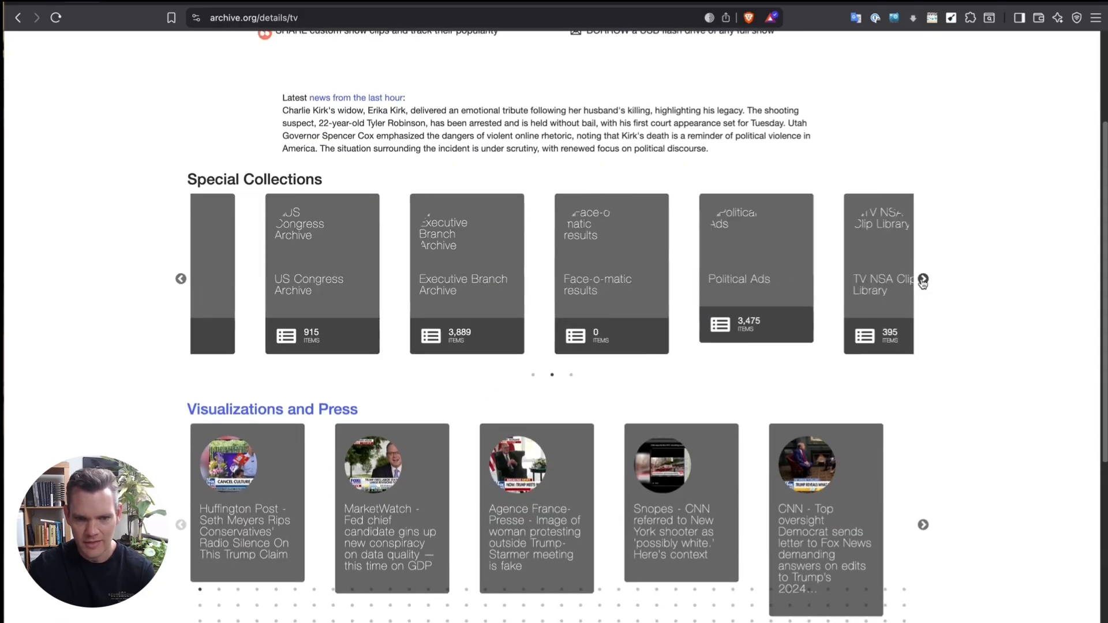
Step: Scroll through the TV News Search & Borrow carousels and return toward the top
{"action": "scroll", "scroll_direction": "down", "scroll_amount": 3}
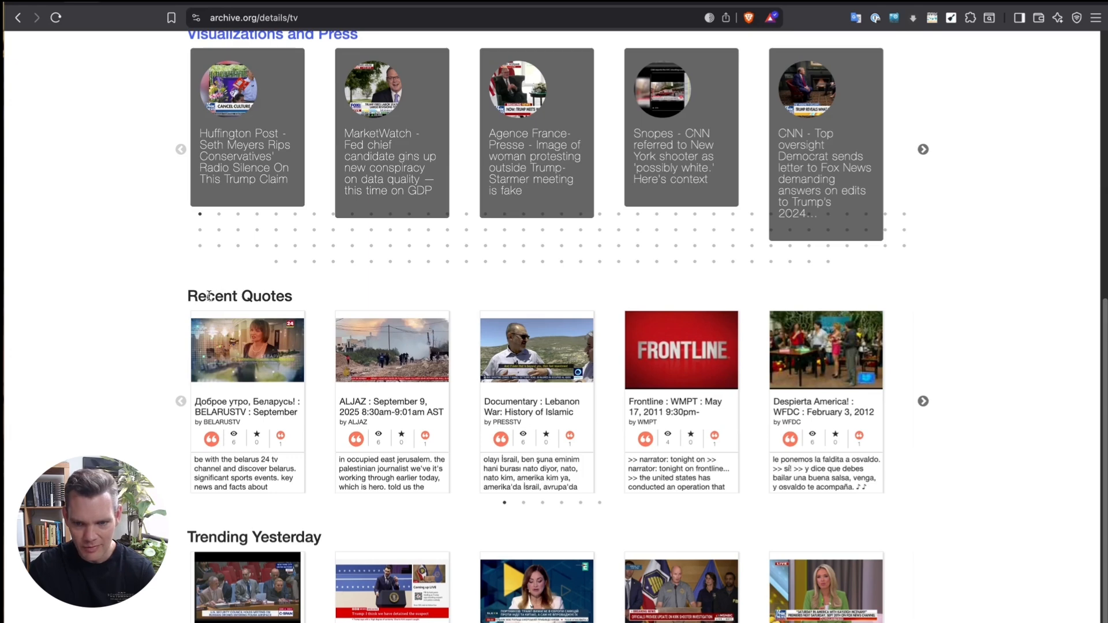
{"action": "scroll", "scroll_direction": "down", "scroll_amount": 3}
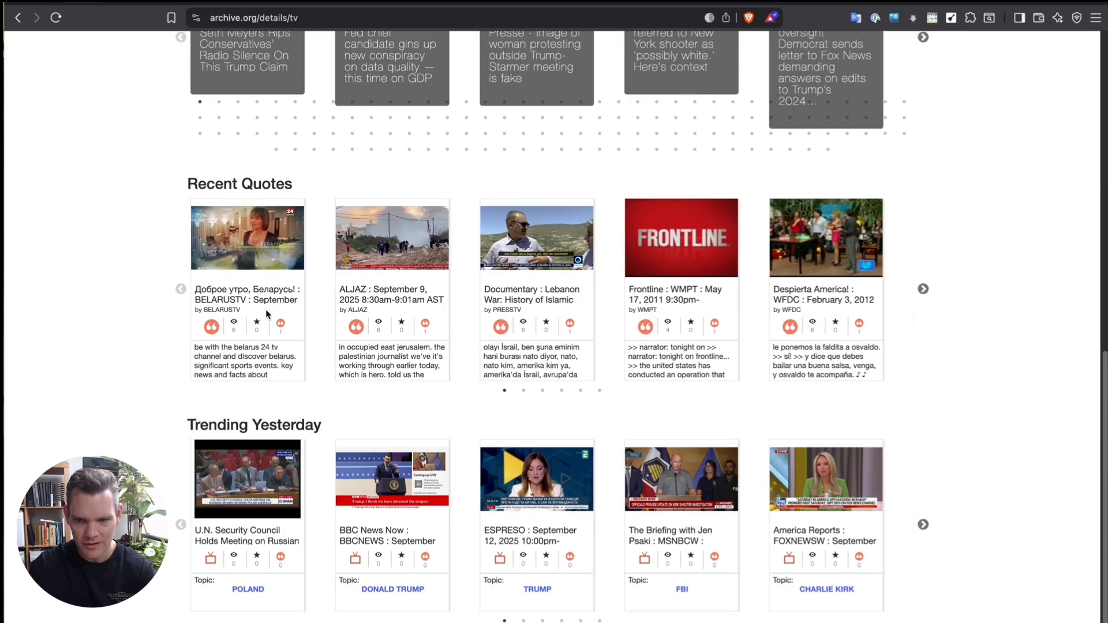
{"action": "mouse_move", "coordinate": [750, 295]}
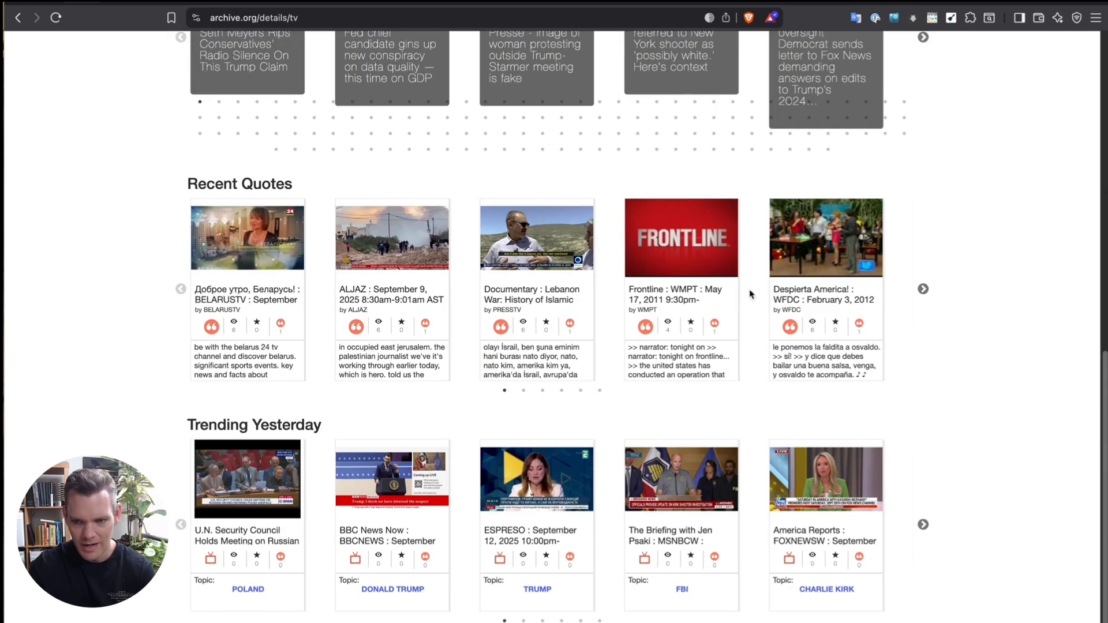
{"action": "scroll", "scroll_direction": "down", "scroll_amount": 3}
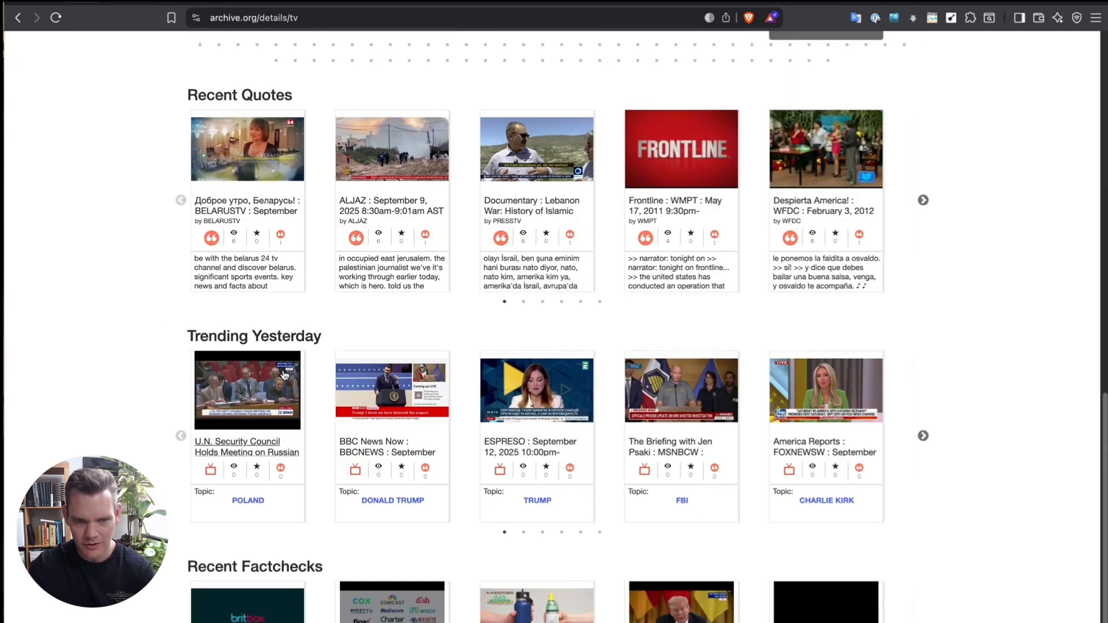
{"action": "mouse_move", "coordinate": [386, 205]}
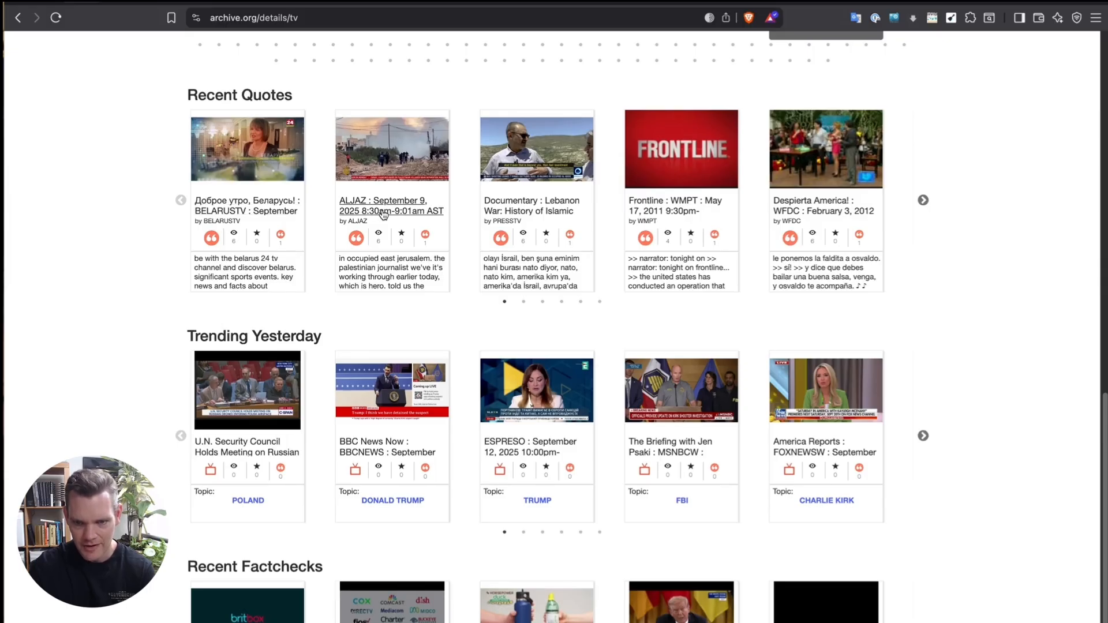
{"action": "mouse_move", "coordinate": [912, 417]}
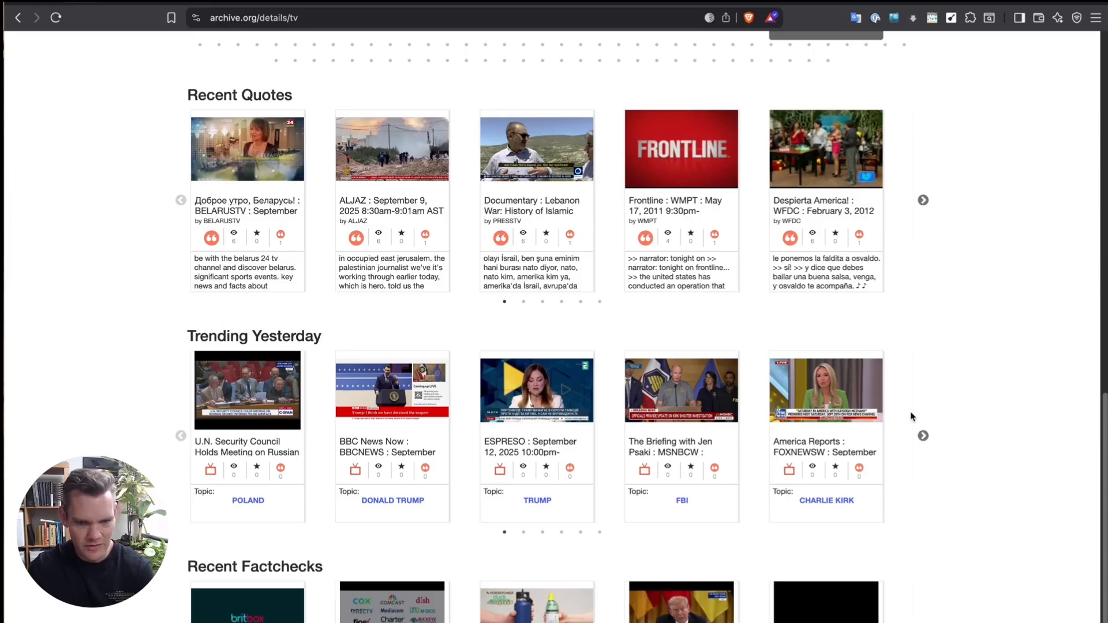
{"action": "scroll", "scroll_direction": "down", "scroll_amount": 3}
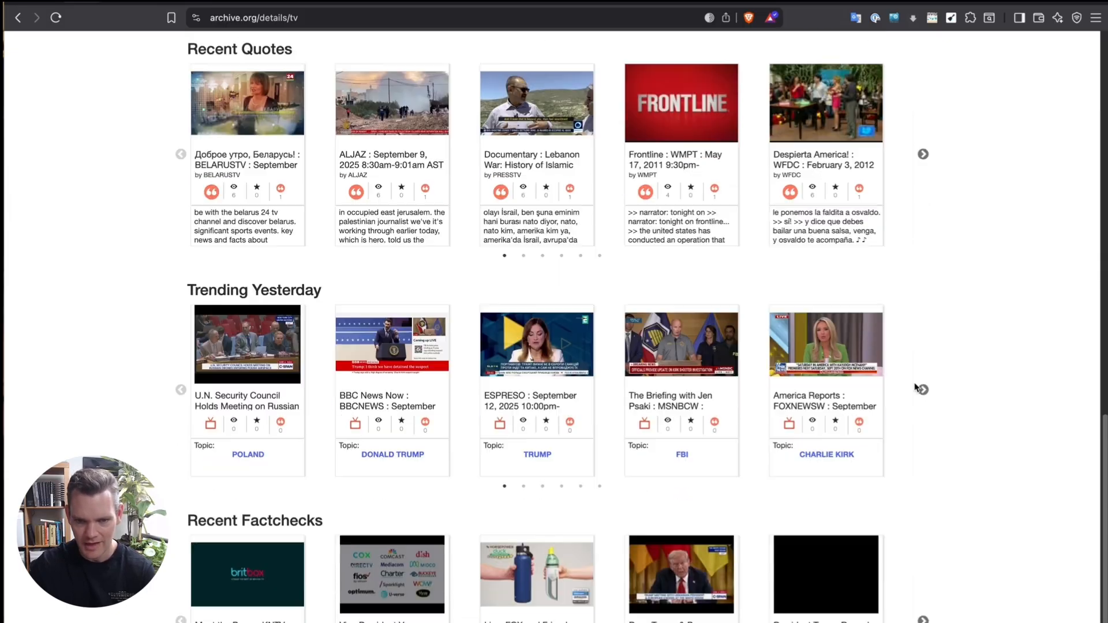
{"action": "scroll", "scroll_direction": "up", "scroll_amount": 3}
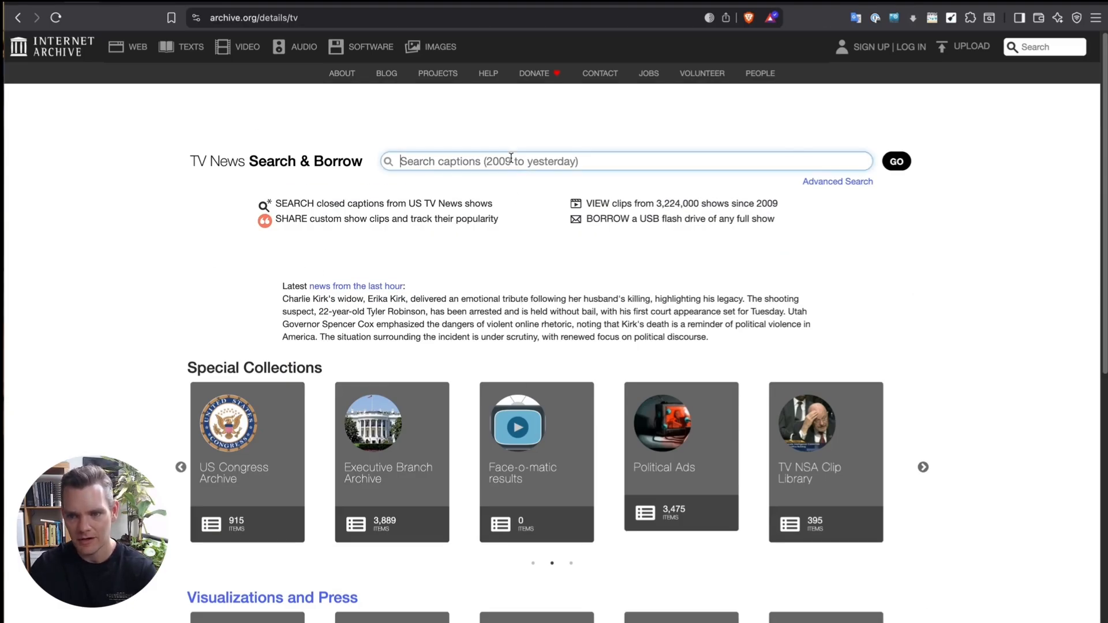
{"action": "mouse_move", "coordinate": [838, 182]}
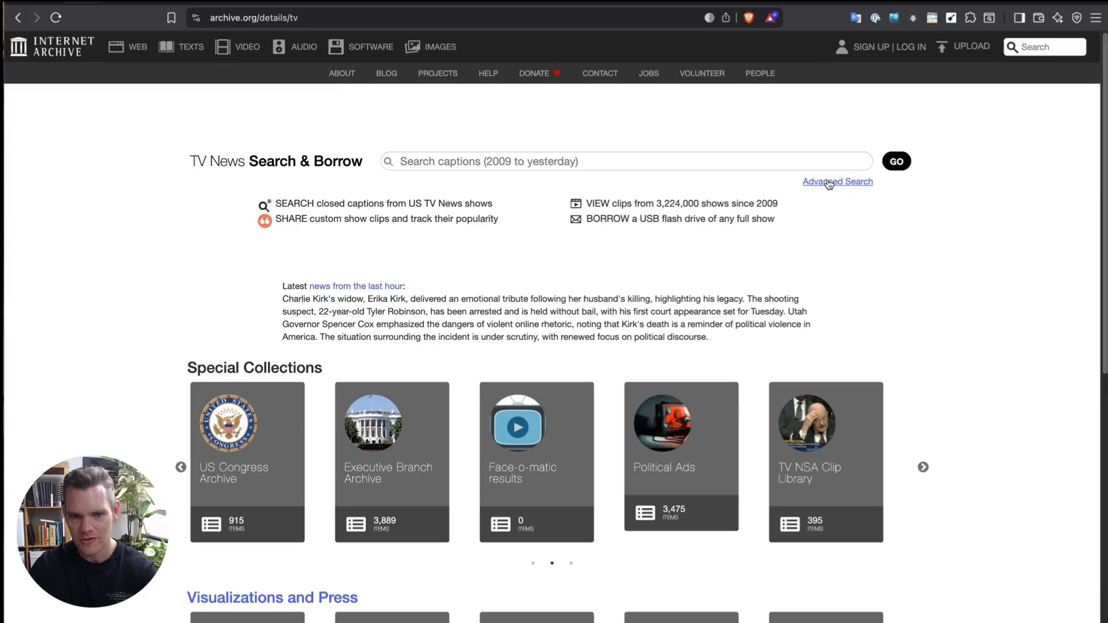
{"action": "left_click", "coordinate": [838, 181]}
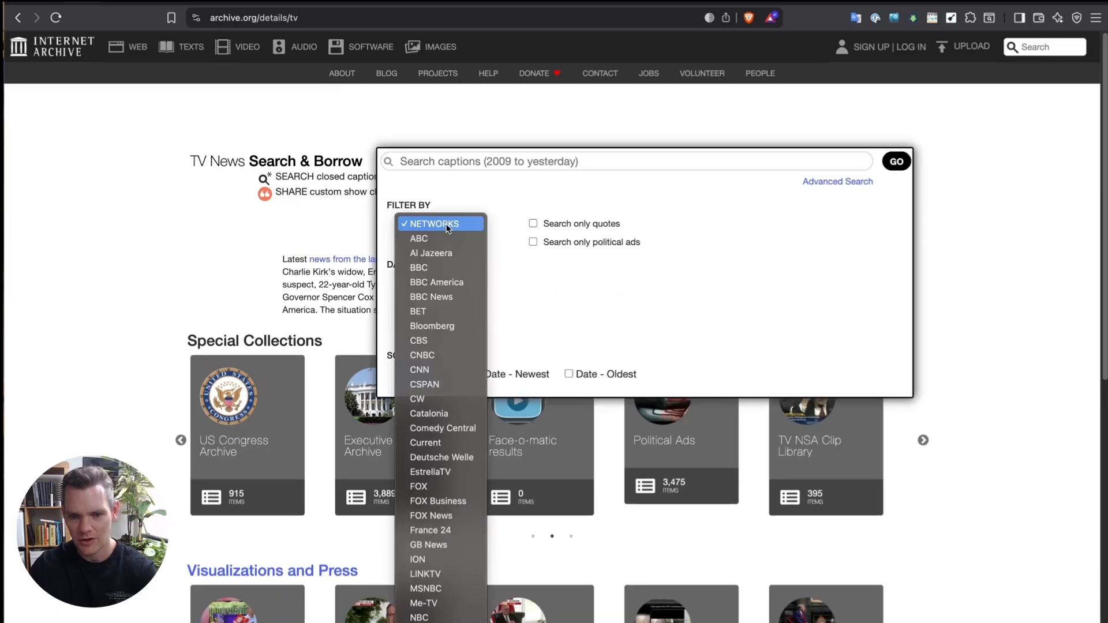
{"action": "mouse_move", "coordinate": [533, 343]}
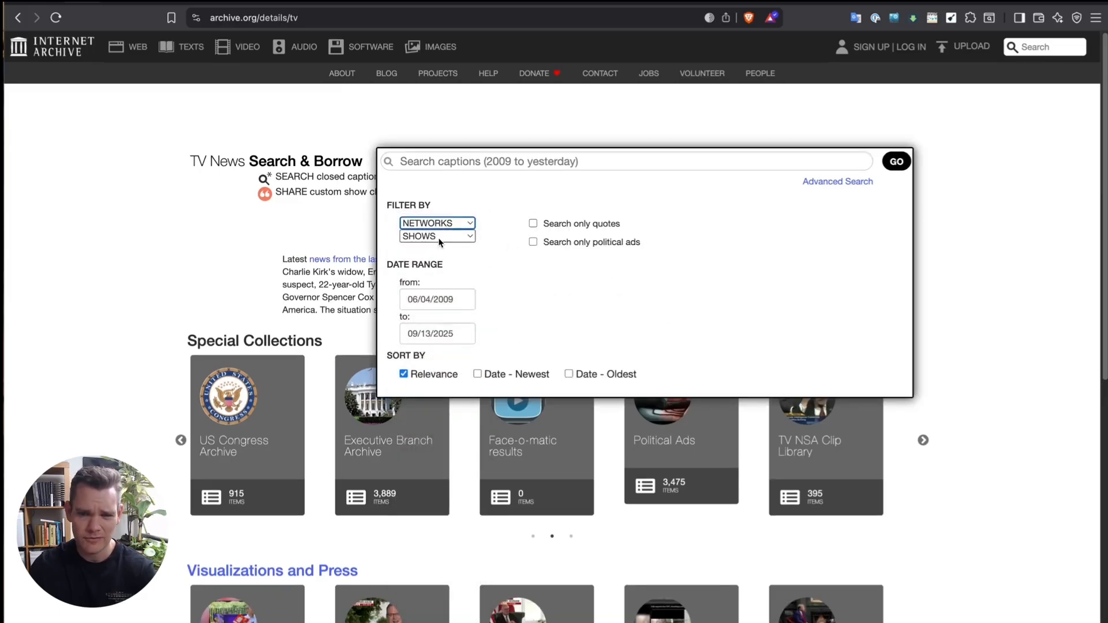
{"action": "mouse_move", "coordinate": [712, 214]}
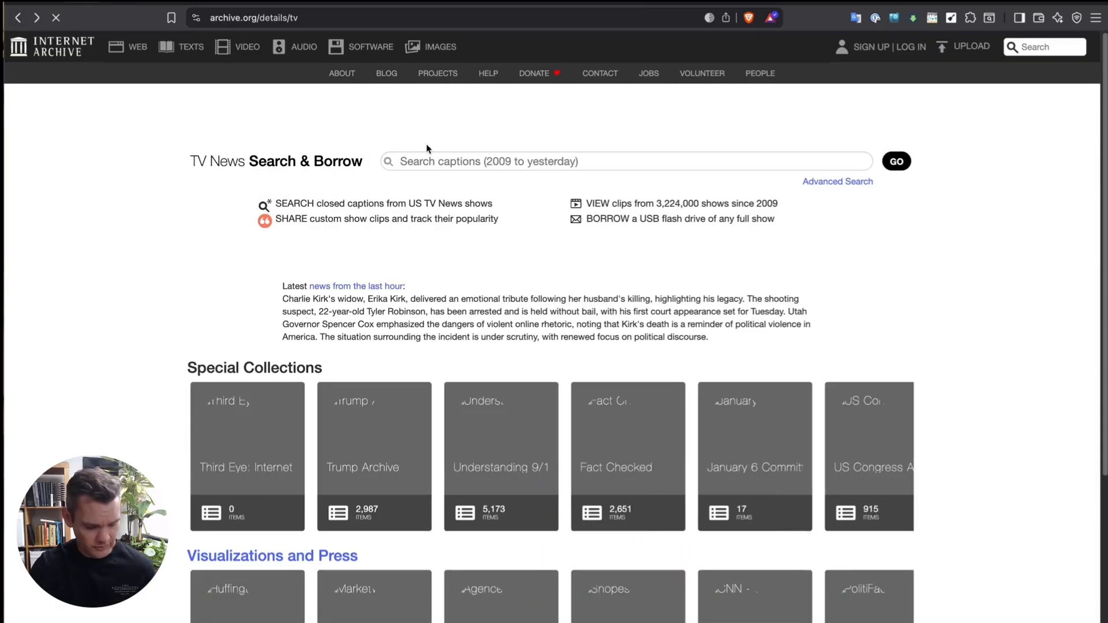
Step: Search TV News captions for 'yangon' and scroll through the result clips
{"action": "type", "text": "yangon"}
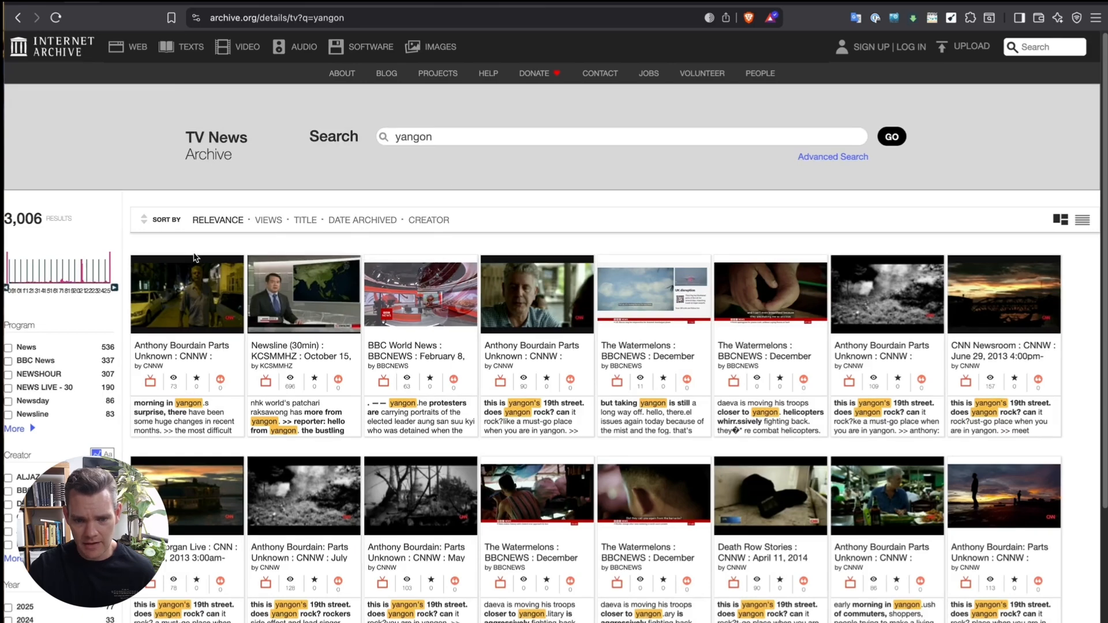
{"action": "scroll", "scroll_direction": "down", "scroll_amount": 3}
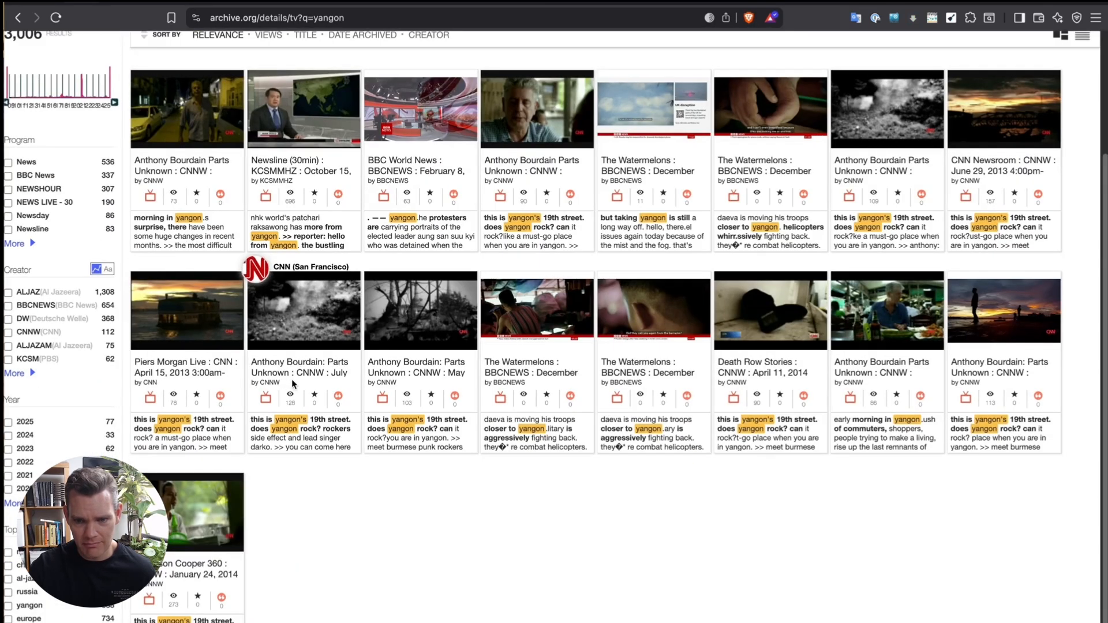
{"action": "mouse_move", "coordinate": [542, 494]}
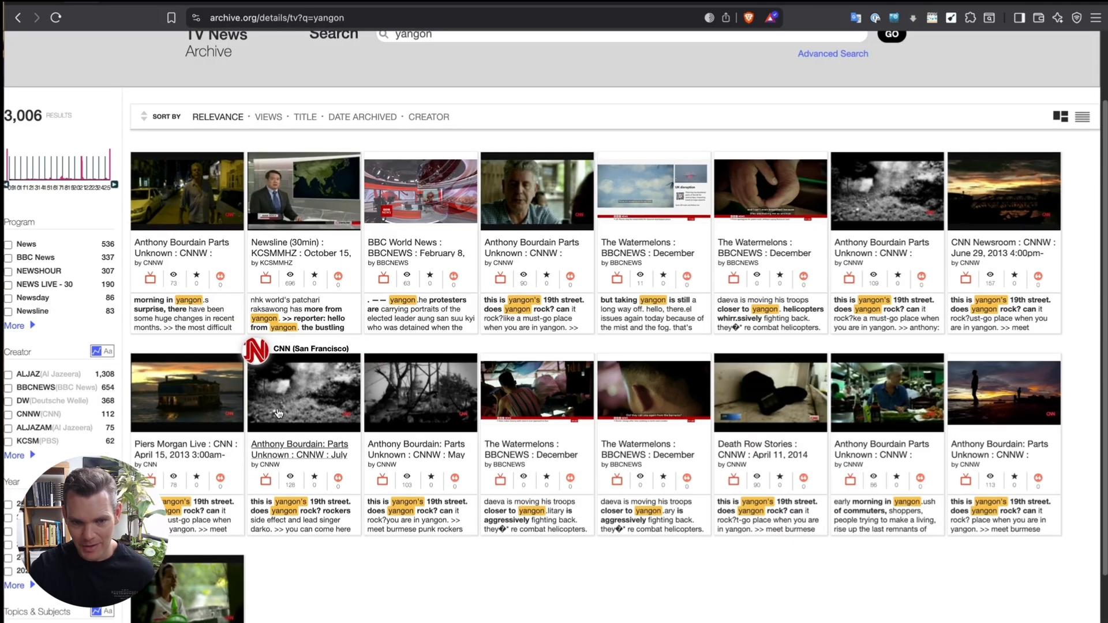
{"action": "mouse_move", "coordinate": [483, 225]}
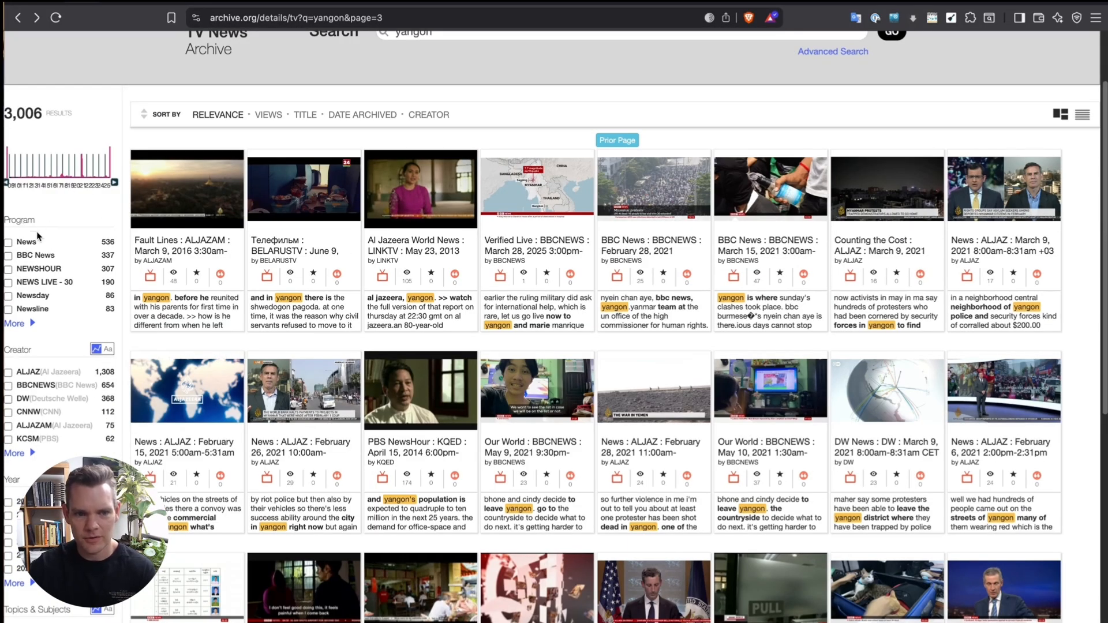
{"action": "scroll", "scroll_direction": "down", "scroll_amount": 3}
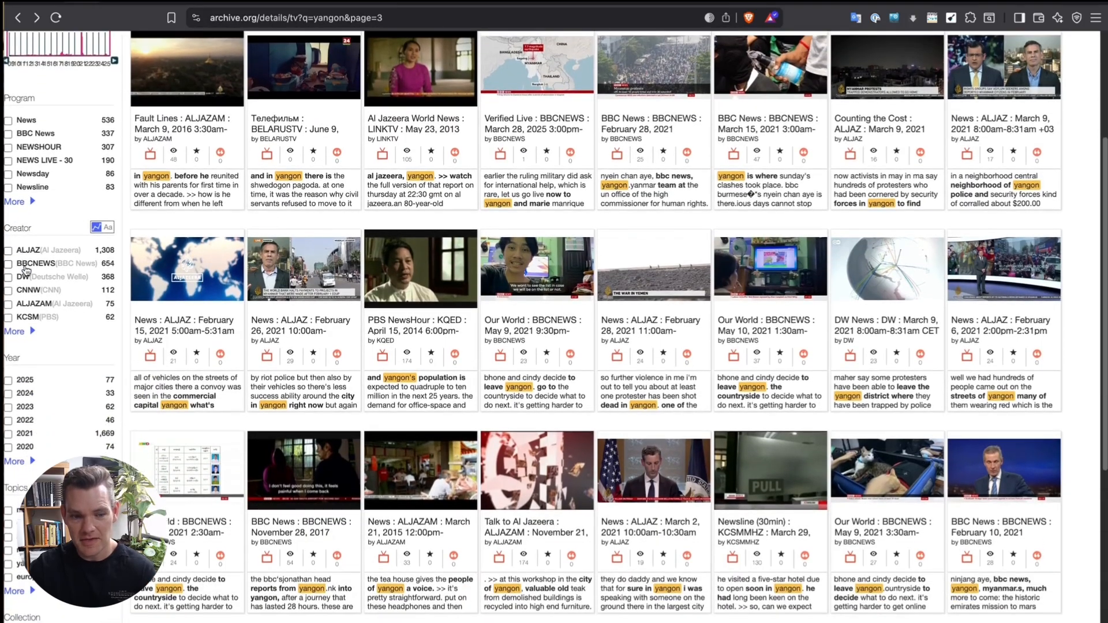
{"action": "scroll", "scroll_direction": "down", "scroll_amount": 3}
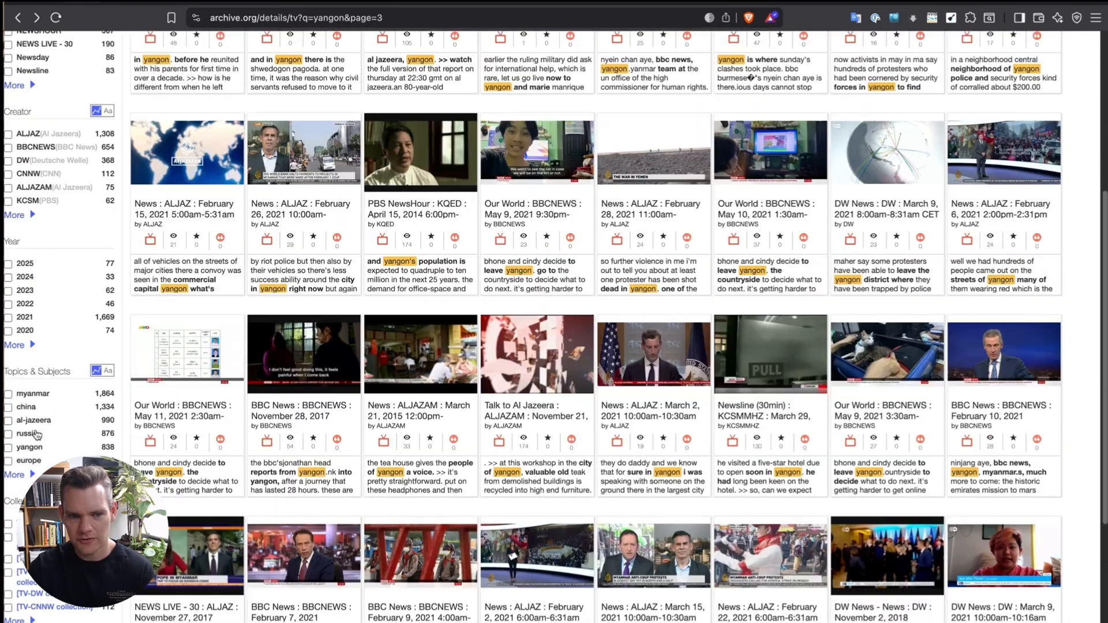
{"action": "scroll", "scroll_direction": "up", "scroll_amount": 3}
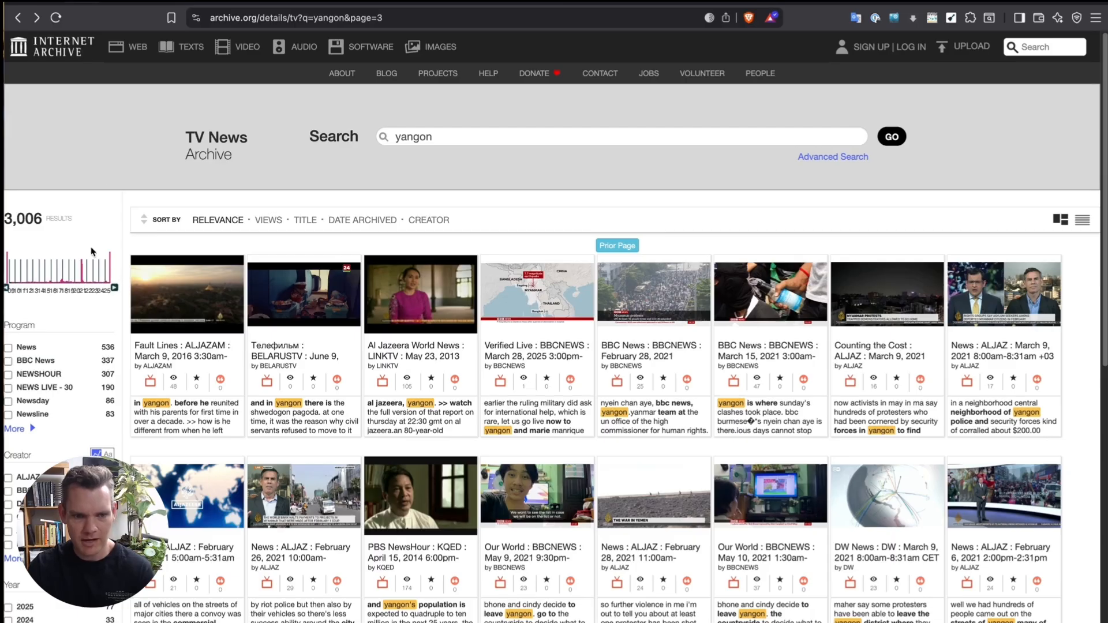
{"action": "mouse_move", "coordinate": [82, 276]}
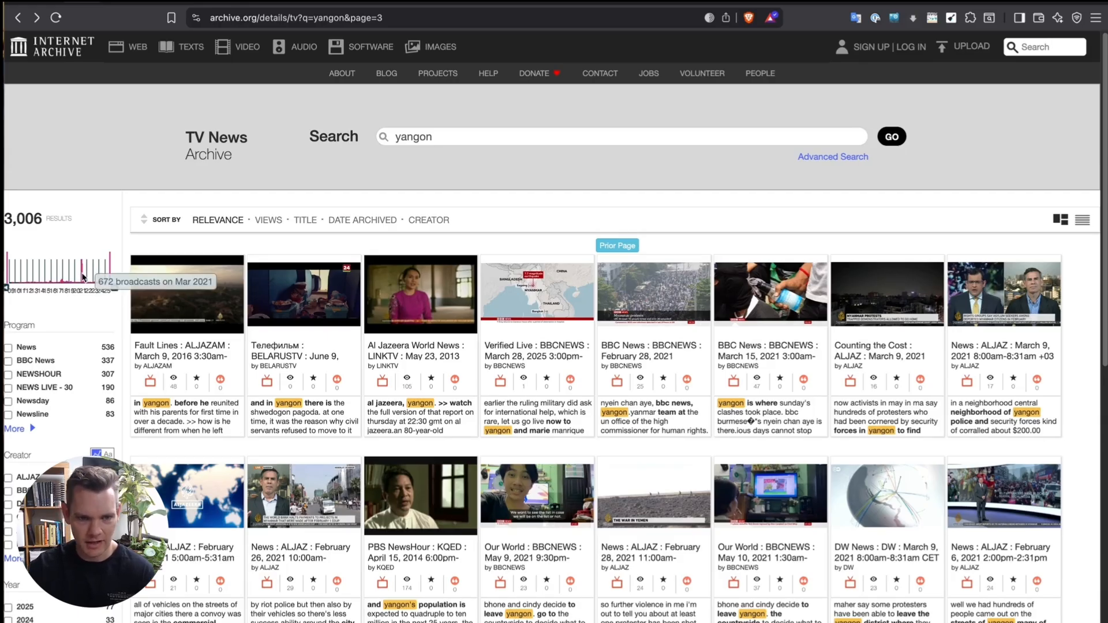
{"action": "mouse_move", "coordinate": [90, 258]}
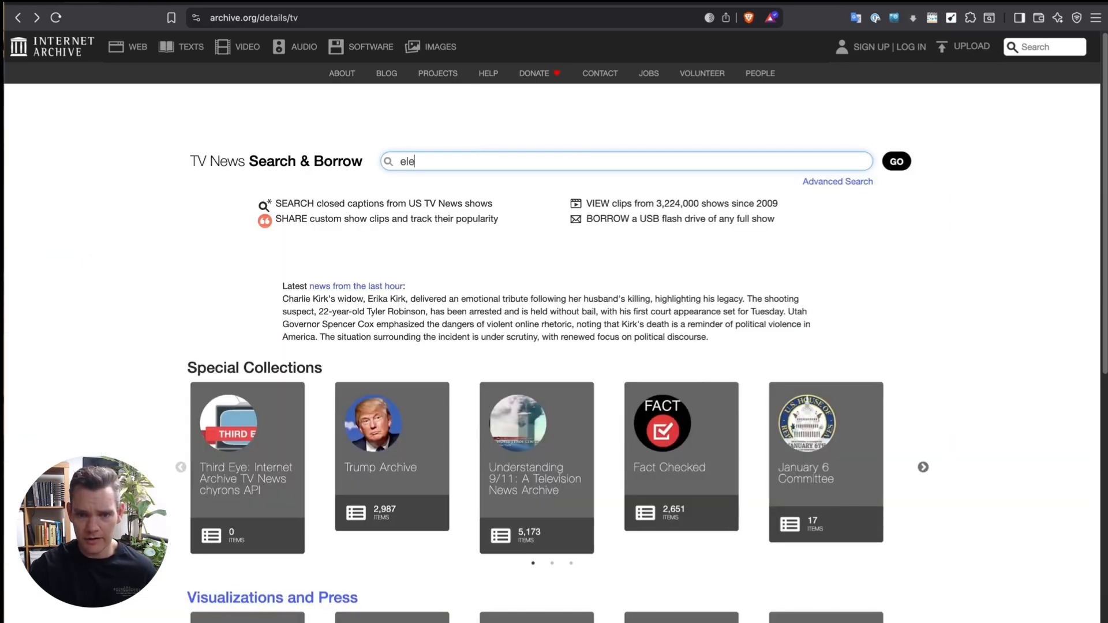
Step: Search TV news captions for 'election interference', returning 78,301 results, and reveal the search-type choices
{"action": "type", "text": "ction interf"}
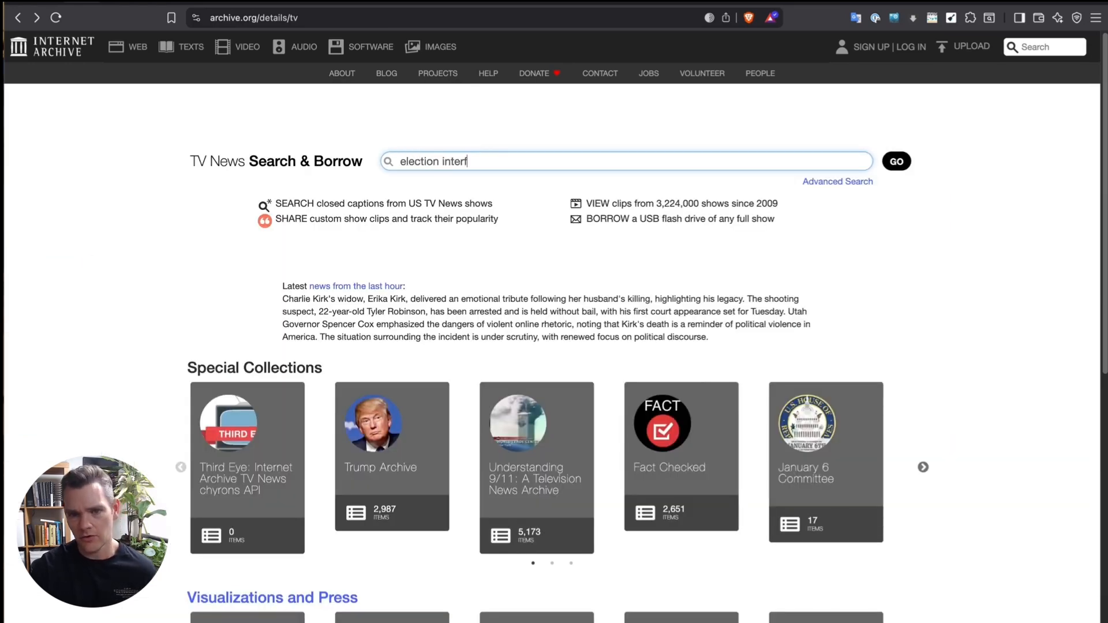
{"action": "left_click", "coordinate": [896, 162]}
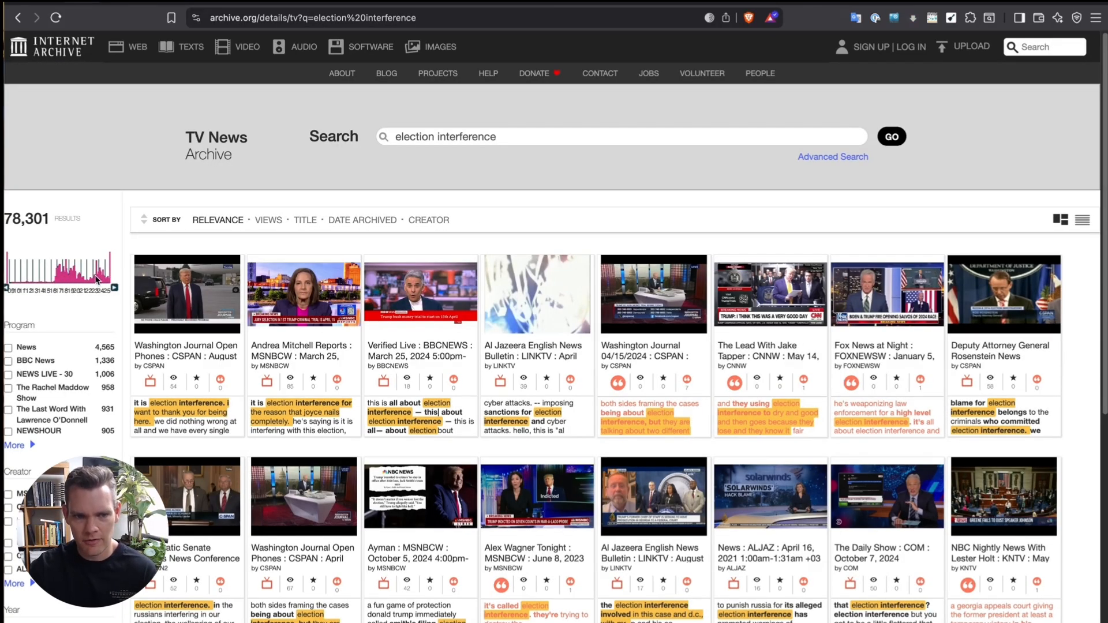
{"action": "scroll", "scroll_direction": "down", "scroll_amount": 3}
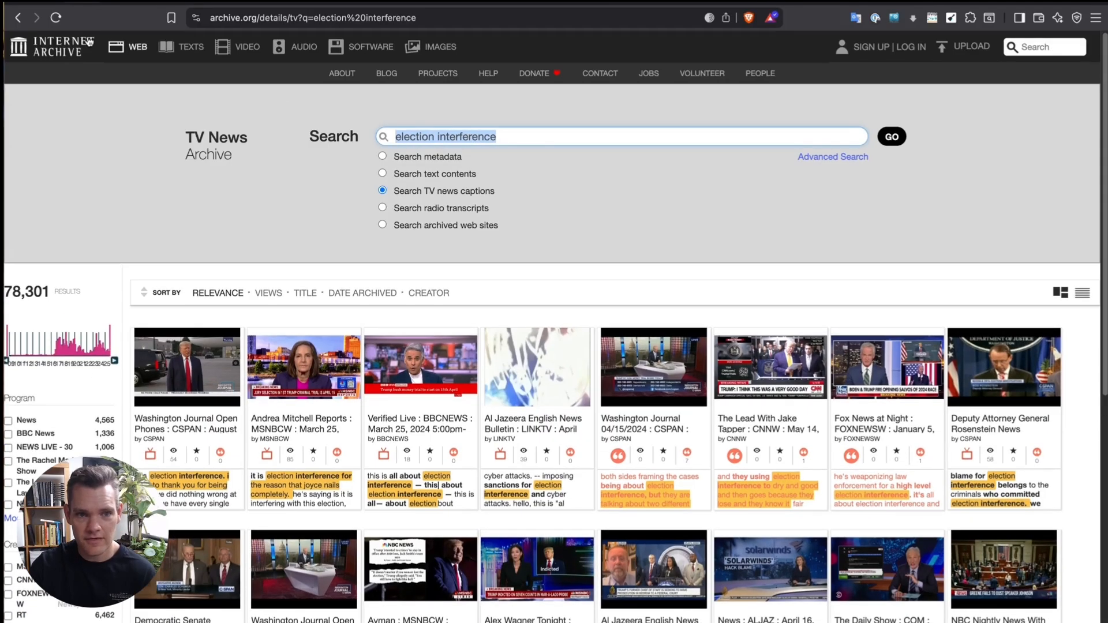
{"action": "left_click", "coordinate": [311, 18]}
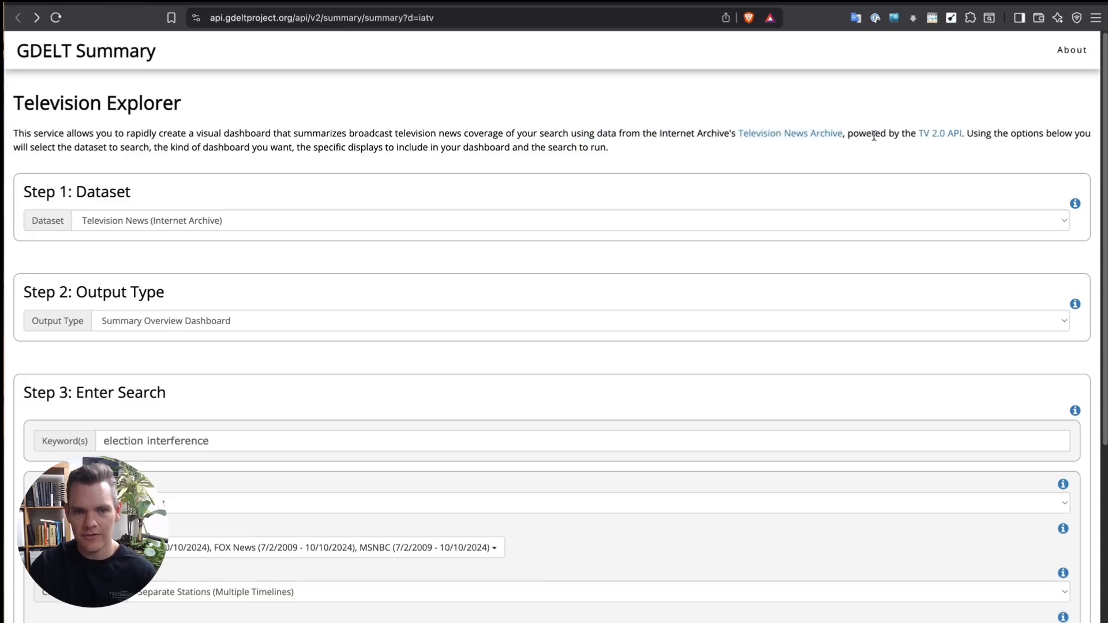
{"action": "mouse_move", "coordinate": [197, 479]}
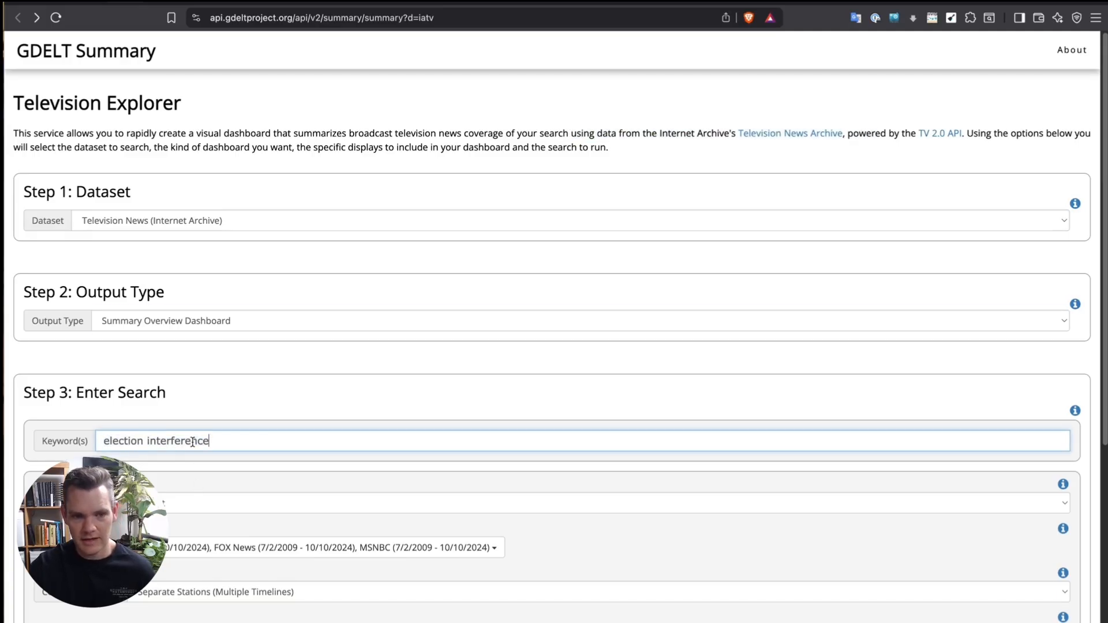
Step: Scroll the Television Explorer dashboard to the CNN, Fox News and MSNBC coverage timeline
{"action": "scroll", "scroll_direction": "down", "scroll_amount": 3}
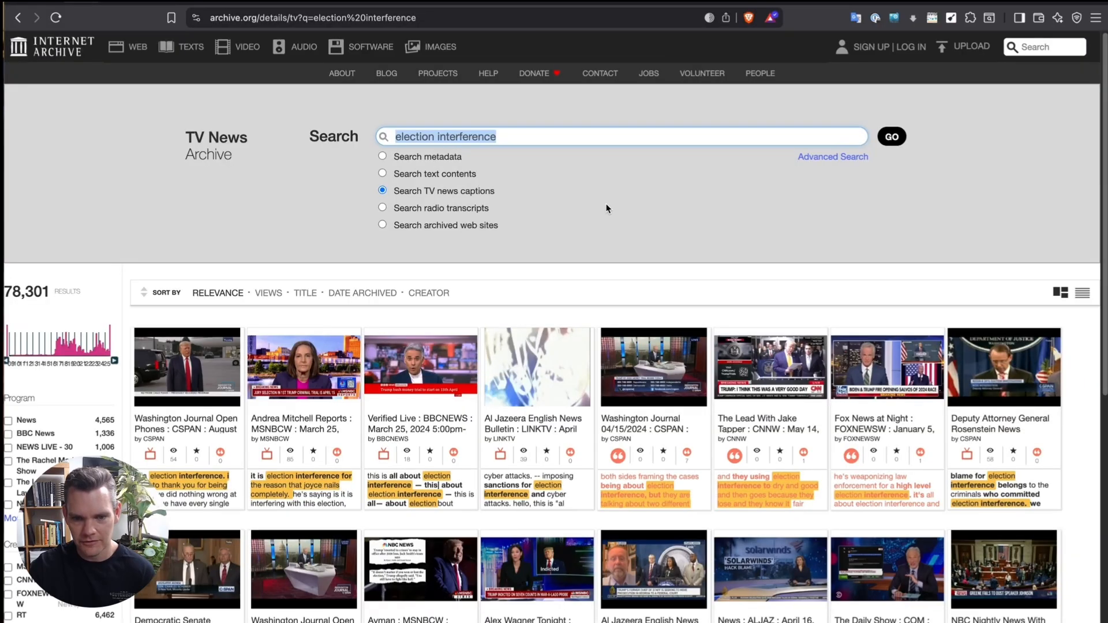
{"action": "scroll", "scroll_direction": "down", "scroll_amount": 3}
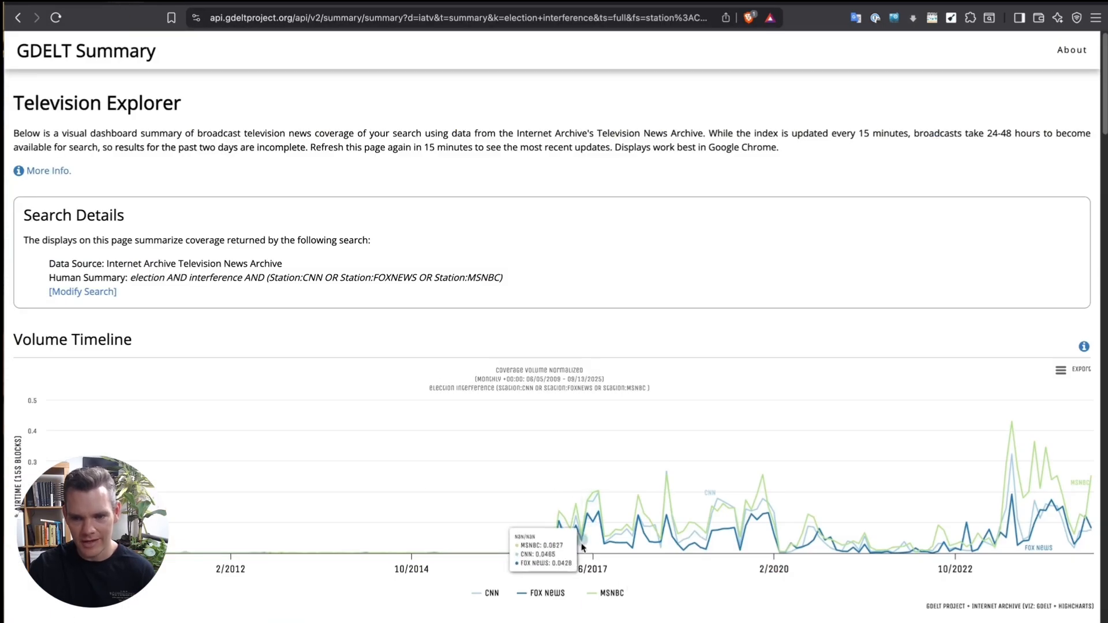
{"action": "scroll", "scroll_direction": "down", "scroll_amount": 3}
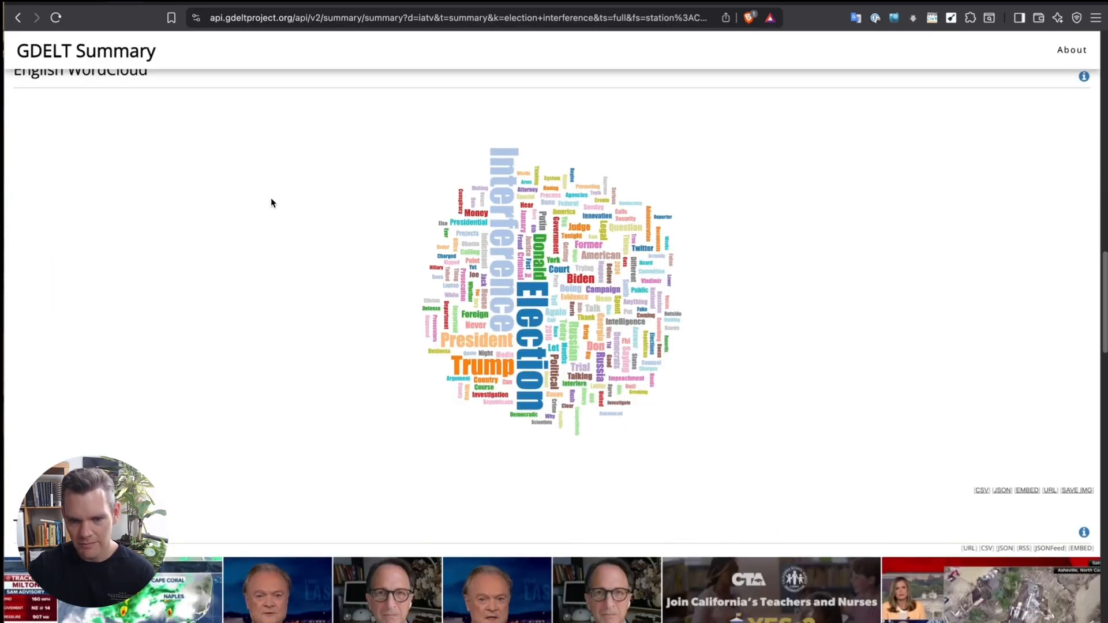
{"action": "scroll", "scroll_direction": "up", "scroll_amount": 3}
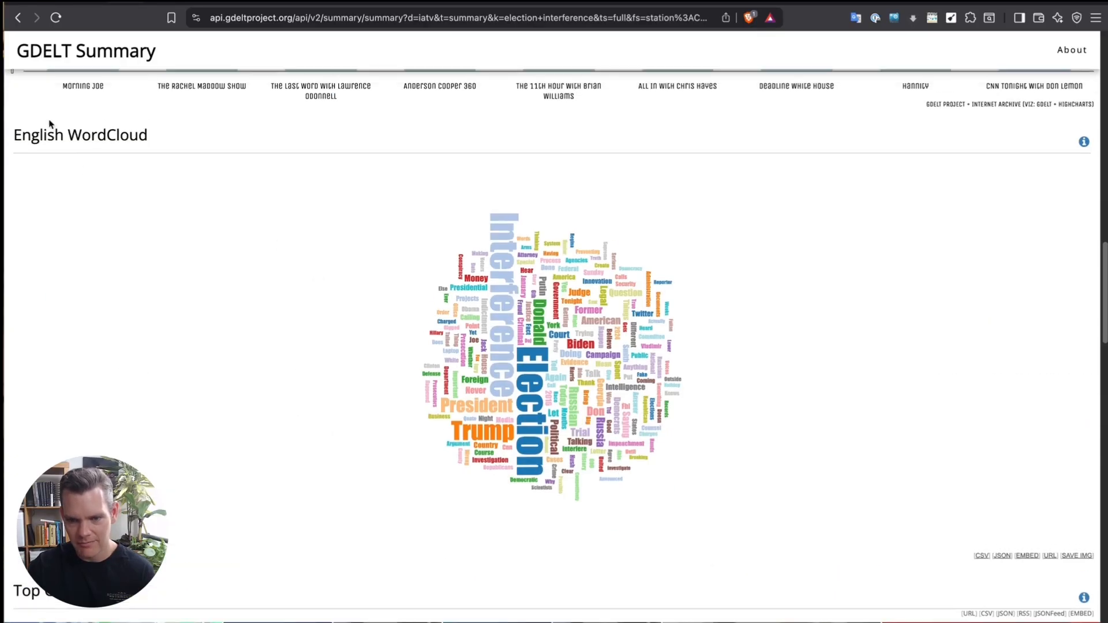
{"action": "mouse_move", "coordinate": [735, 416]}
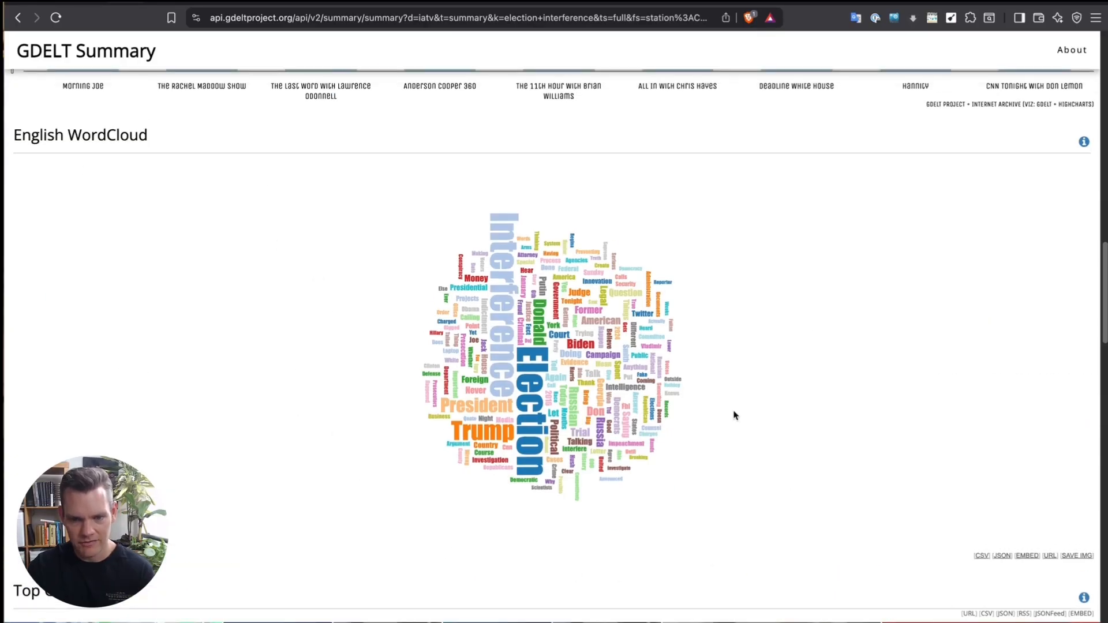
{"action": "mouse_move", "coordinate": [803, 479]}
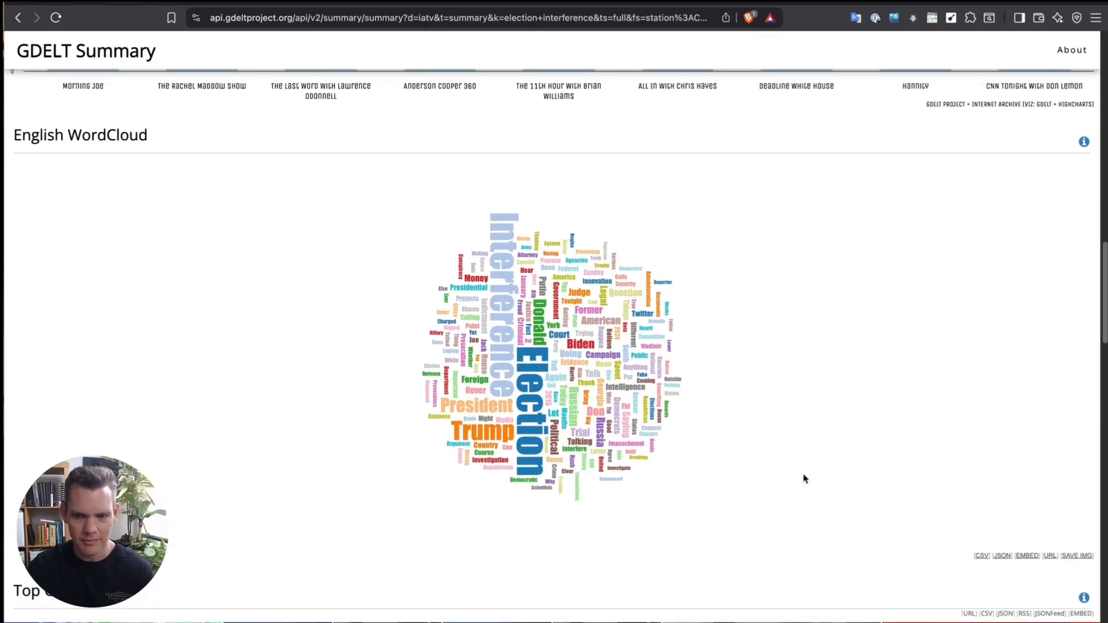
{"action": "scroll", "scroll_direction": "down", "scroll_amount": 3}
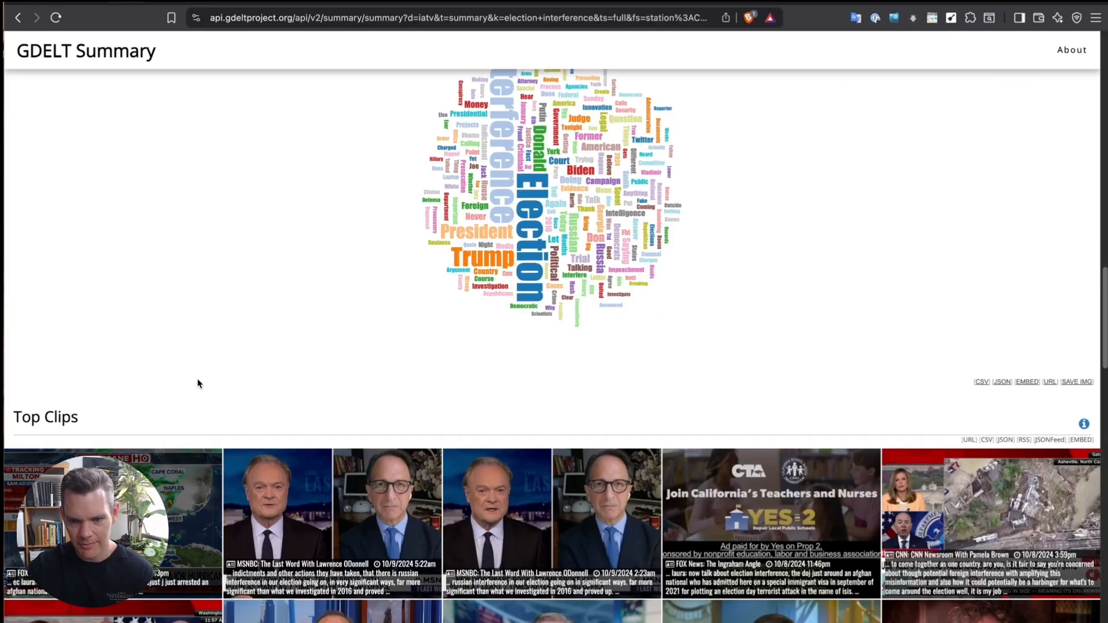
{"action": "scroll", "scroll_direction": "up", "scroll_amount": 3}
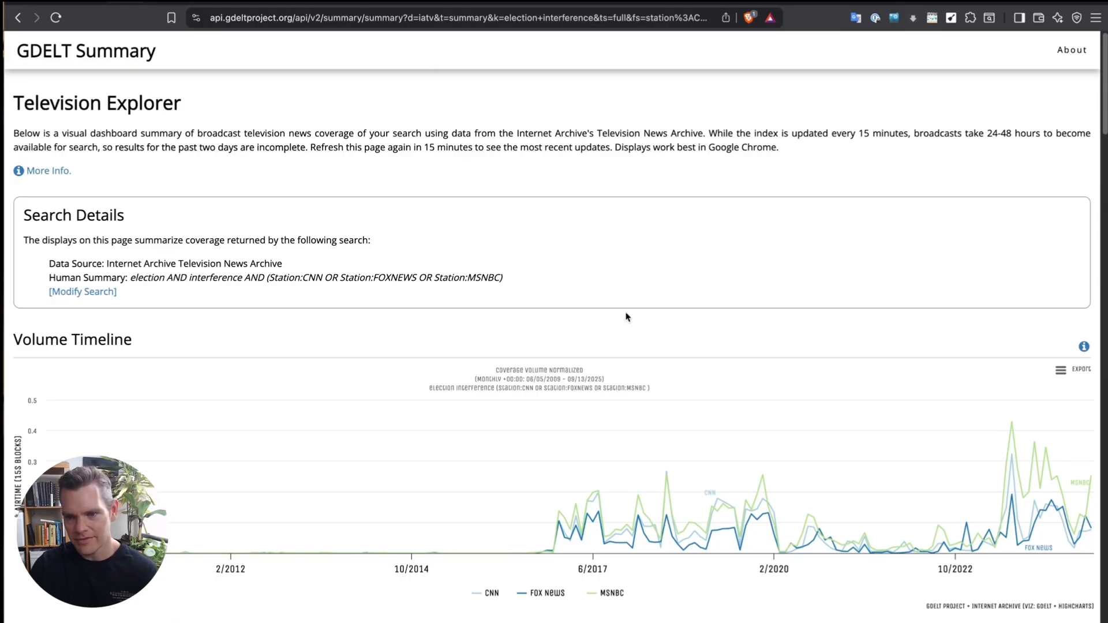
{"action": "scroll", "scroll_direction": "down", "scroll_amount": 3}
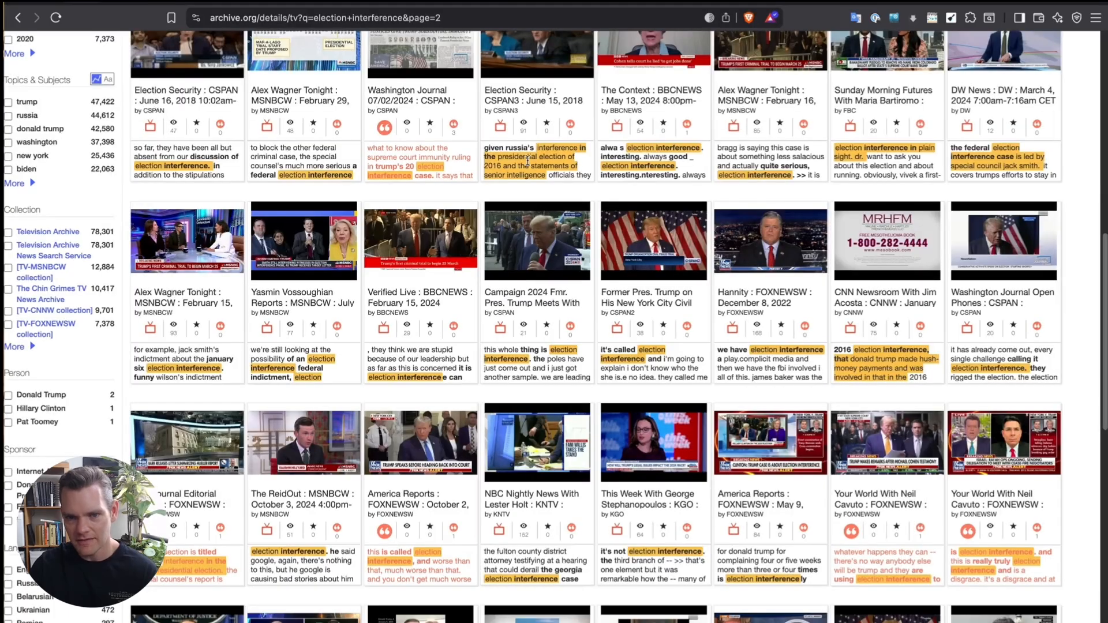
{"action": "scroll", "scroll_direction": "up", "scroll_amount": 3}
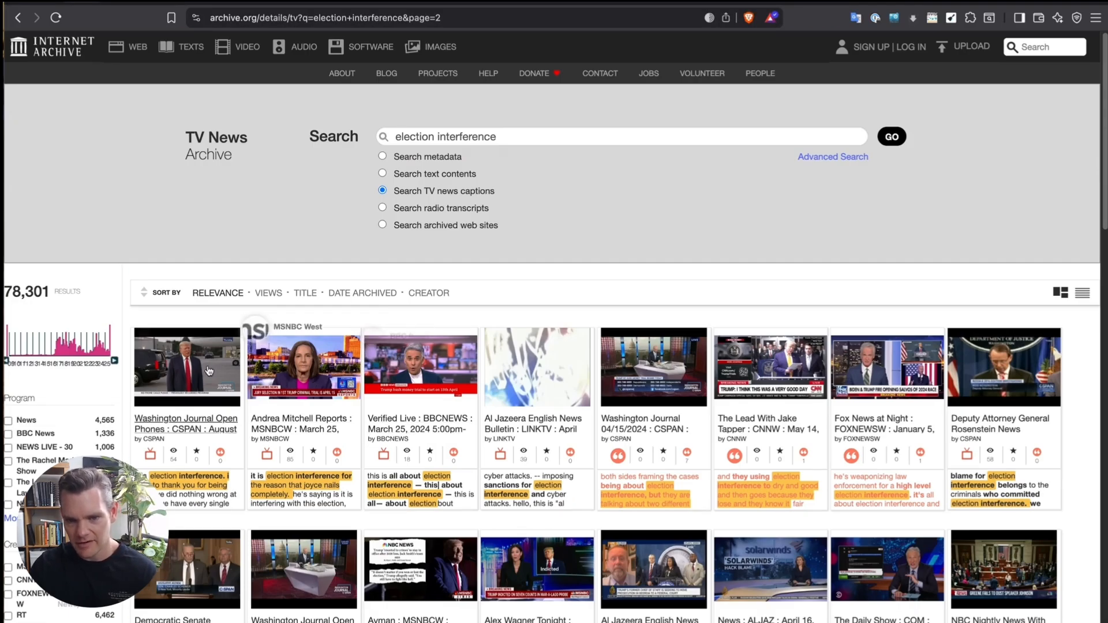
{"action": "mouse_move", "coordinate": [746, 383]}
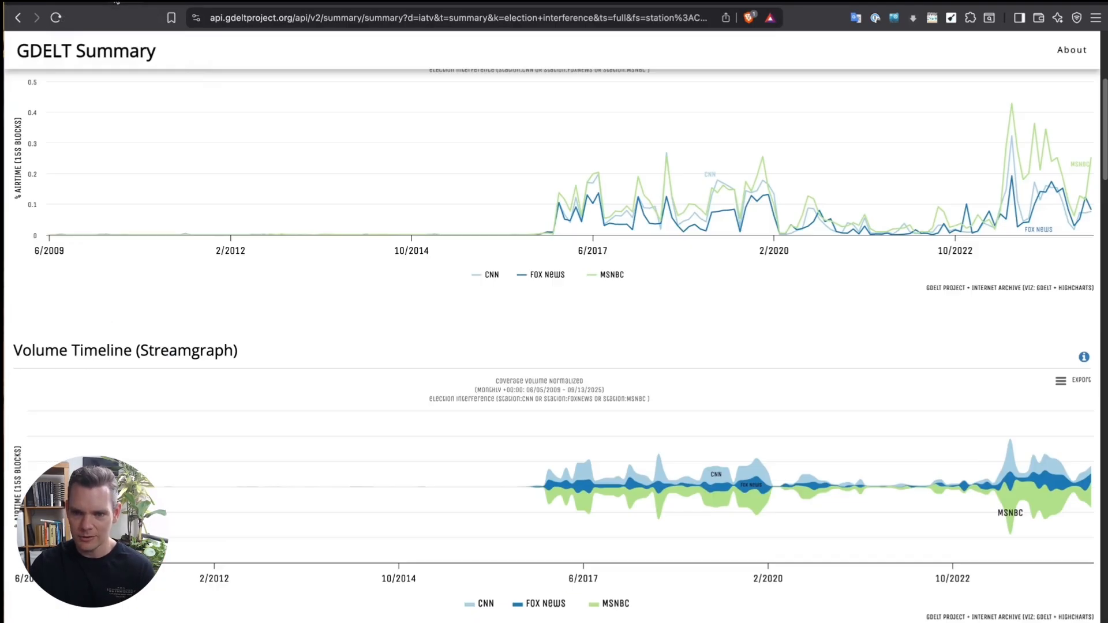
{"action": "scroll", "scroll_direction": "down", "scroll_amount": 3}
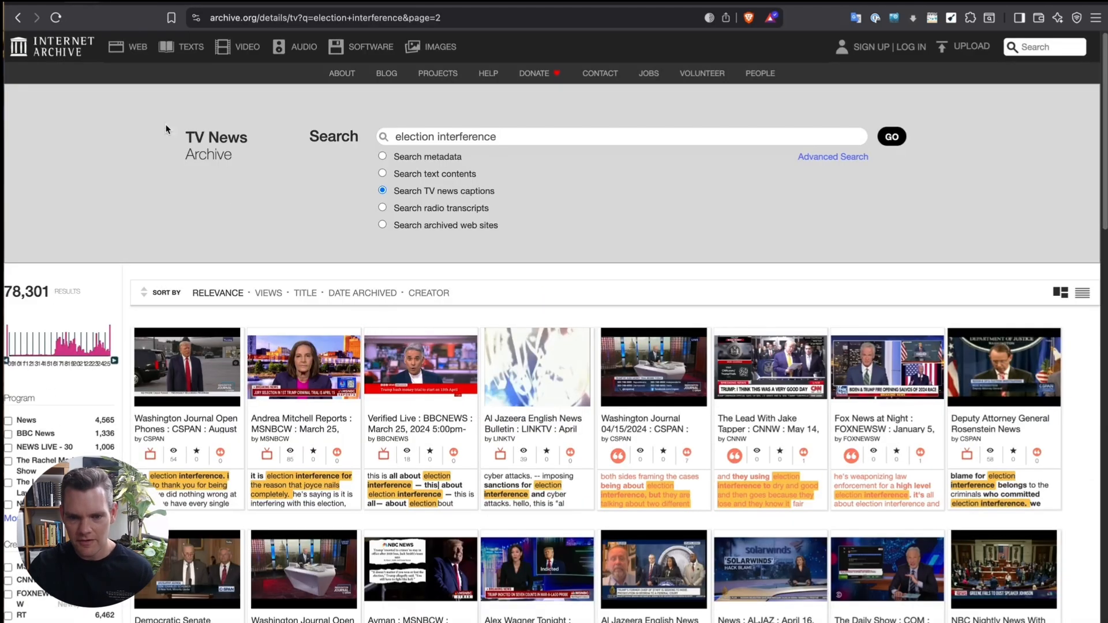
{"action": "mouse_move", "coordinate": [439, 397]}
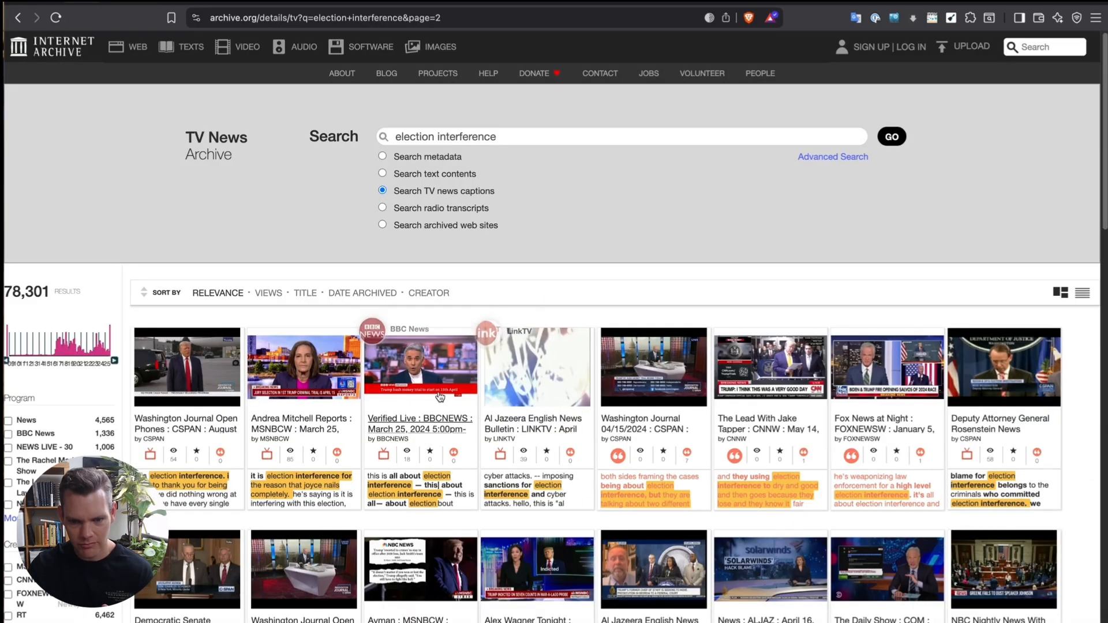
{"action": "mouse_move", "coordinate": [420, 396]}
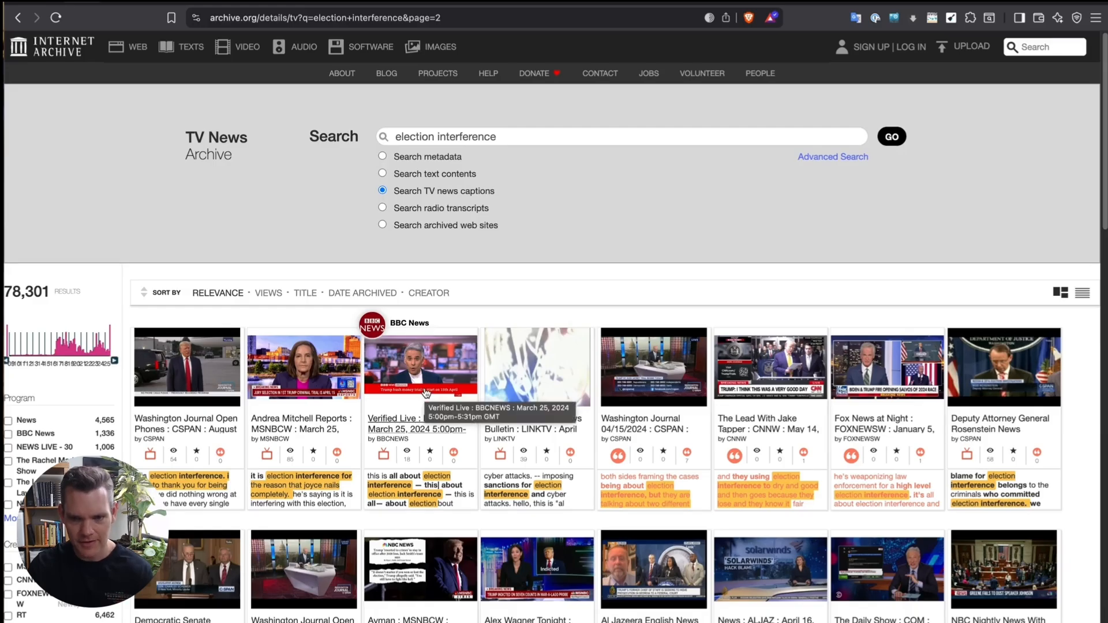